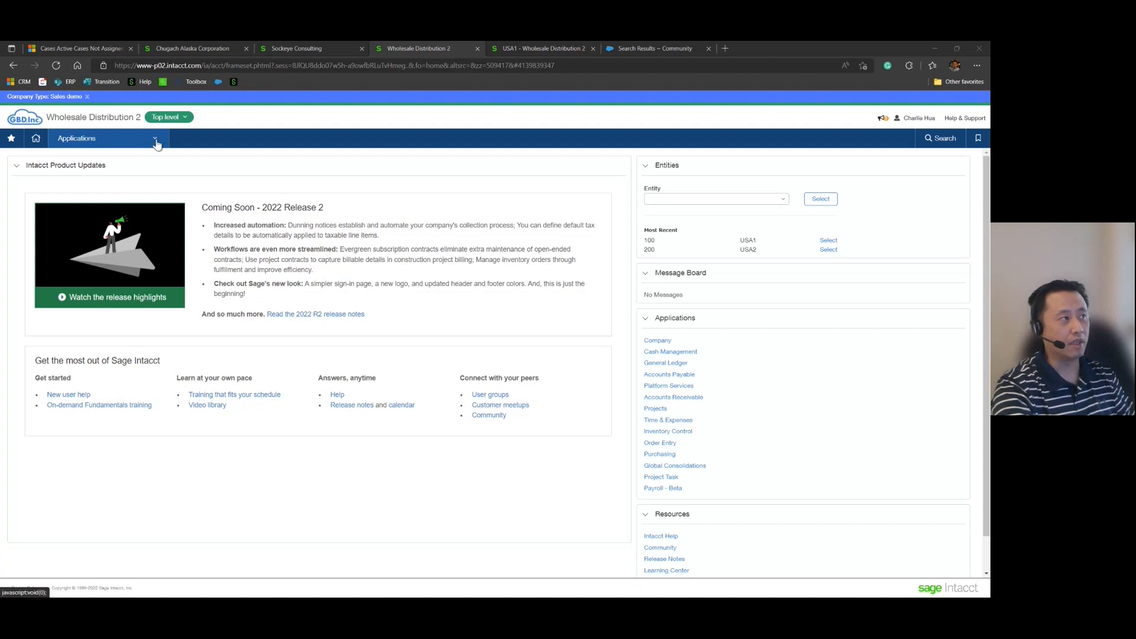
Start an AR invoice for customer 10001 Reasonable Security with line 1 on account 40100 Revenue - Surveillance.
left_click(76, 137)
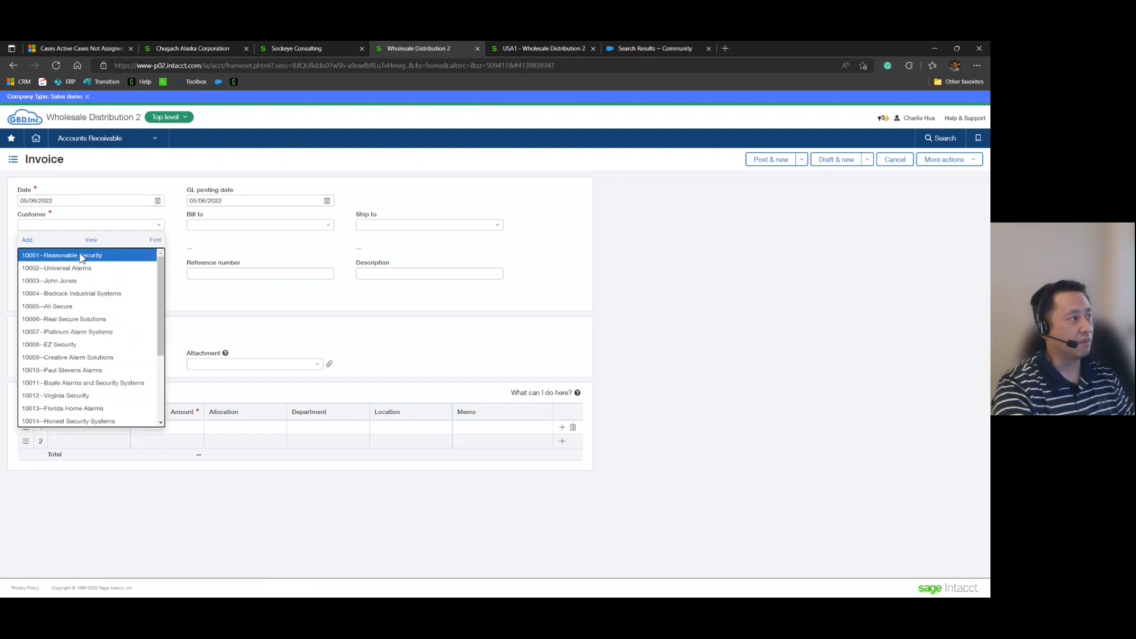
left_click(61, 255)
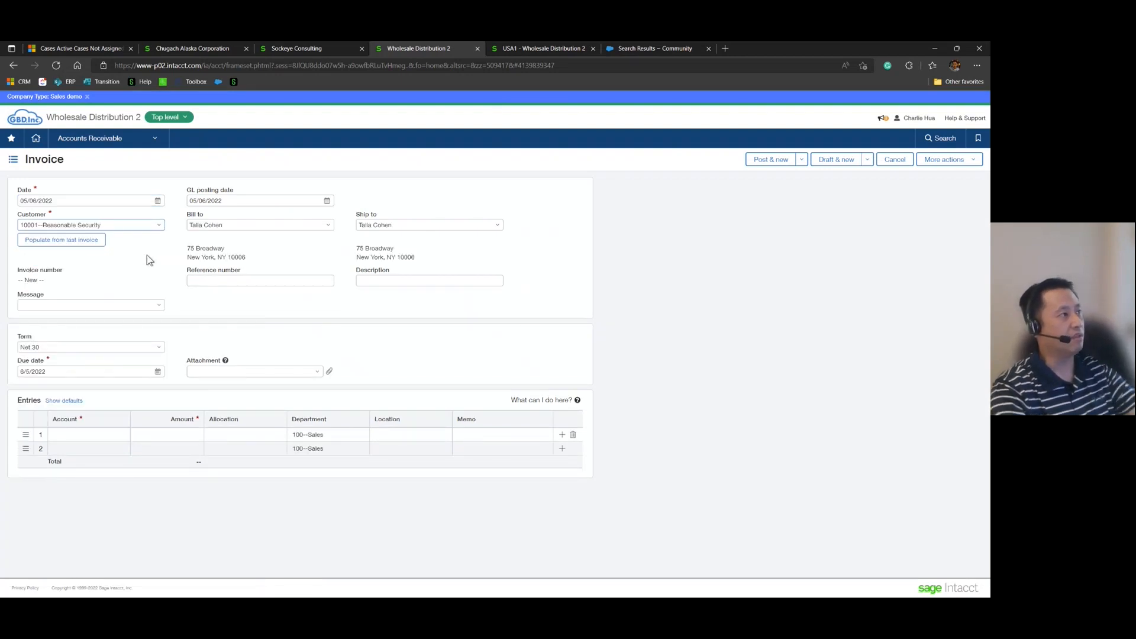
left_click(87, 434)
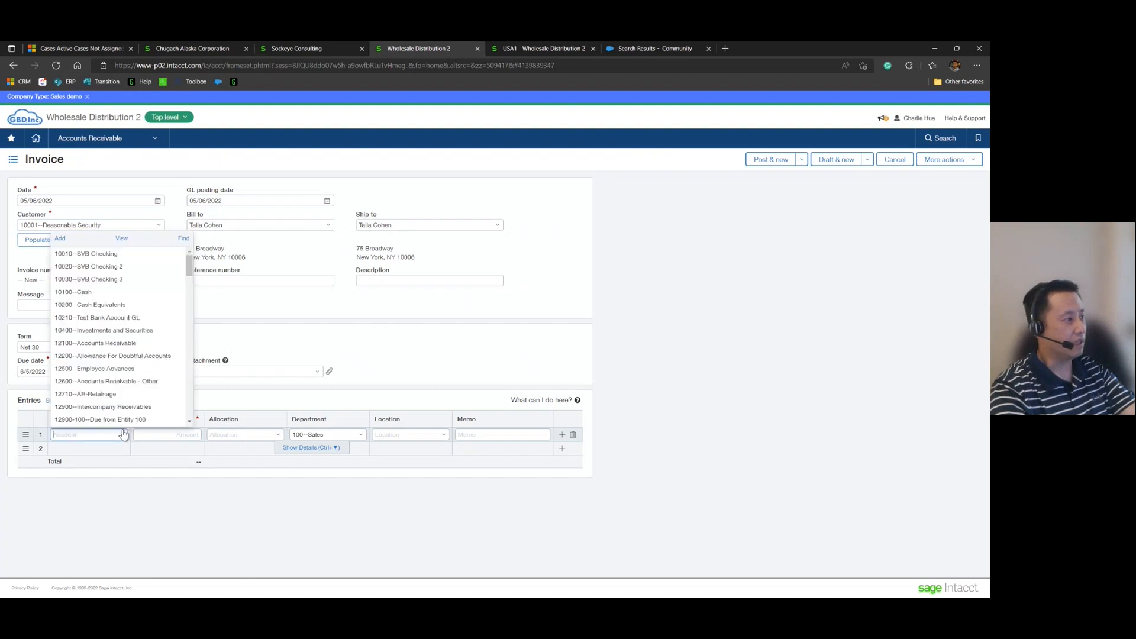
scroll("down", 3)
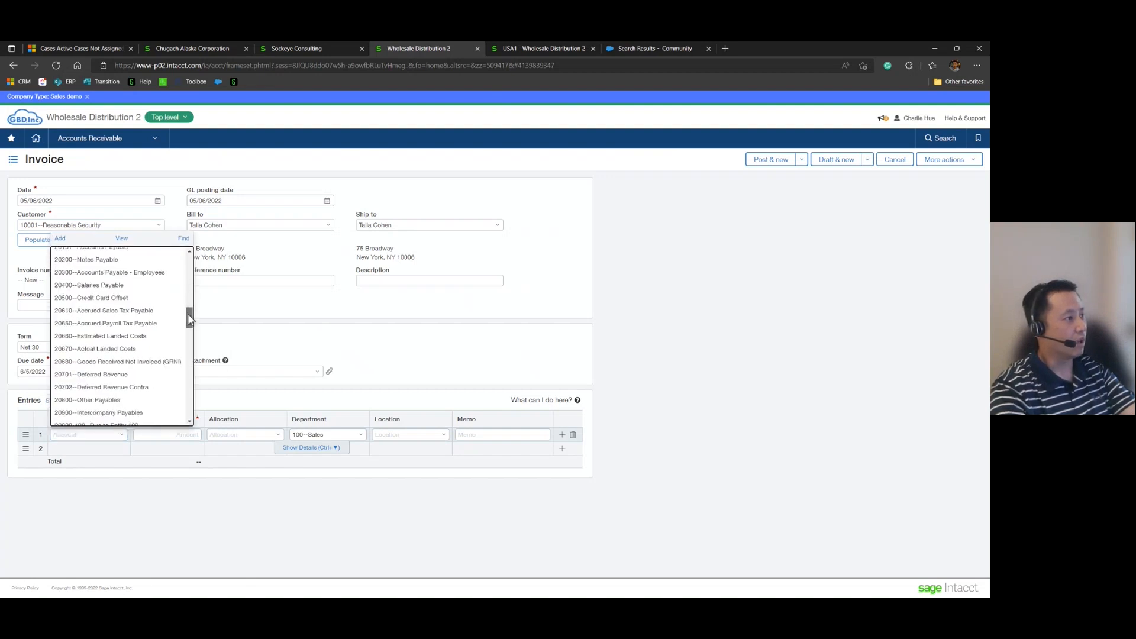
scroll("down", 3)
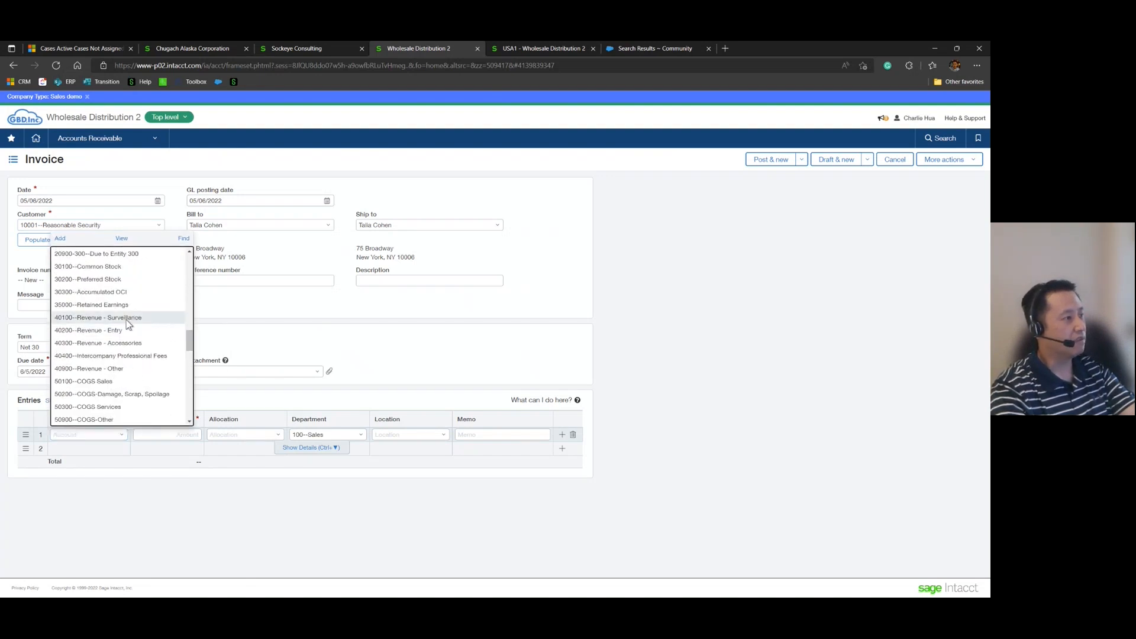
left_click(97, 317)
type("249")
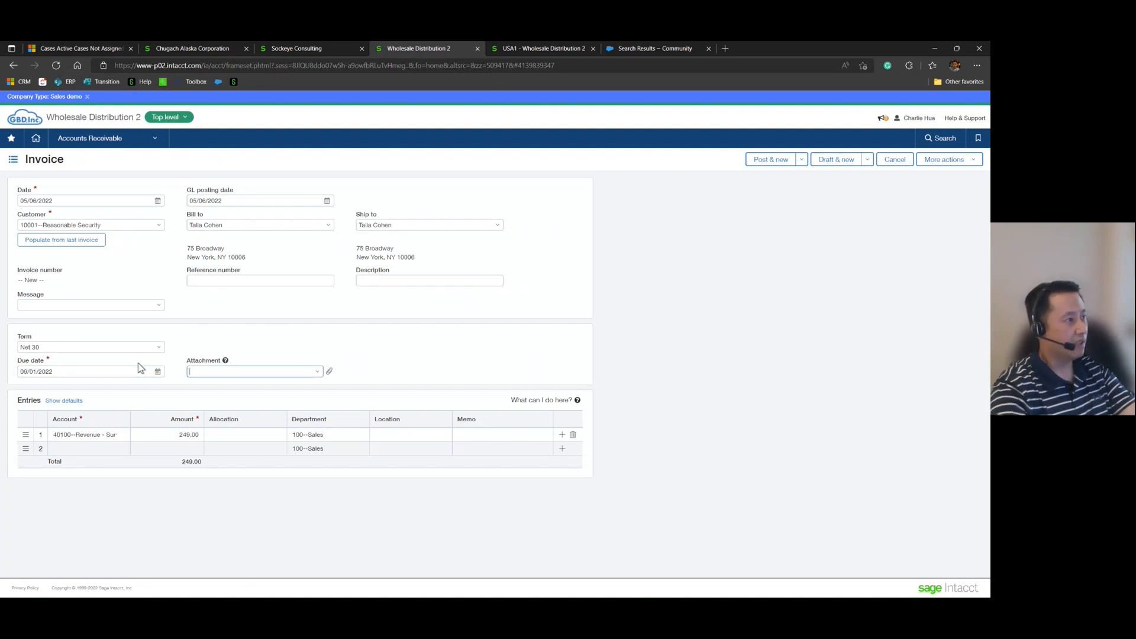
mouse_move(345, 343)
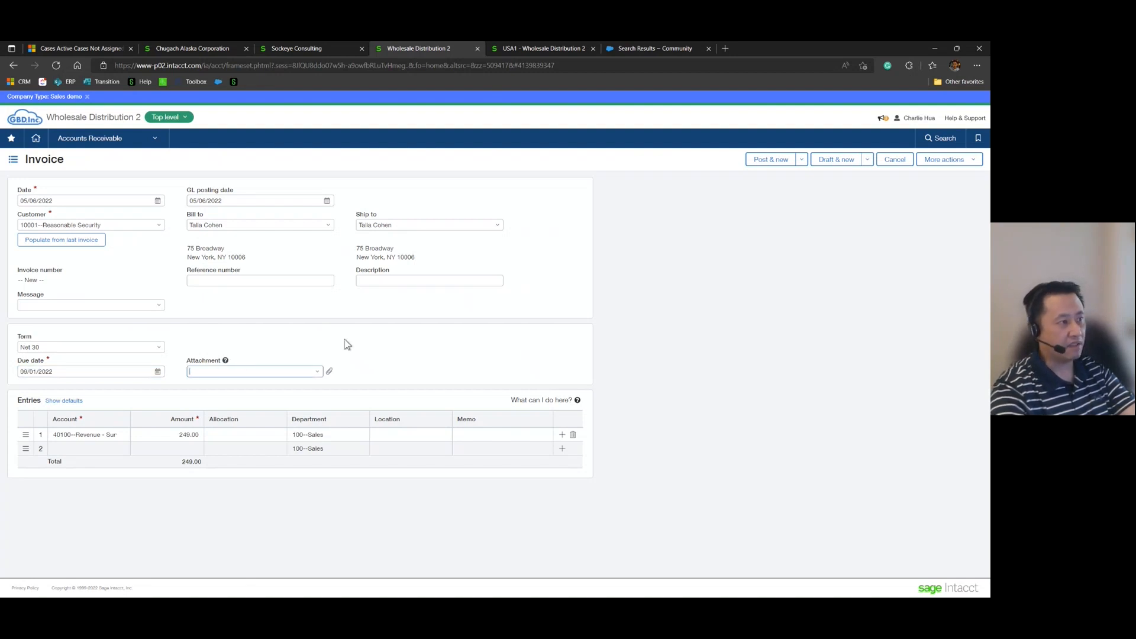
mouse_move(322, 345)
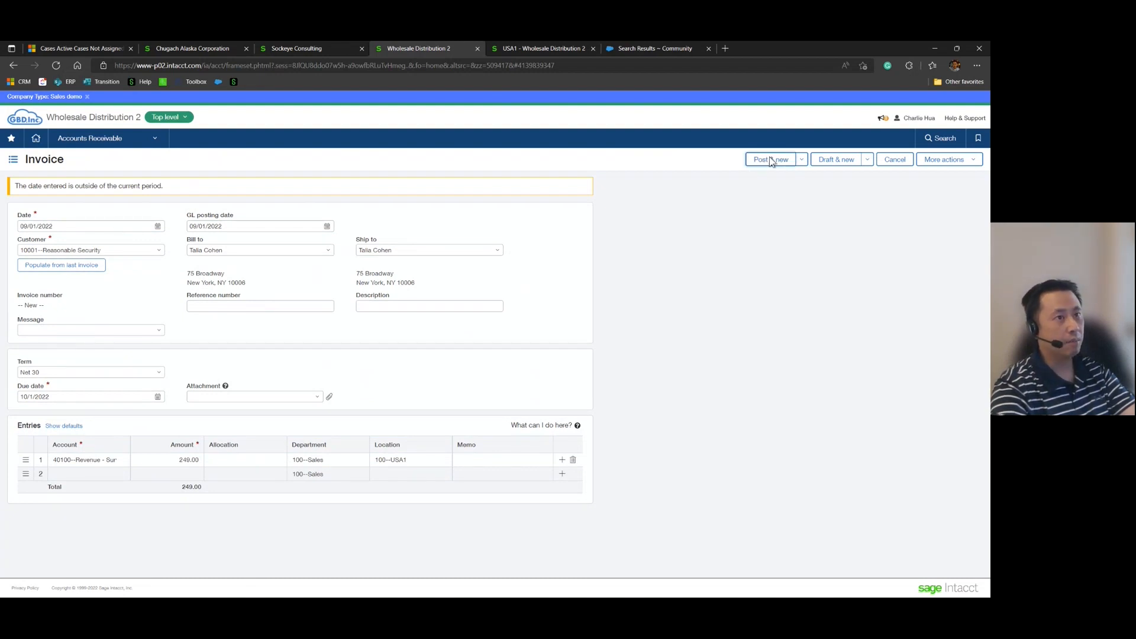
Post the invoice, then enter a 300.00 payment received on 09/02/2022 and list its open invoices.
left_click(769, 158)
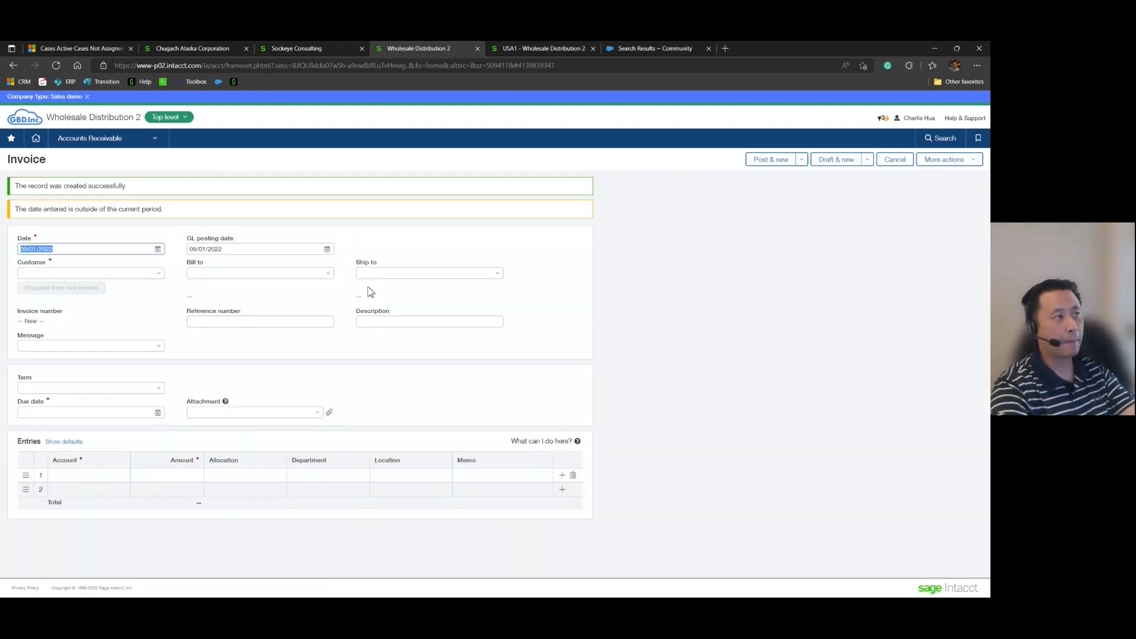
left_click(106, 137)
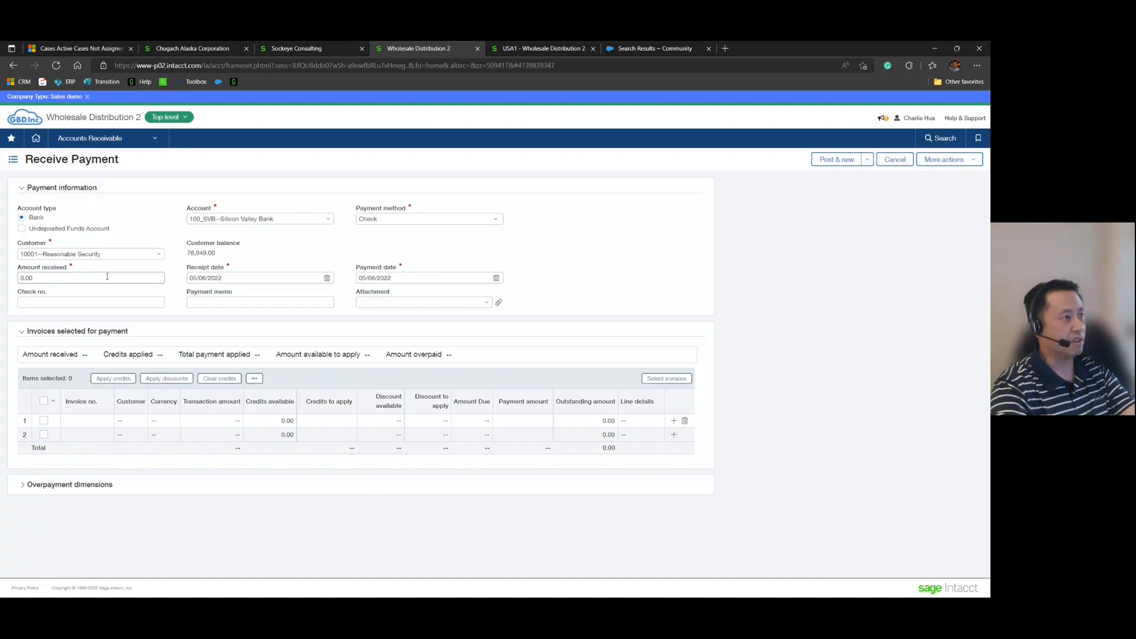
left_click(92, 277)
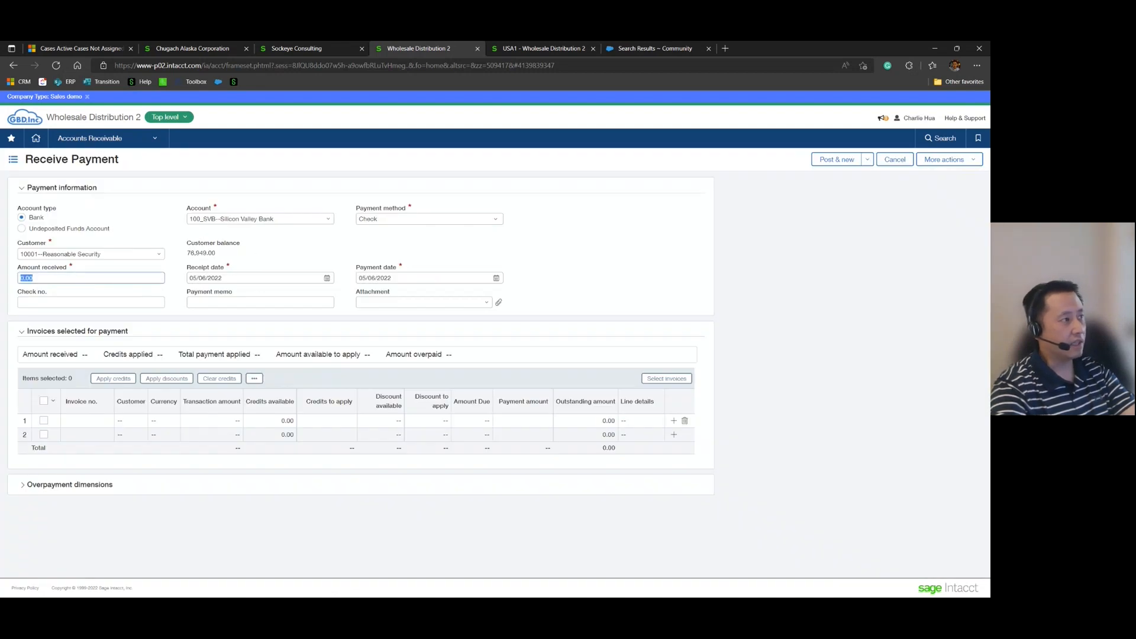
mouse_move(350, 260)
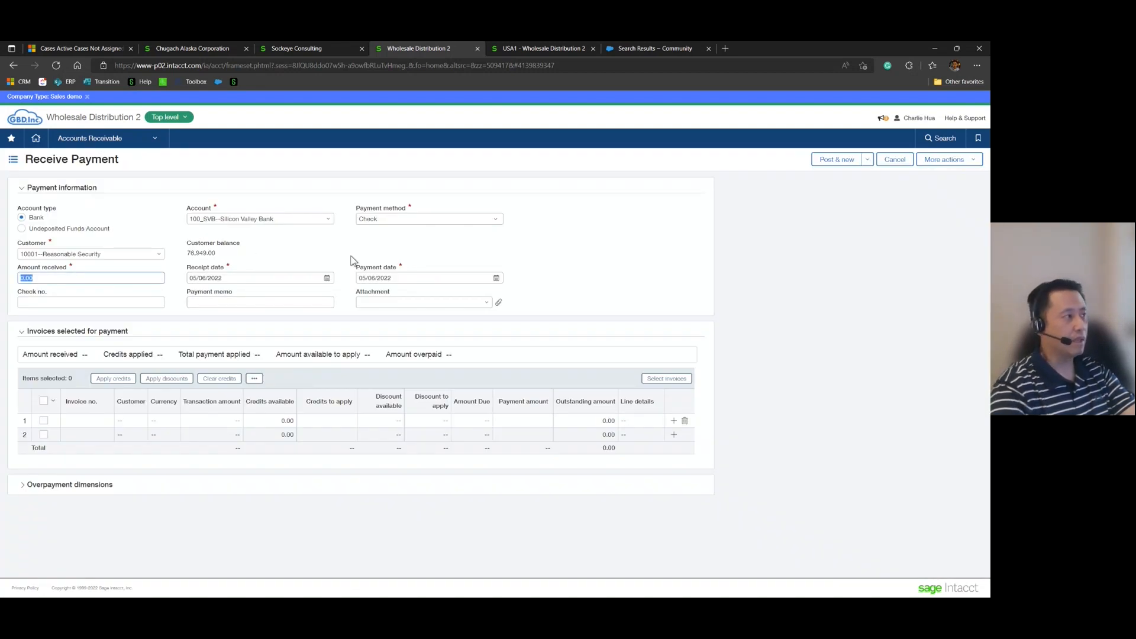
type("300")
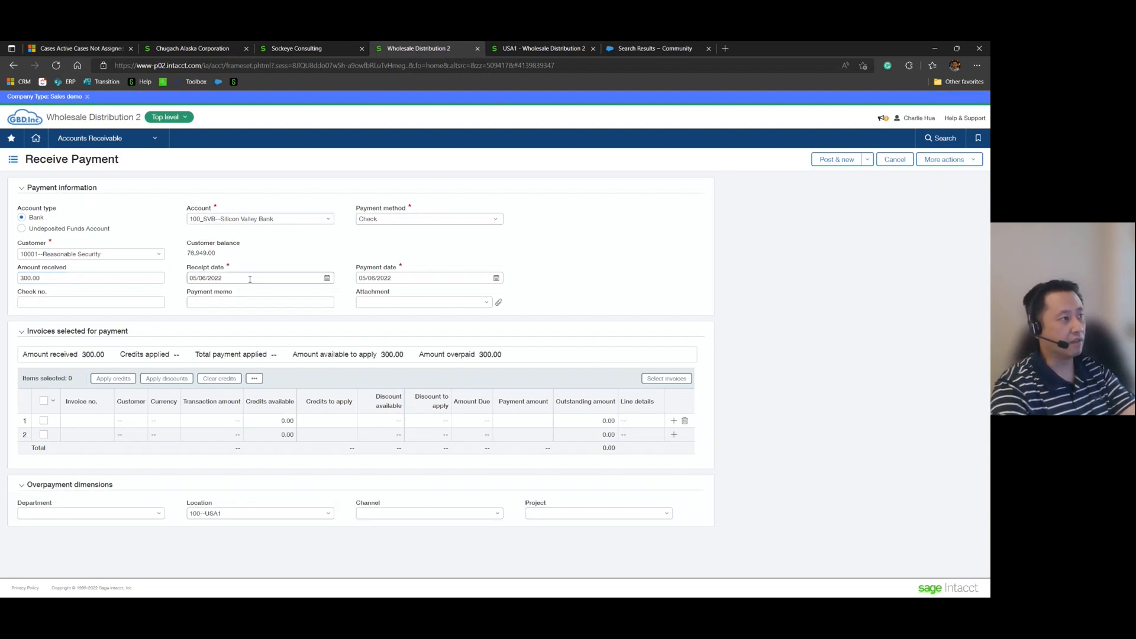
type("09/02/2022")
type("9/2")
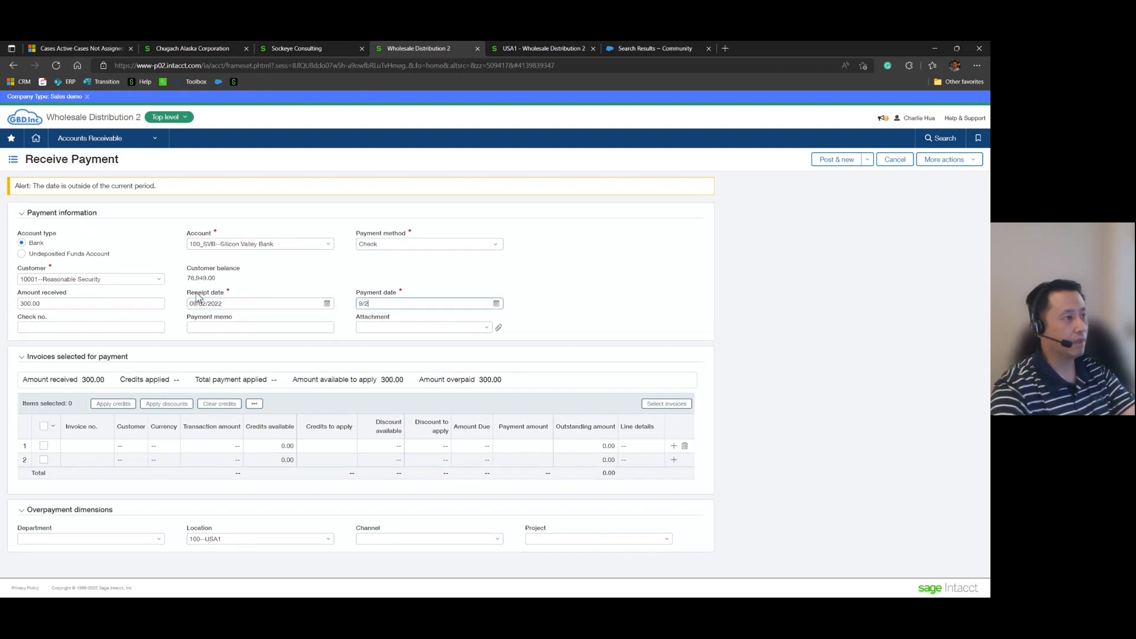
left_click(666, 403)
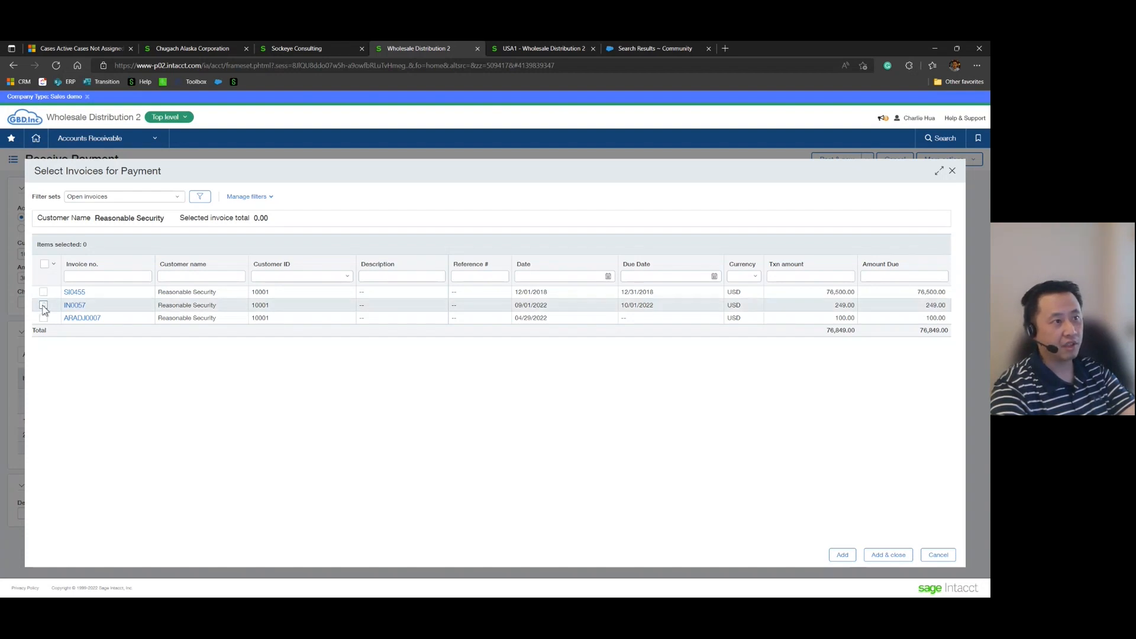
Add invoice IN0057 to the payment so 249.00 applies and 51.00 stays overpaid.
left_click(44, 305)
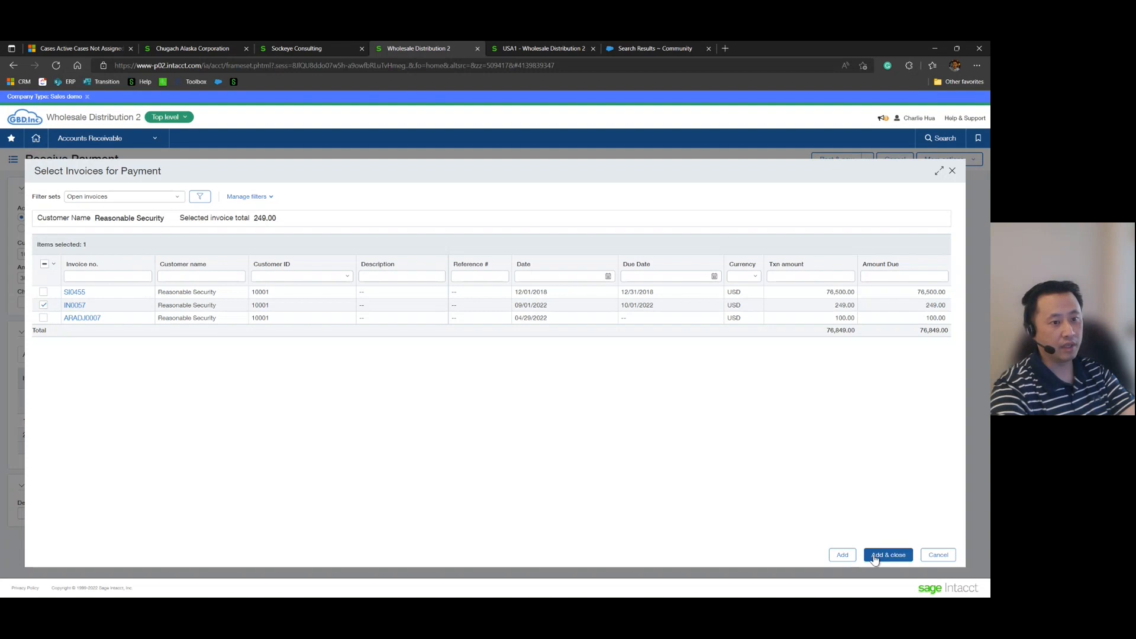
left_click(887, 554)
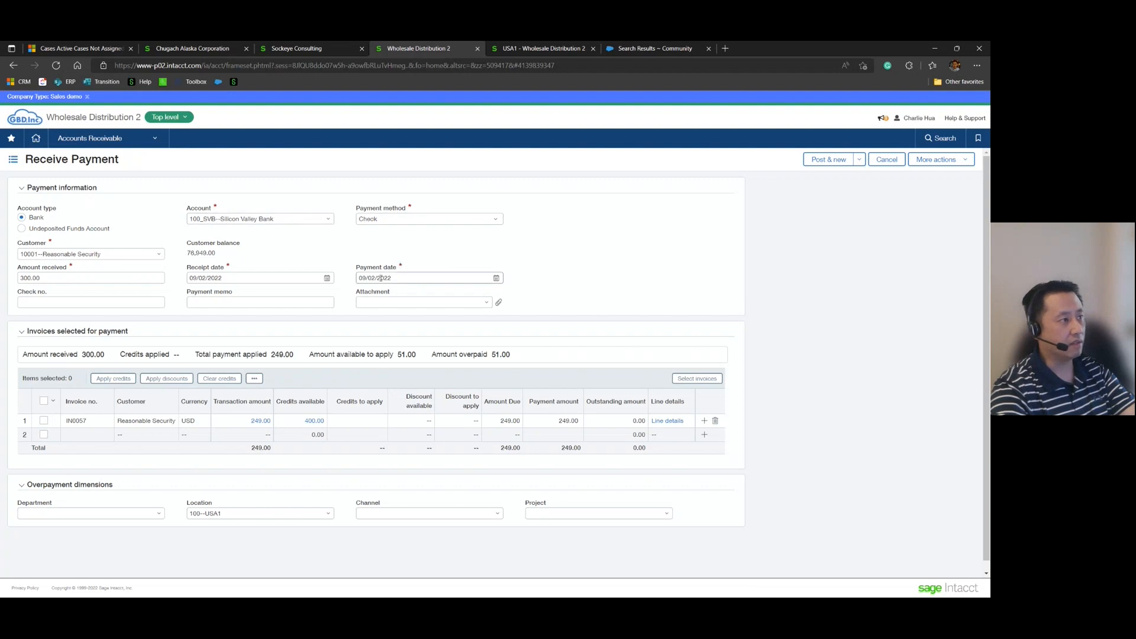
left_click(43, 421)
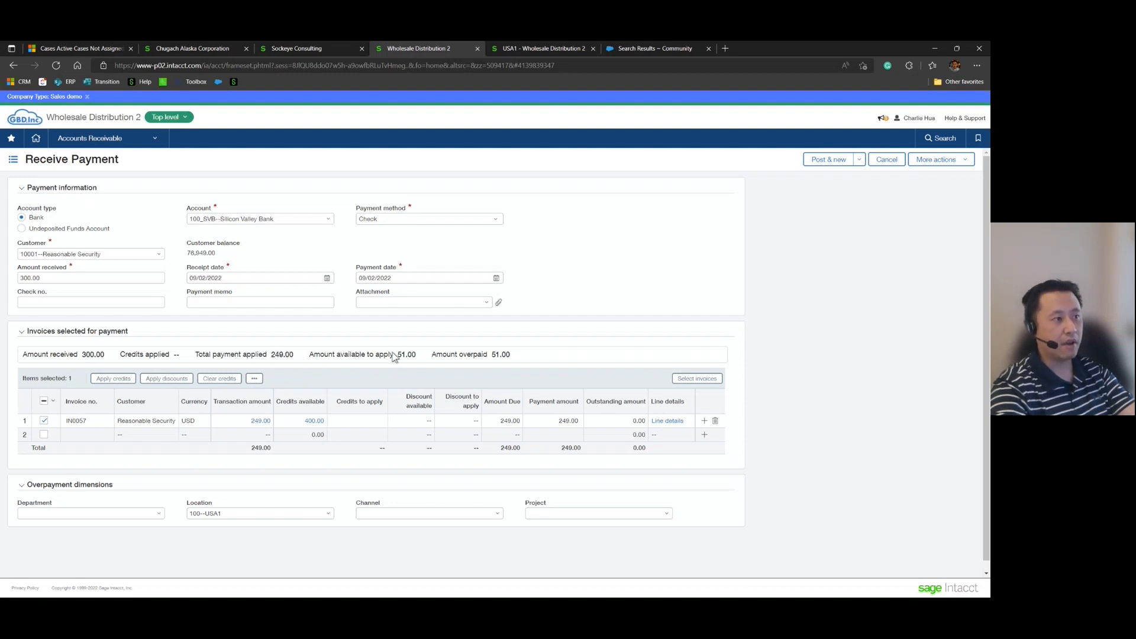
mouse_move(487, 327)
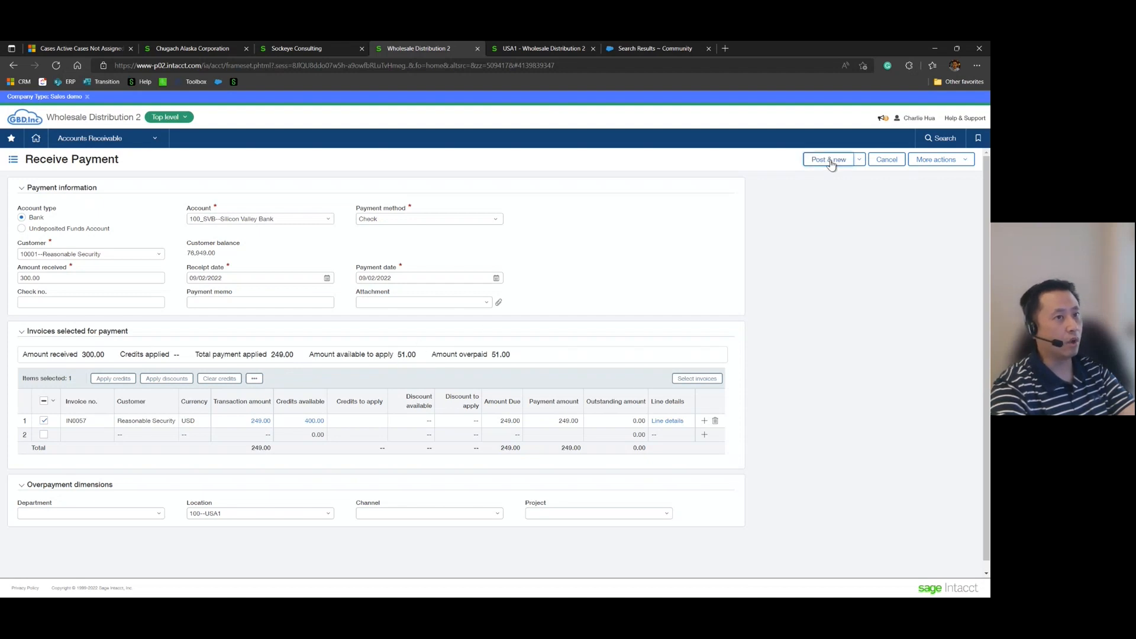
Post the payment and review Accounts Receivable > Setup > Configuration for the overpayment account 12600.
left_click(828, 159)
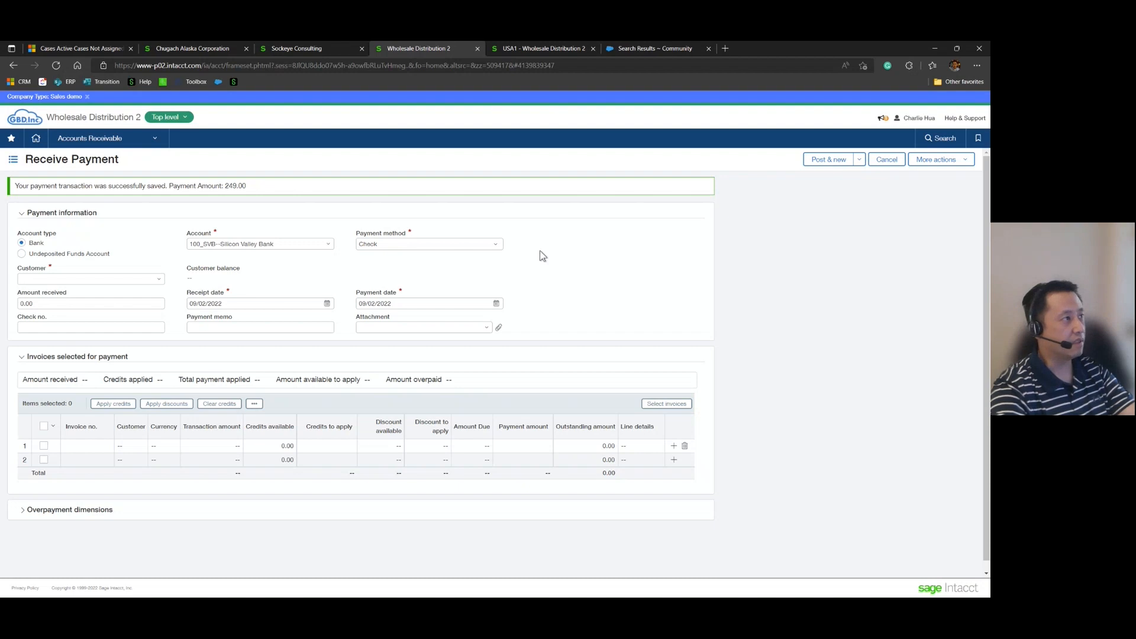
left_click(89, 137)
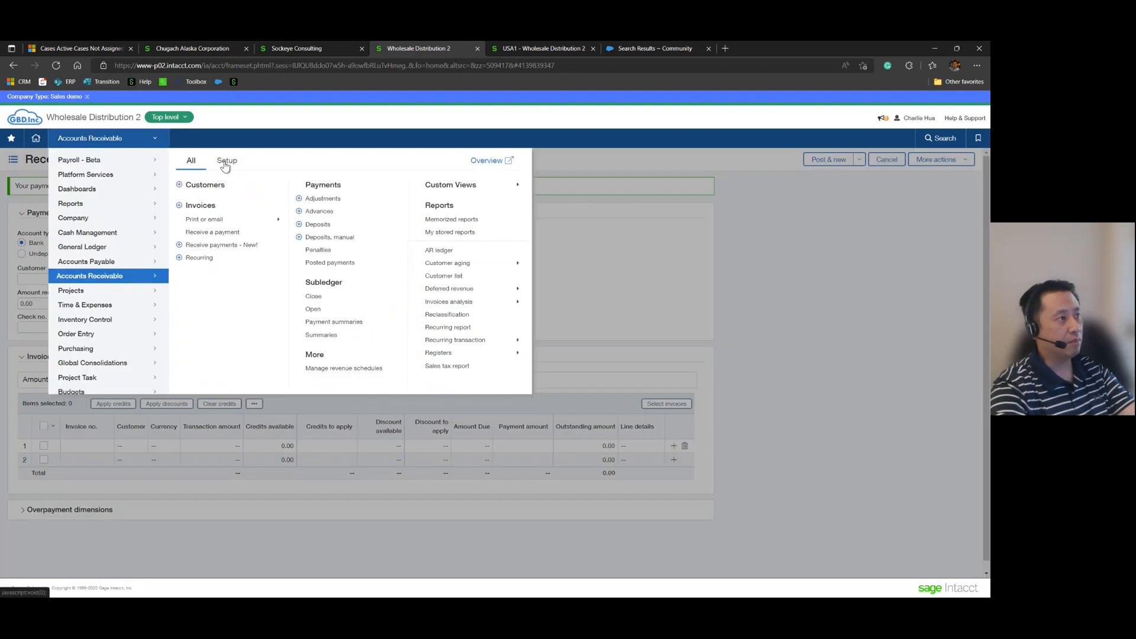
left_click(225, 161)
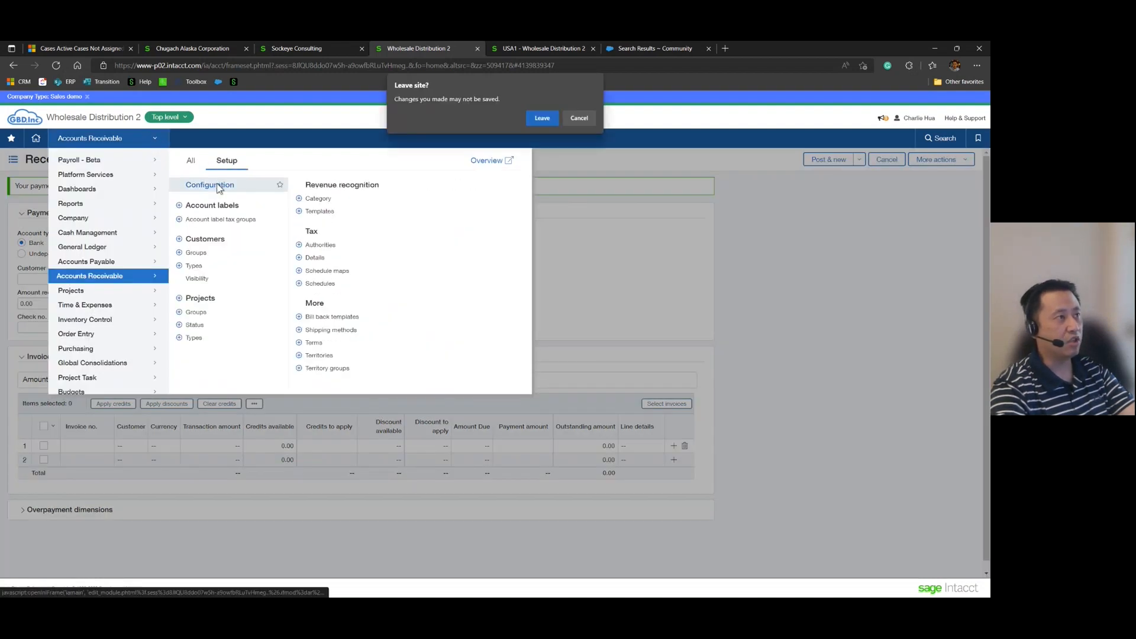
left_click(542, 117)
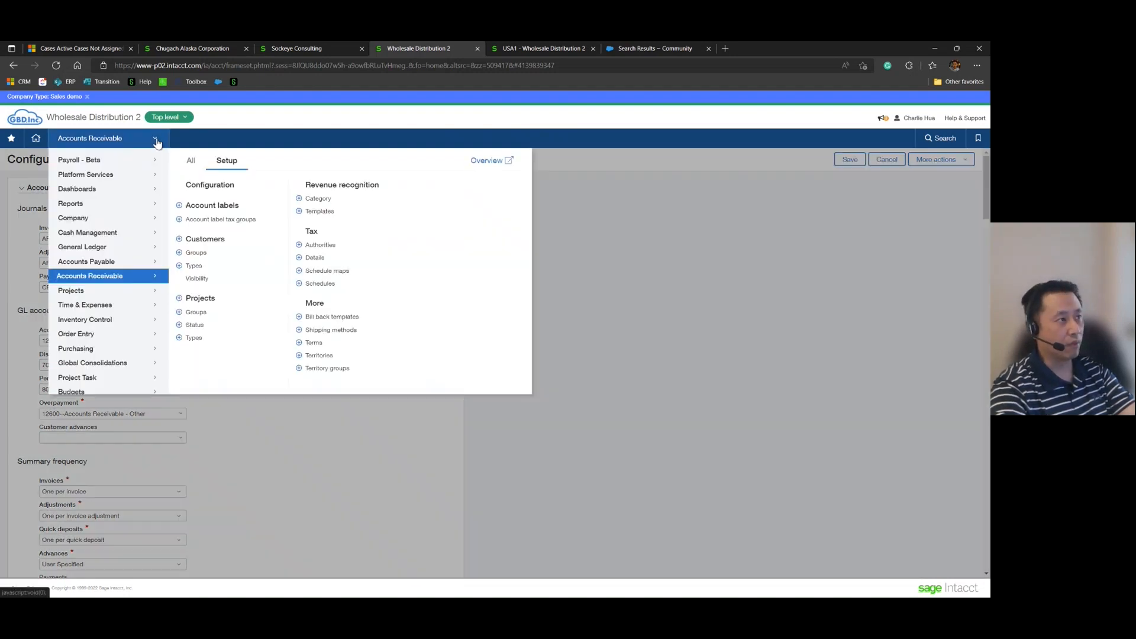
left_click(641, 256)
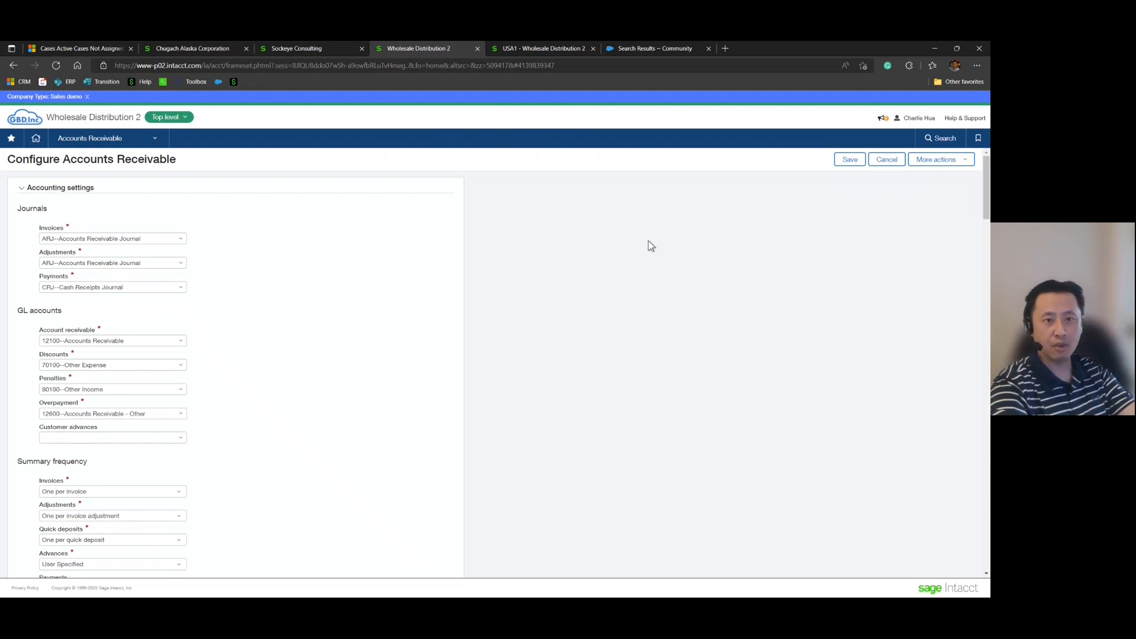
mouse_move(561, 244)
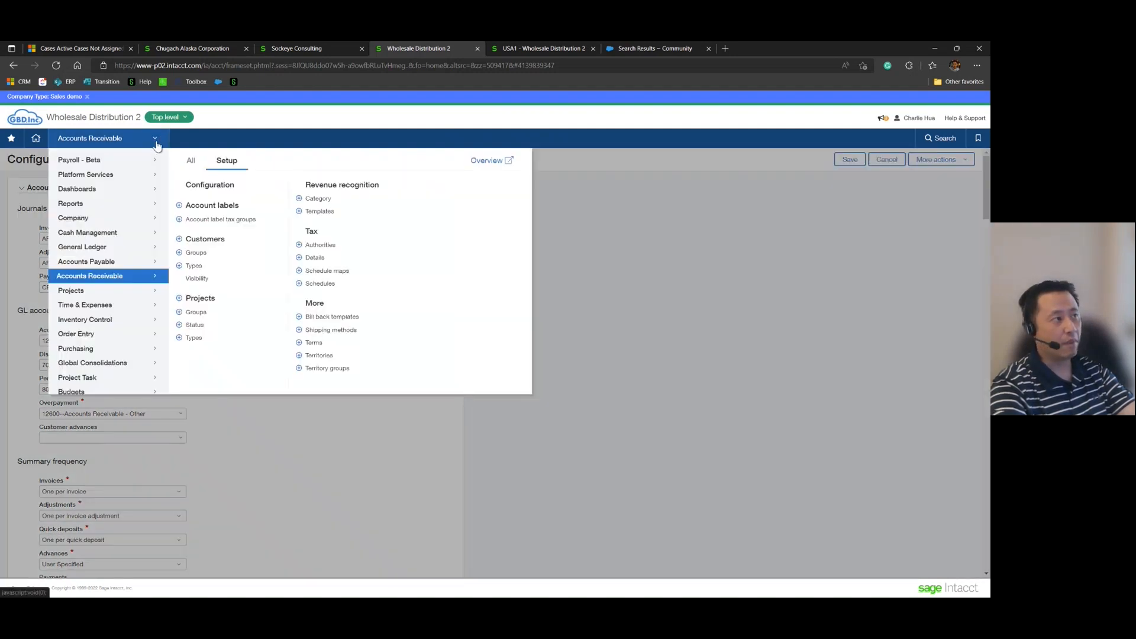
Go to Accounts Receivable > All > Adjustments to begin a new AR adjustment.
left_click(191, 161)
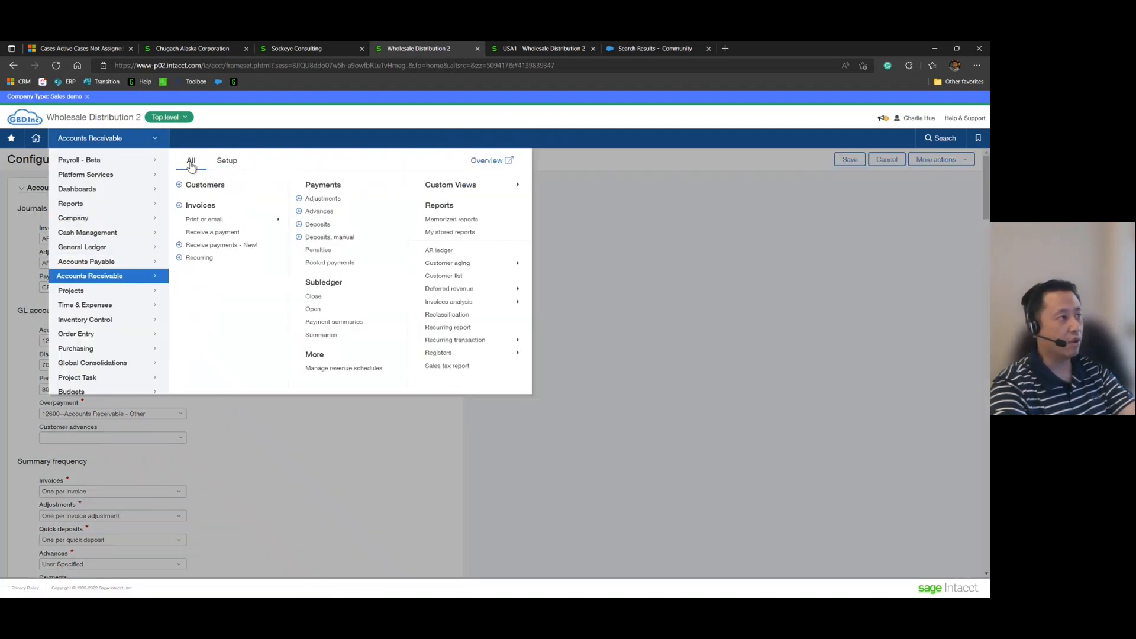
left_click(323, 198)
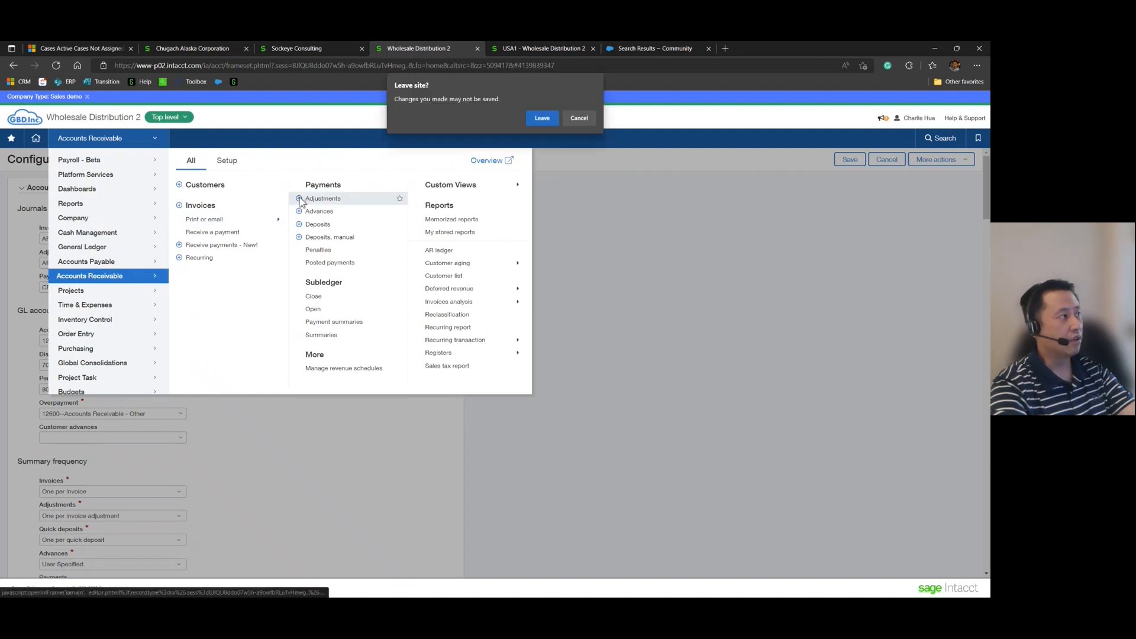
Leave the configuration page and set up the adjustment for customer 10001 Reasonable Security.
left_click(542, 117)
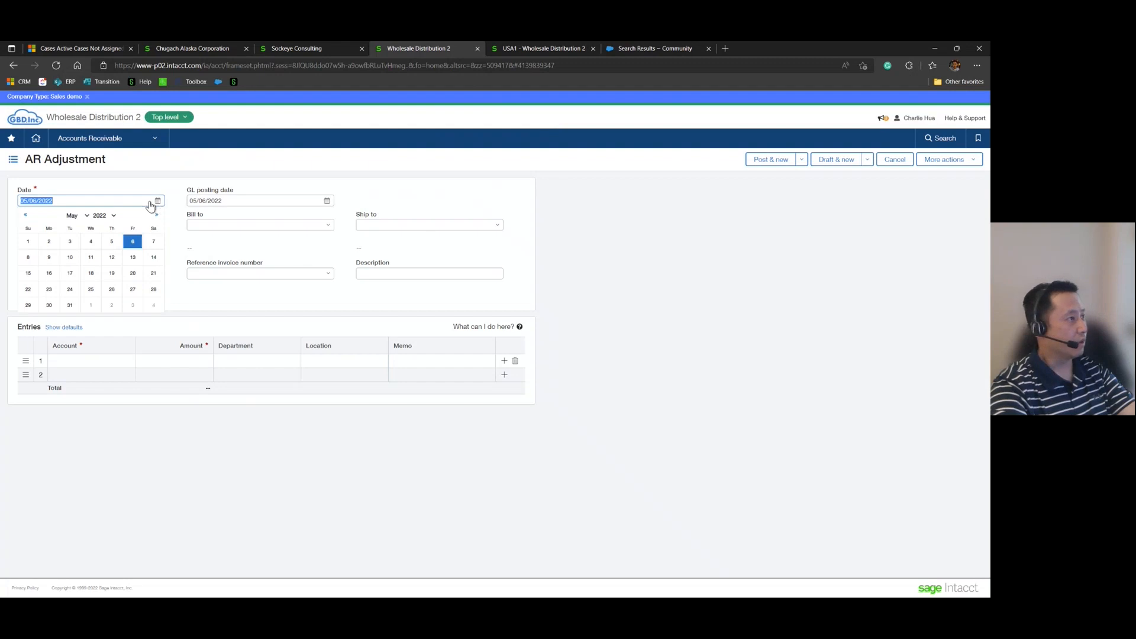
type("9/")
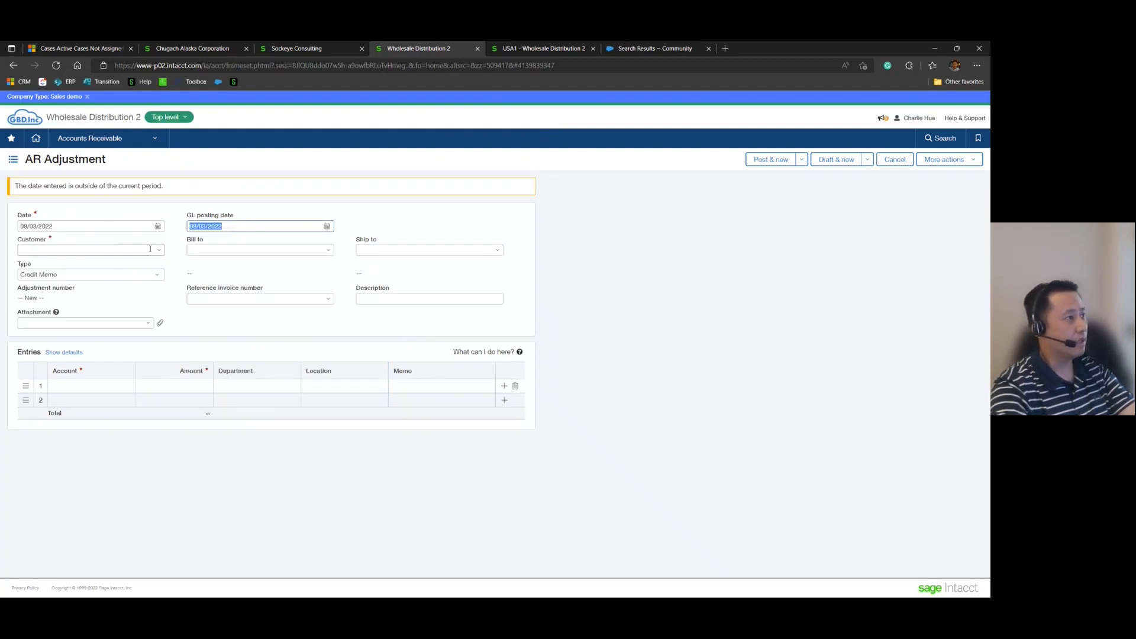
left_click(91, 249)
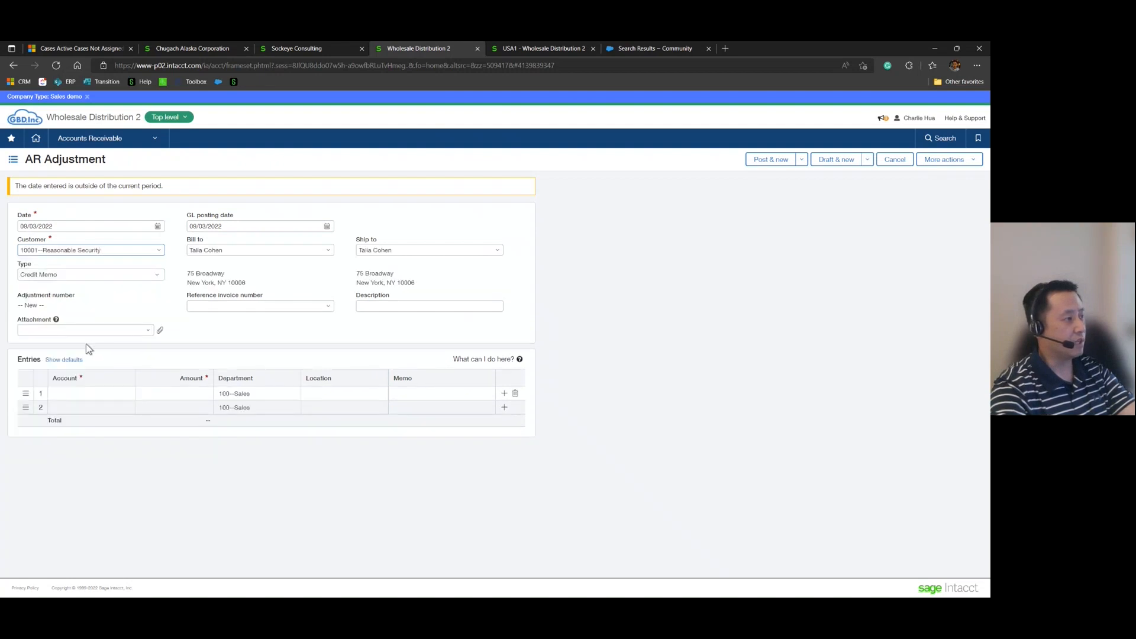
mouse_move(215, 336)
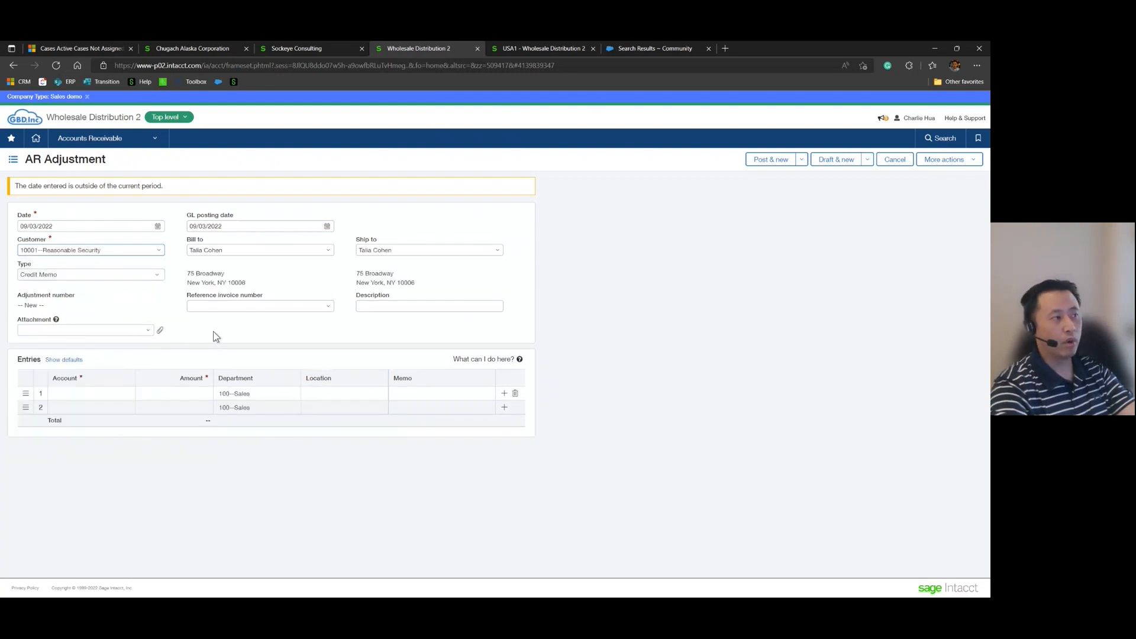
left_click(85, 393)
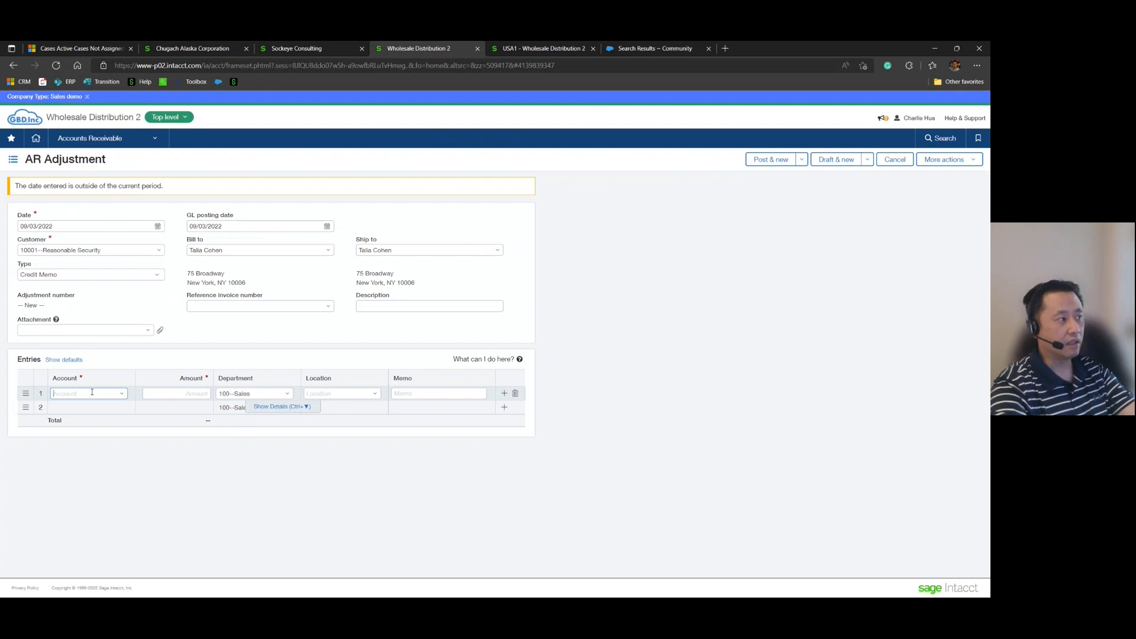
mouse_move(139, 362)
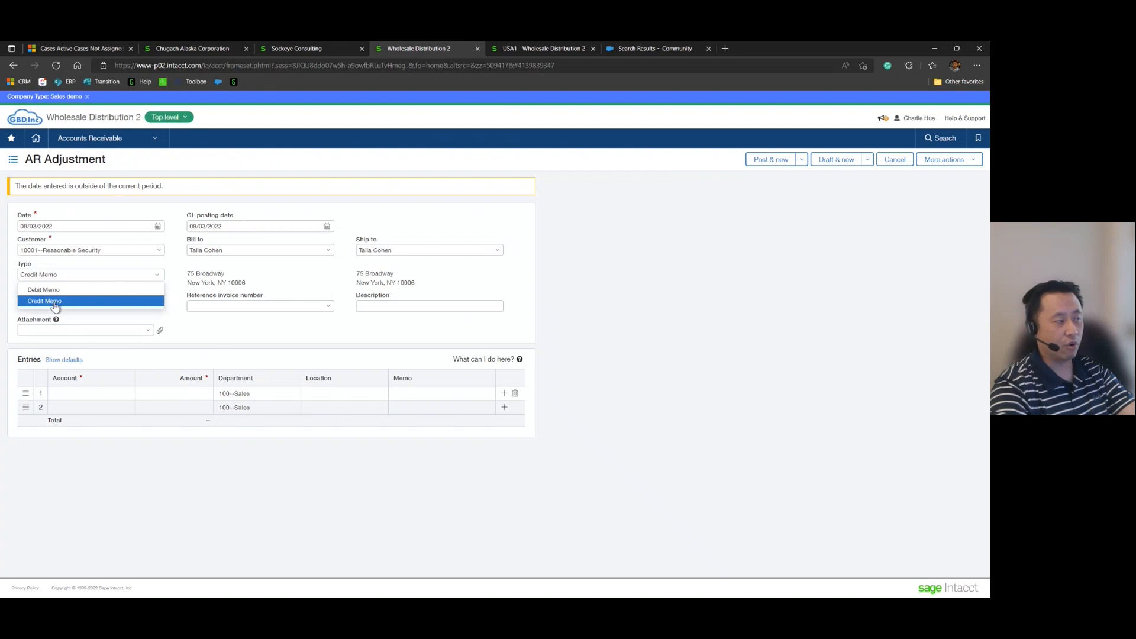
Make it a Debit Memo on account 12600 for 51.00 at USA1 and post it.
left_click(43, 288)
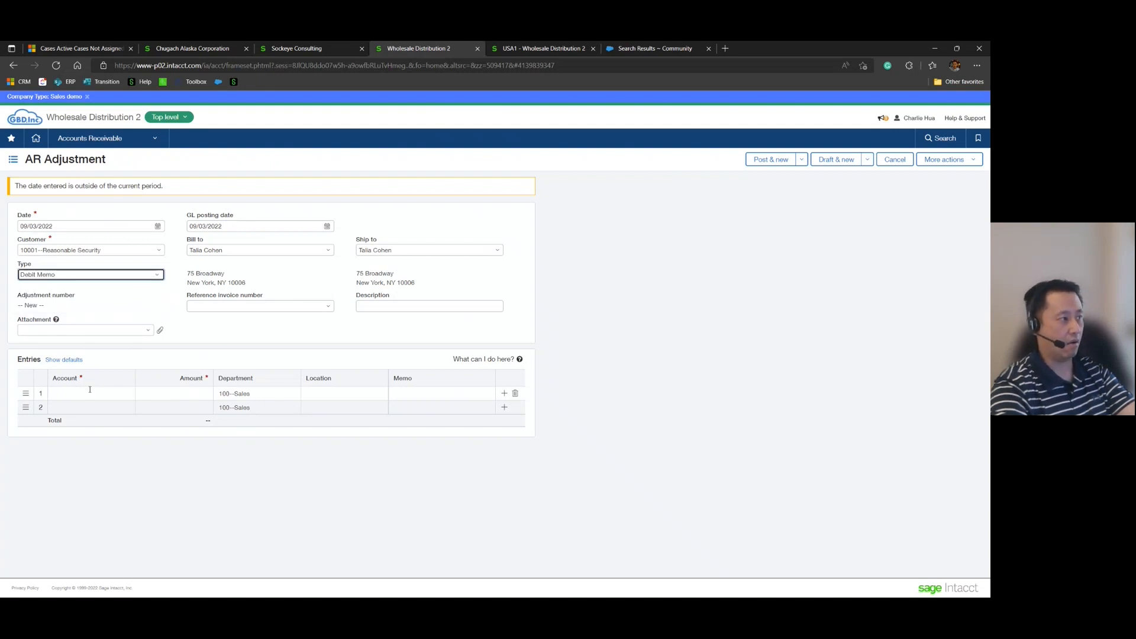
left_click(88, 393)
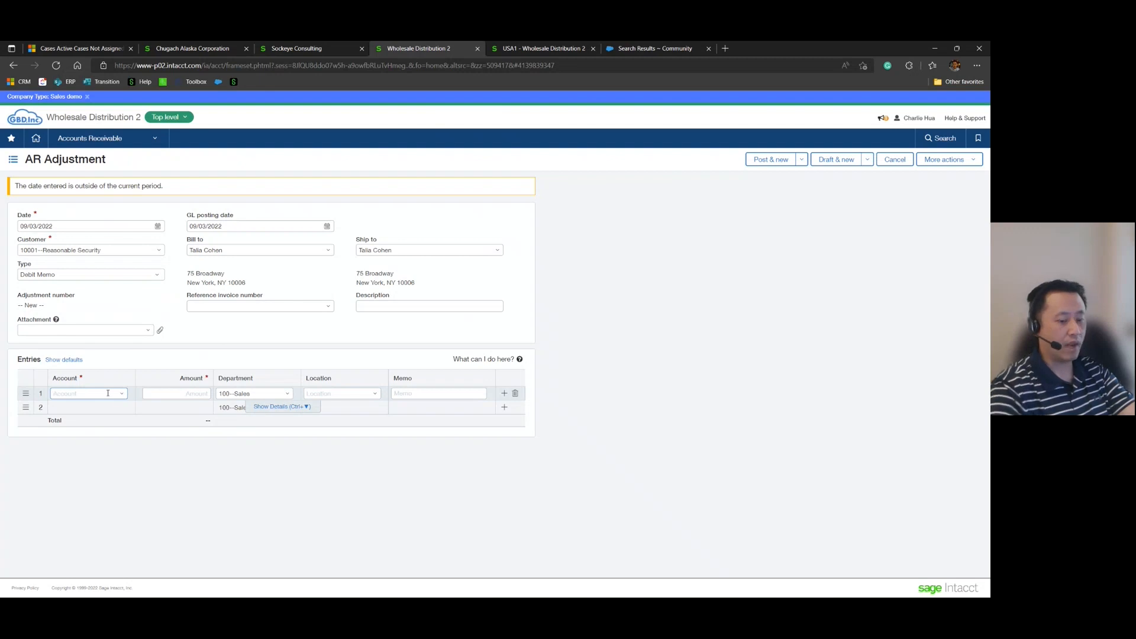
type("12600--Accounts Rec")
left_click(342, 393)
type("100--USA1")
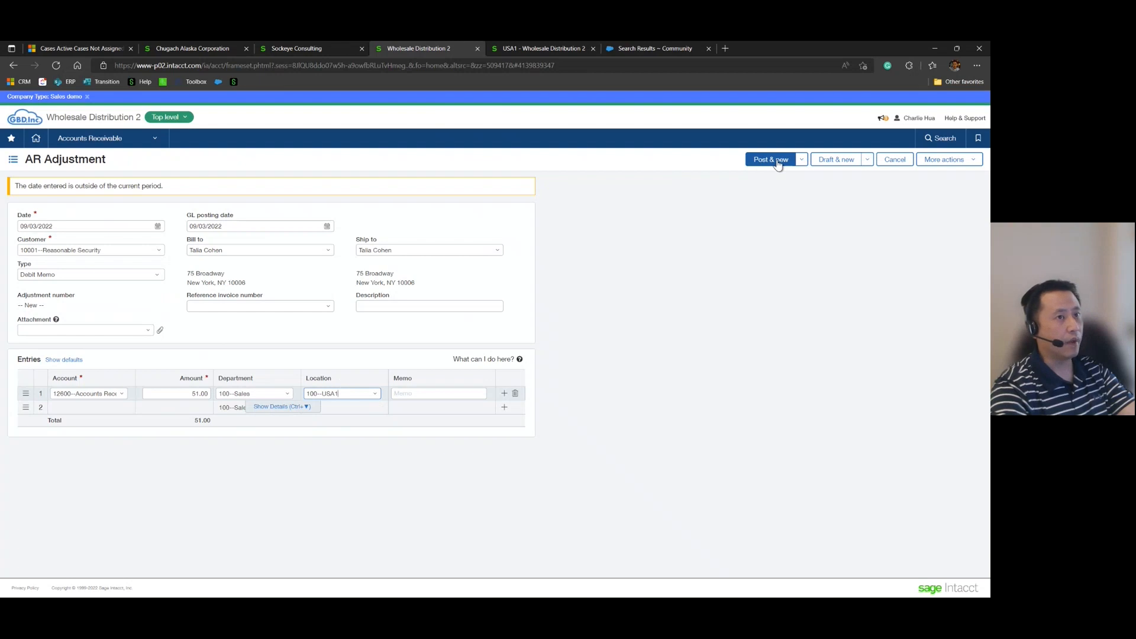
left_click(769, 158)
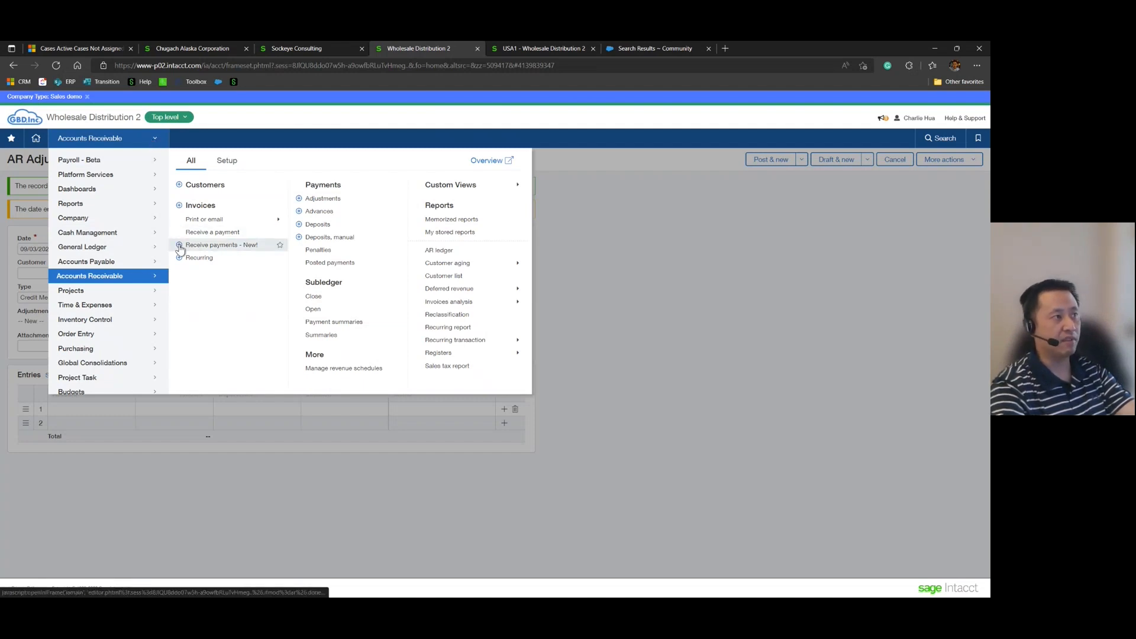
Create a payment receipt for Reasonable Security dated 09/04/2022 and list its open invoices.
left_click(221, 244)
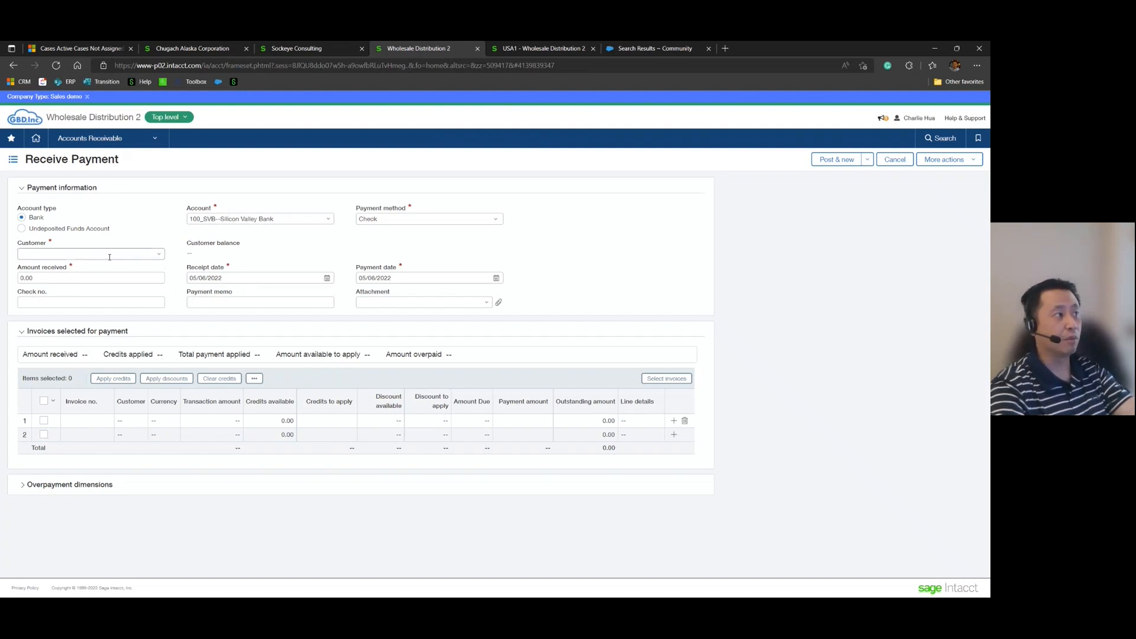
left_click(90, 253)
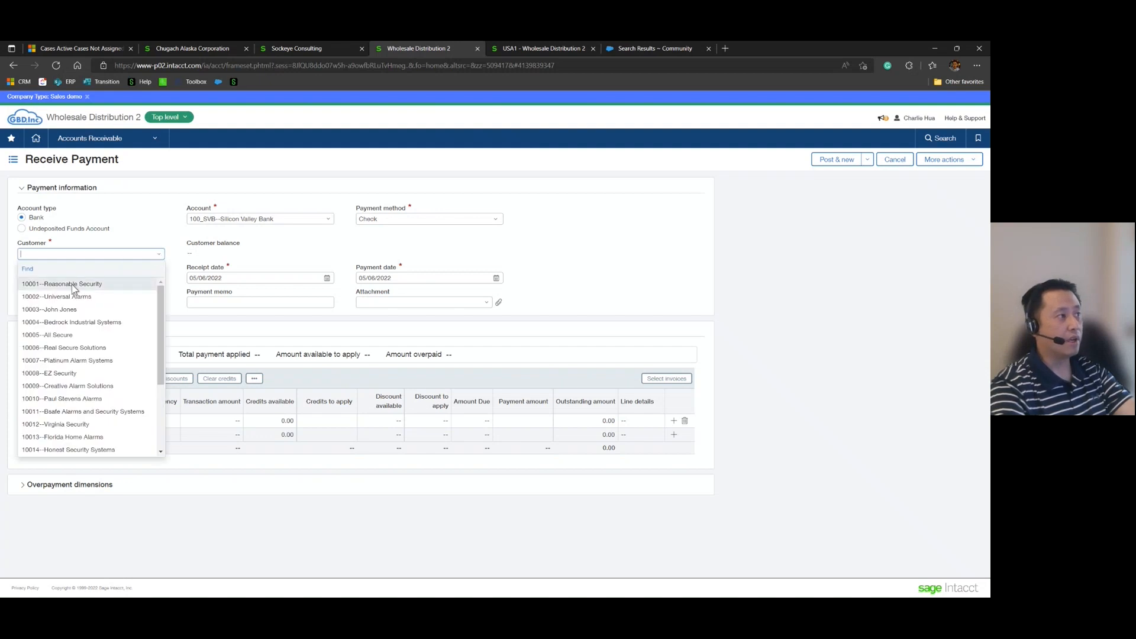
left_click(62, 284)
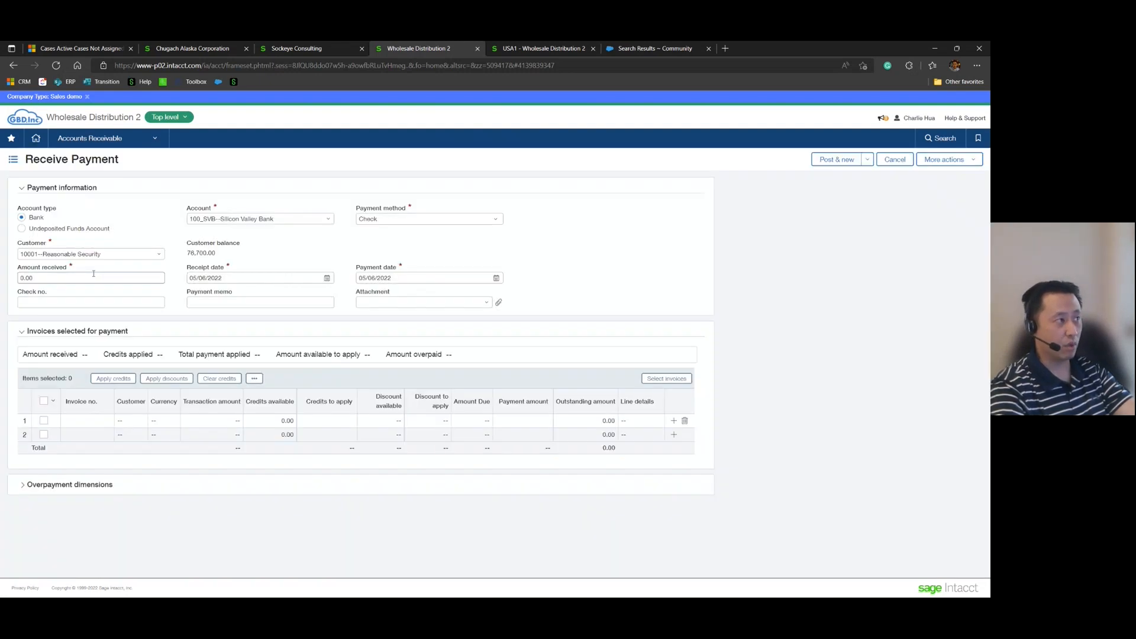
left_click(253, 277)
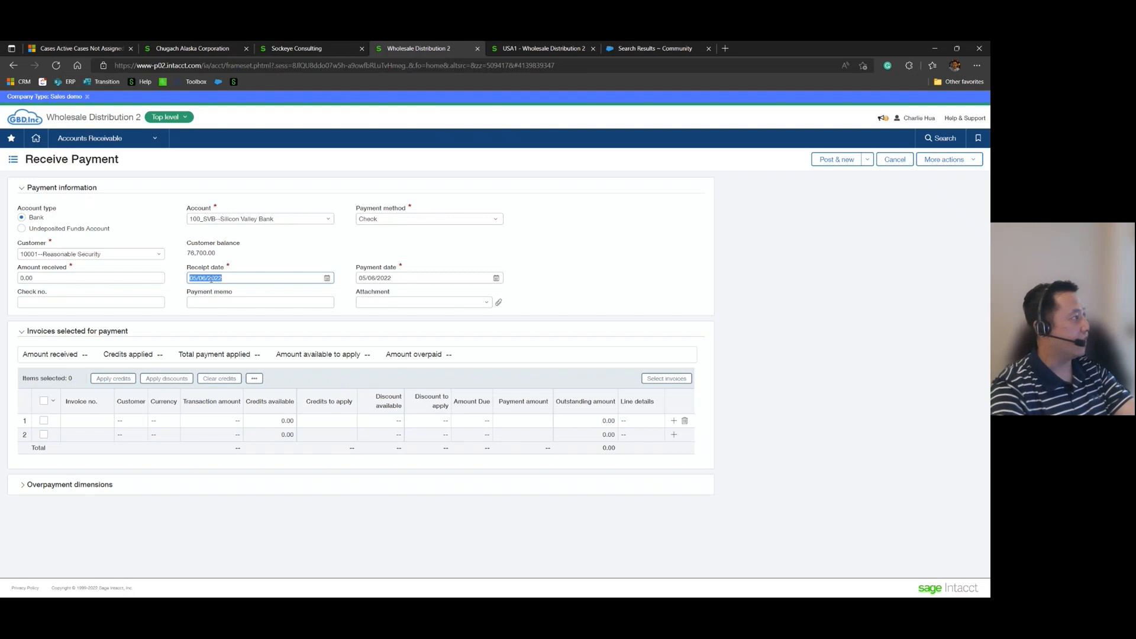
type("9/")
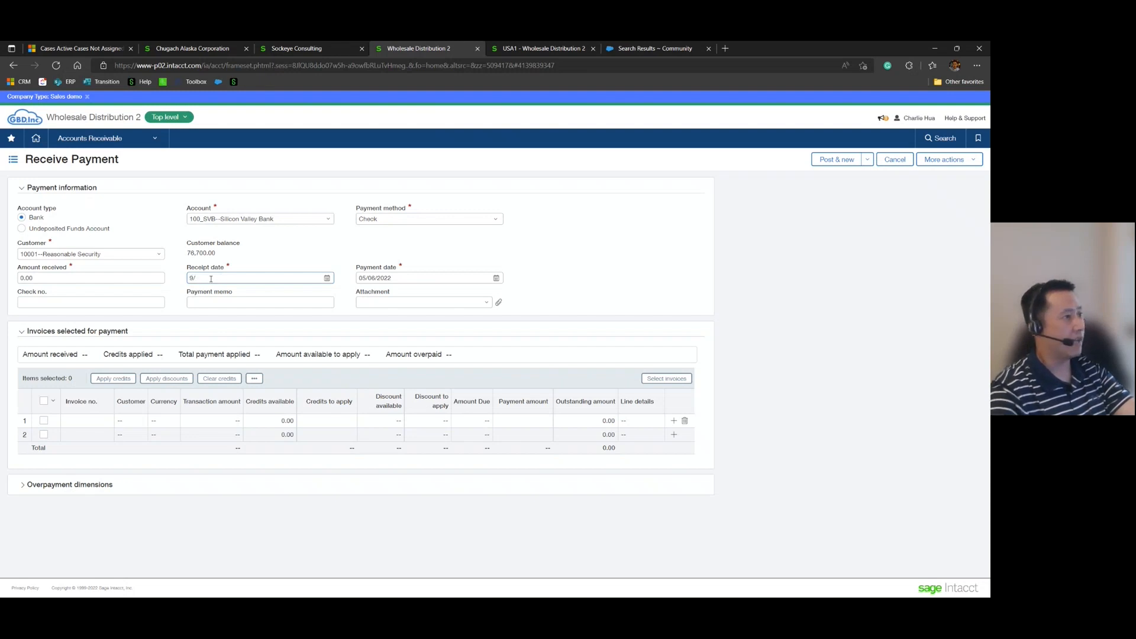
type("09/04/2022")
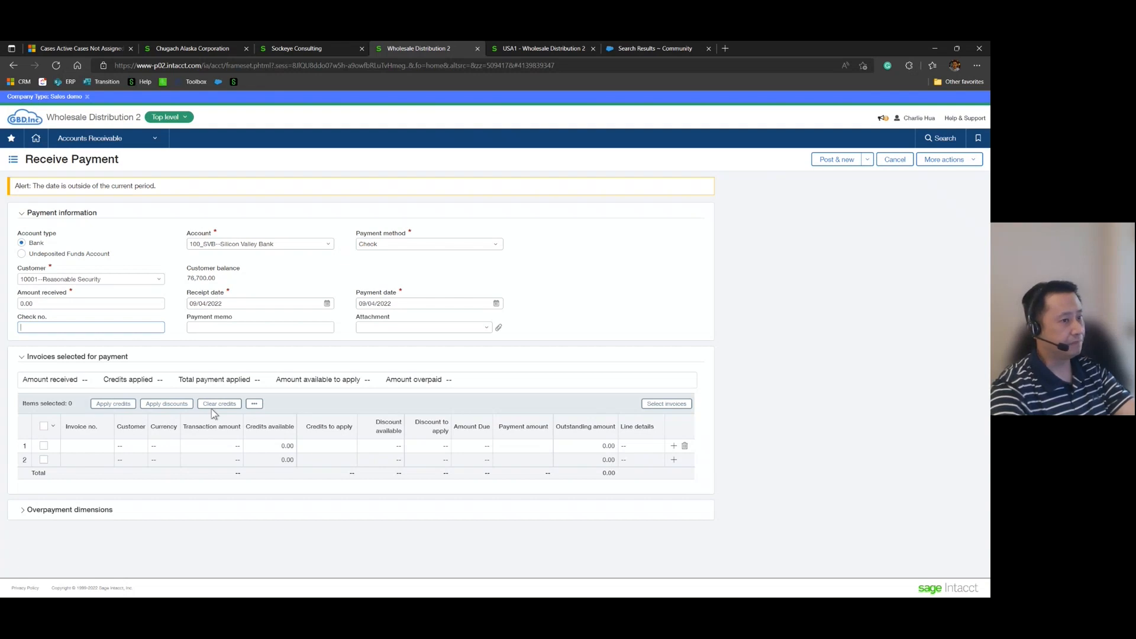
left_click(666, 403)
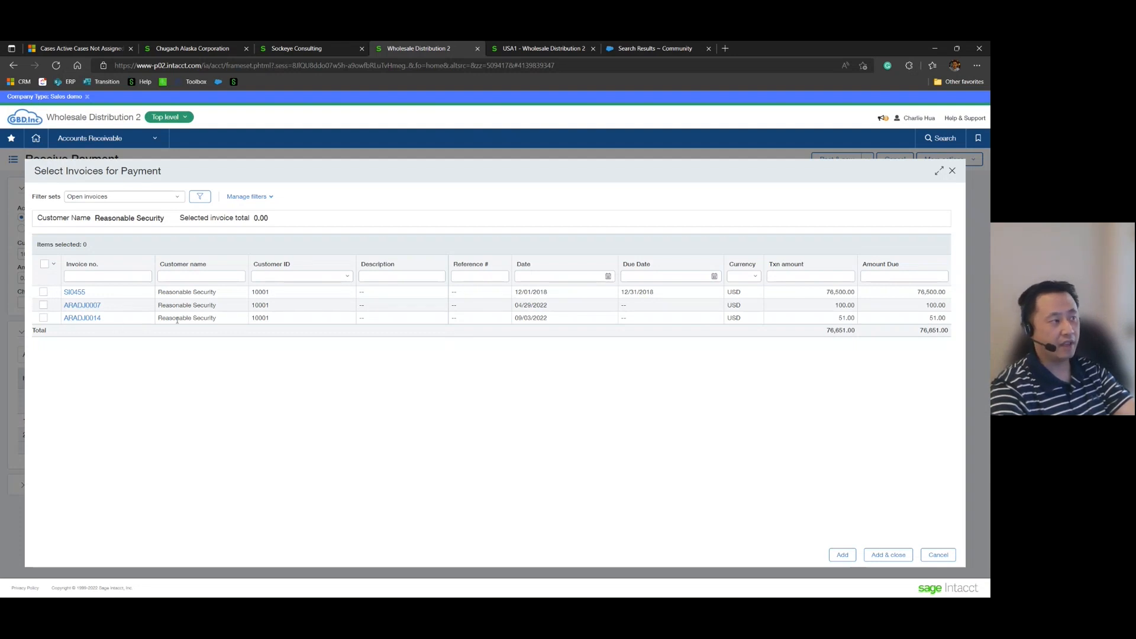
mouse_move(44, 317)
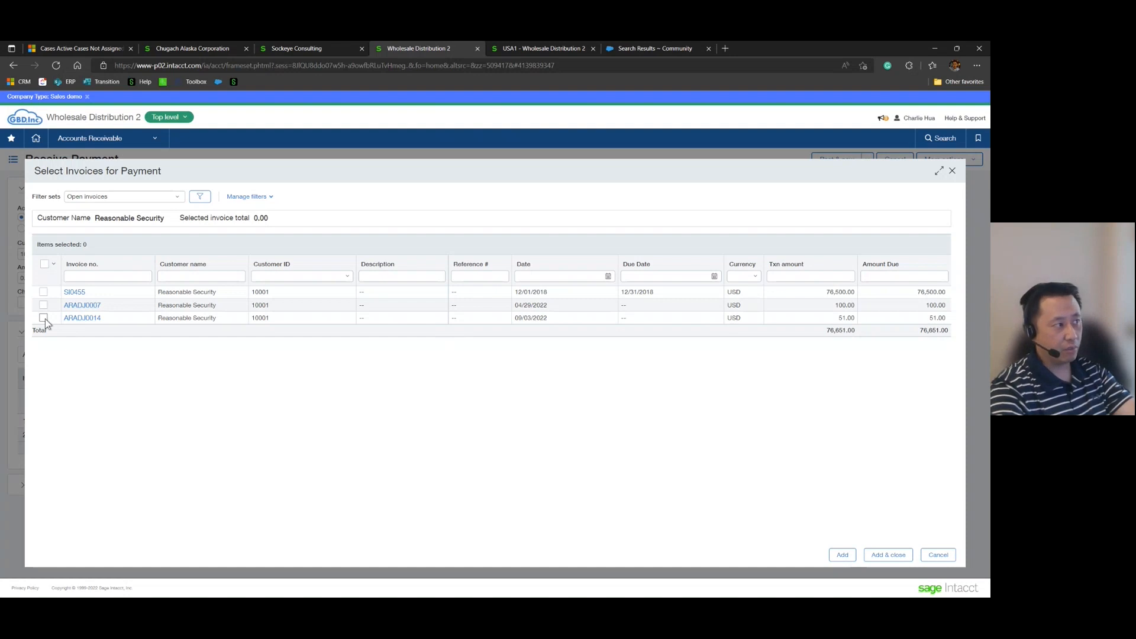
Select debit memo ARADJ0014 (51.00) in Select Invoices for Payment and add it to the receipt.
left_click(42, 317)
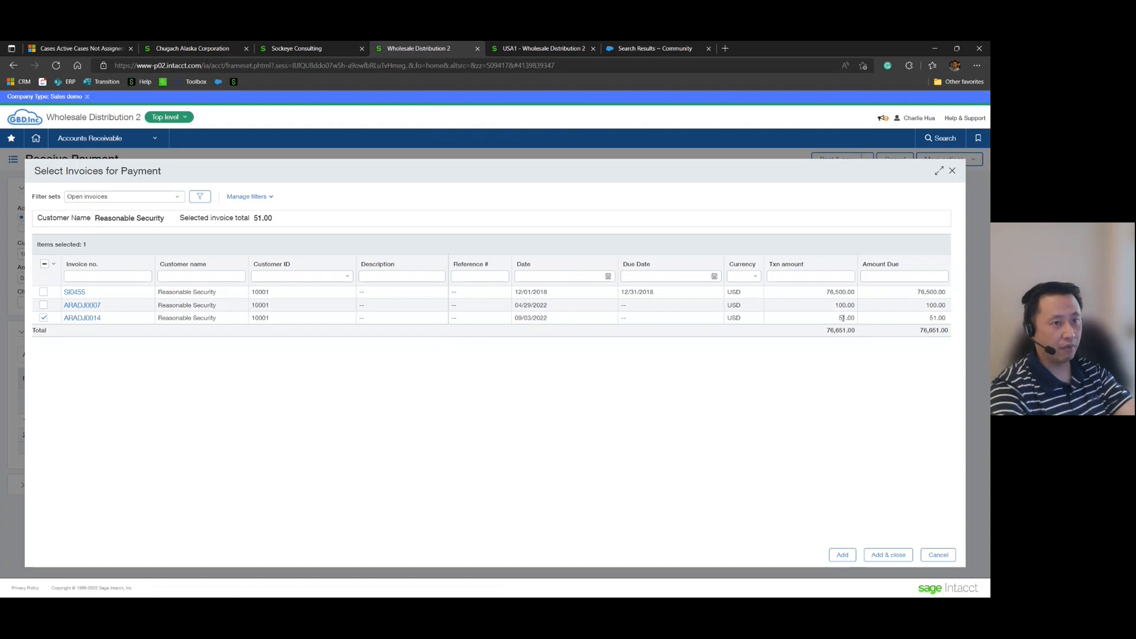
left_click(888, 554)
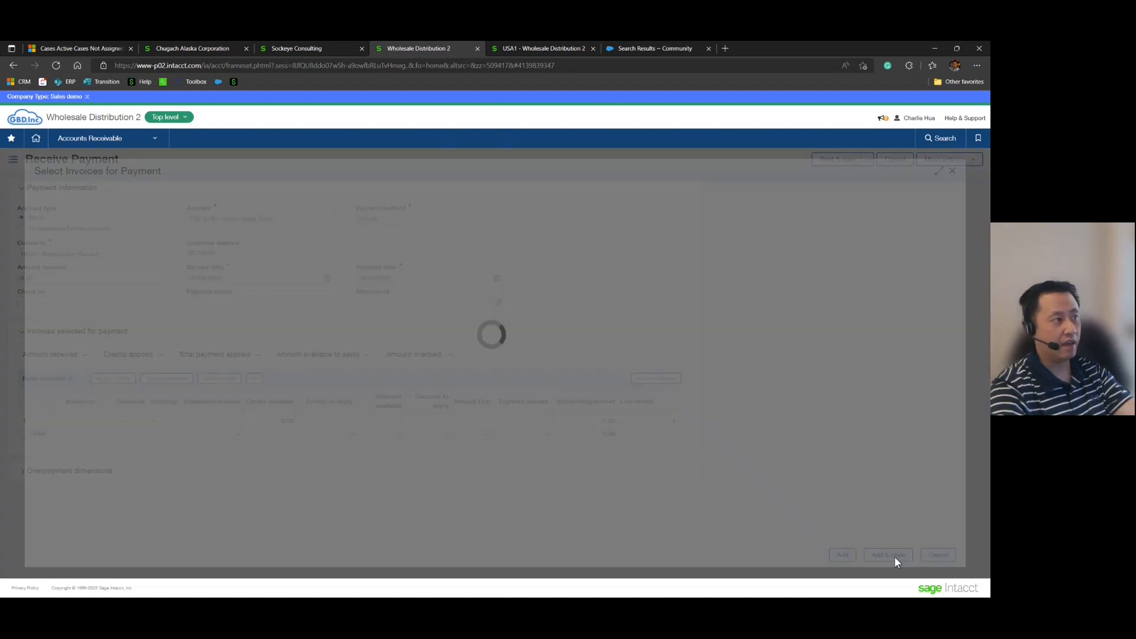
left_click(888, 553)
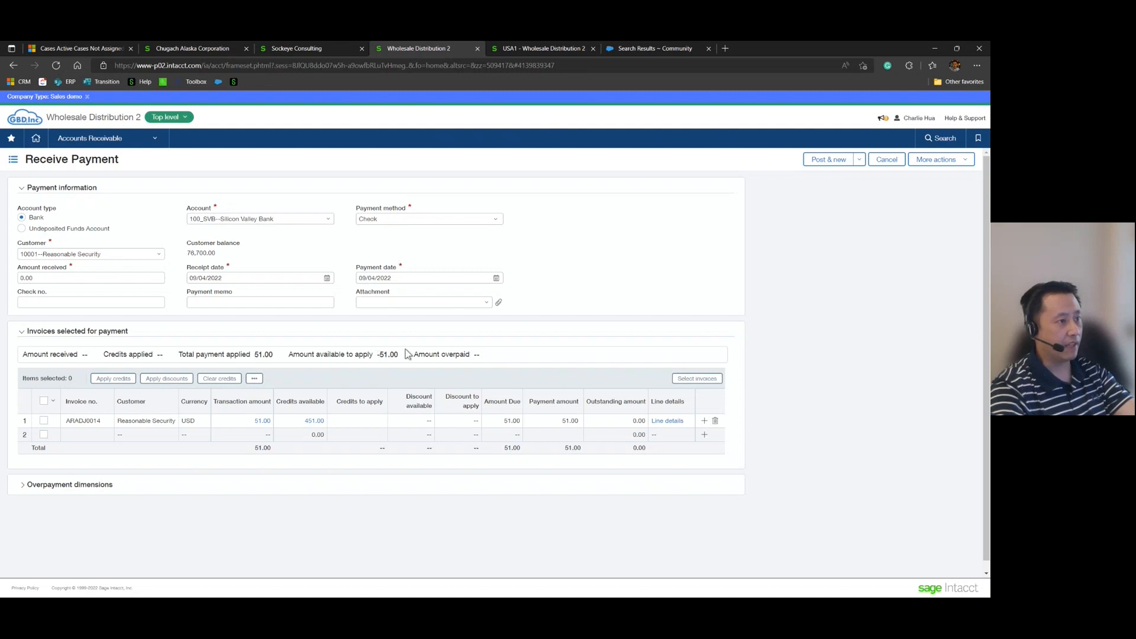
mouse_move(264, 430)
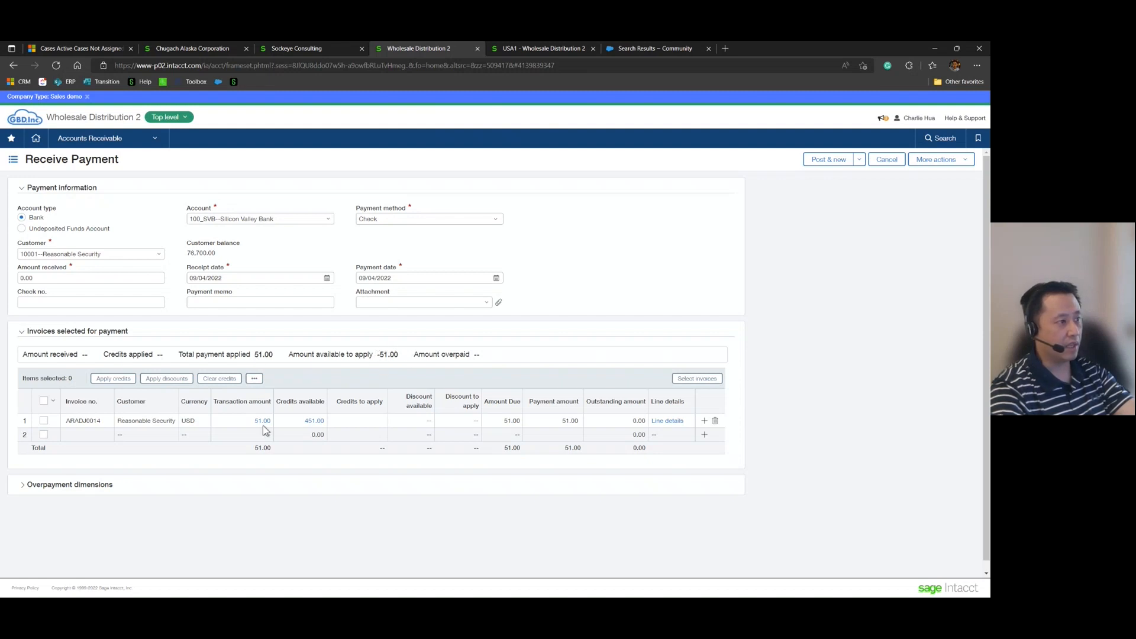
Apply 51.00 of available credits to the ARADJ0014 line and post the receipt.
left_click(42, 421)
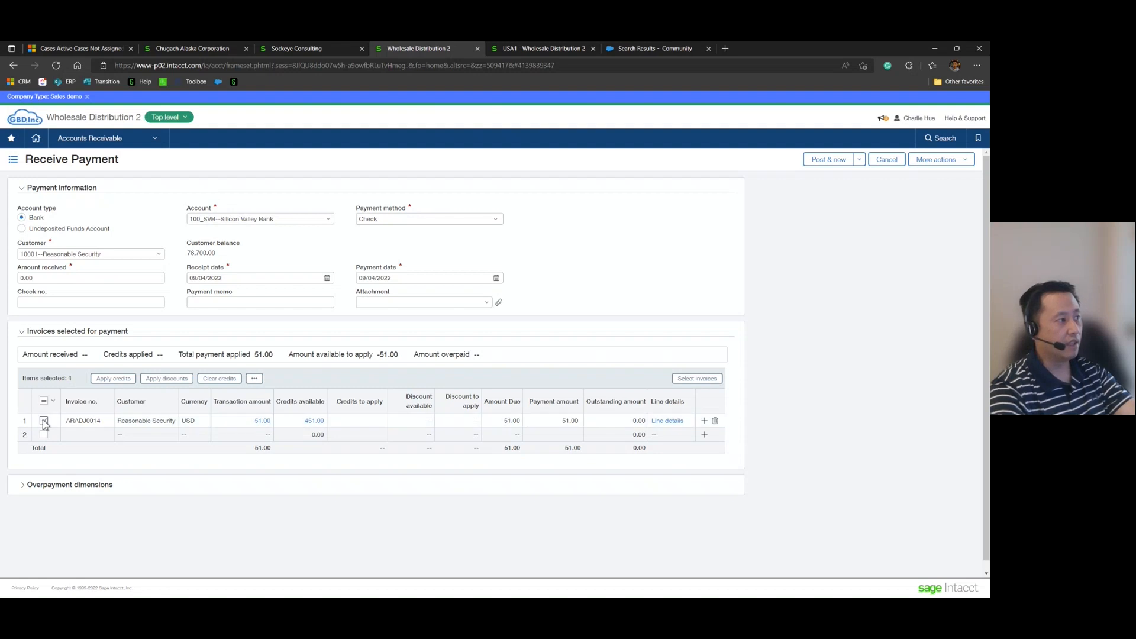
left_click(42, 421)
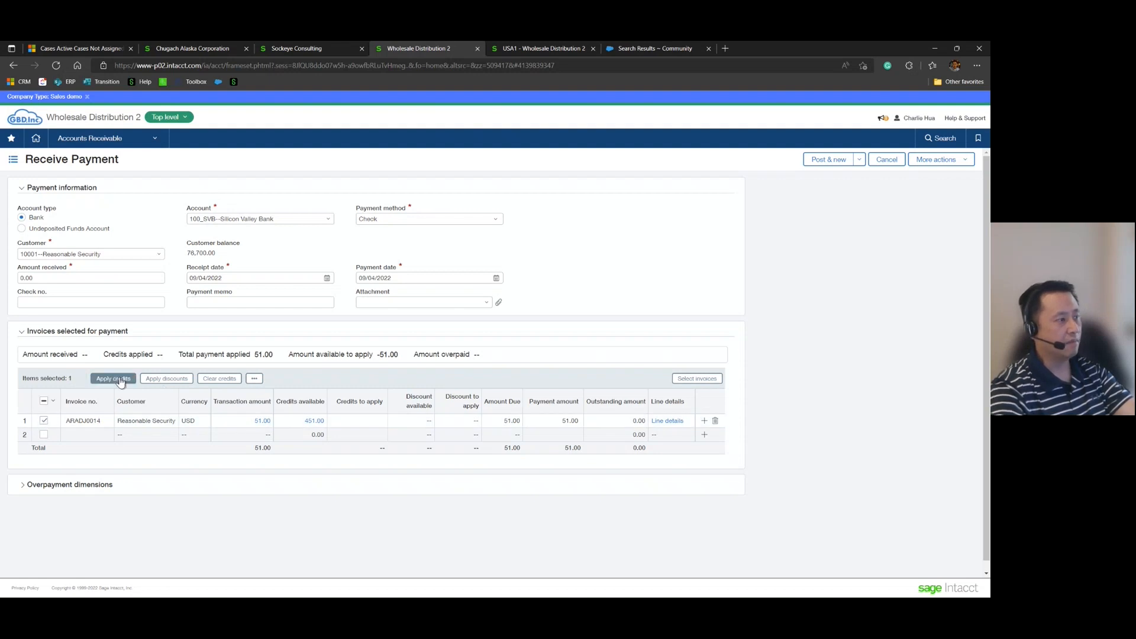
left_click(112, 379)
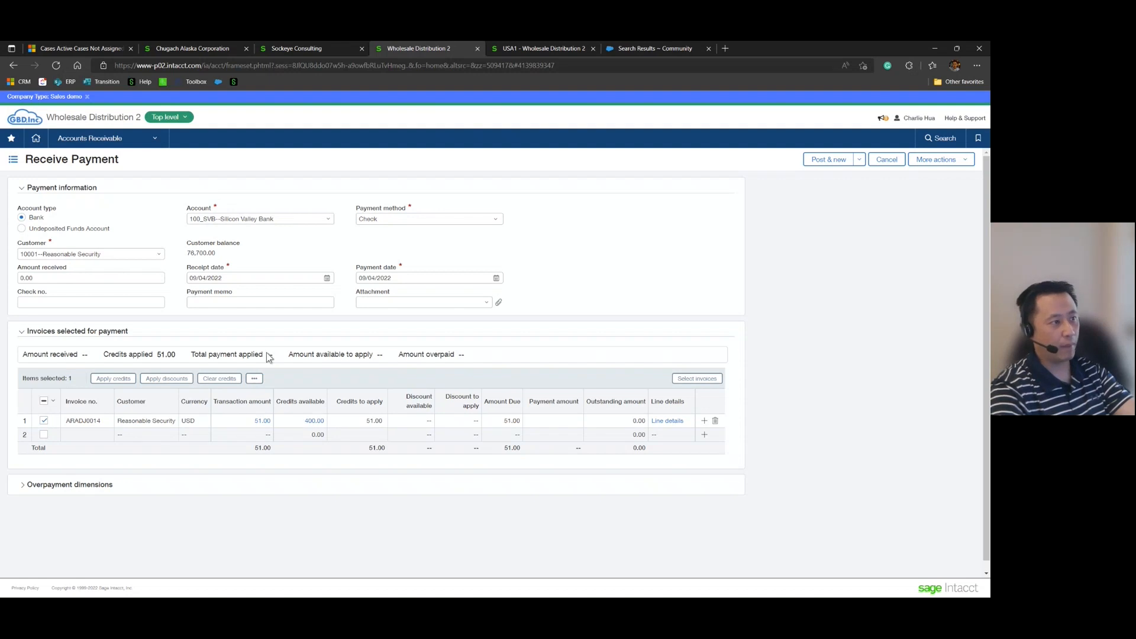
mouse_move(824, 173)
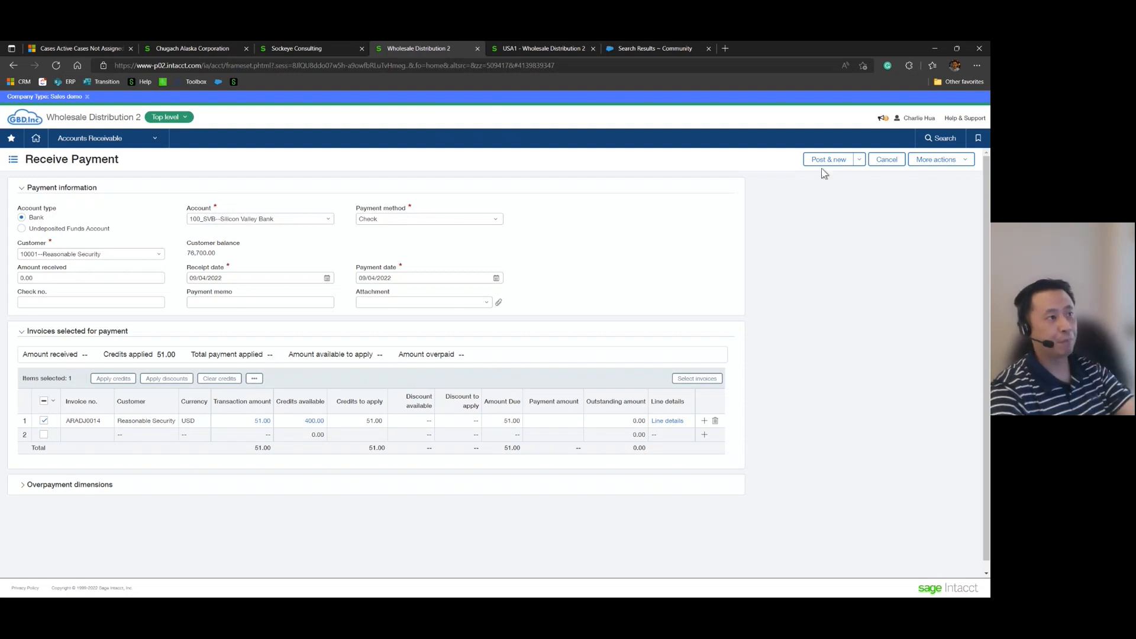
left_click(828, 159)
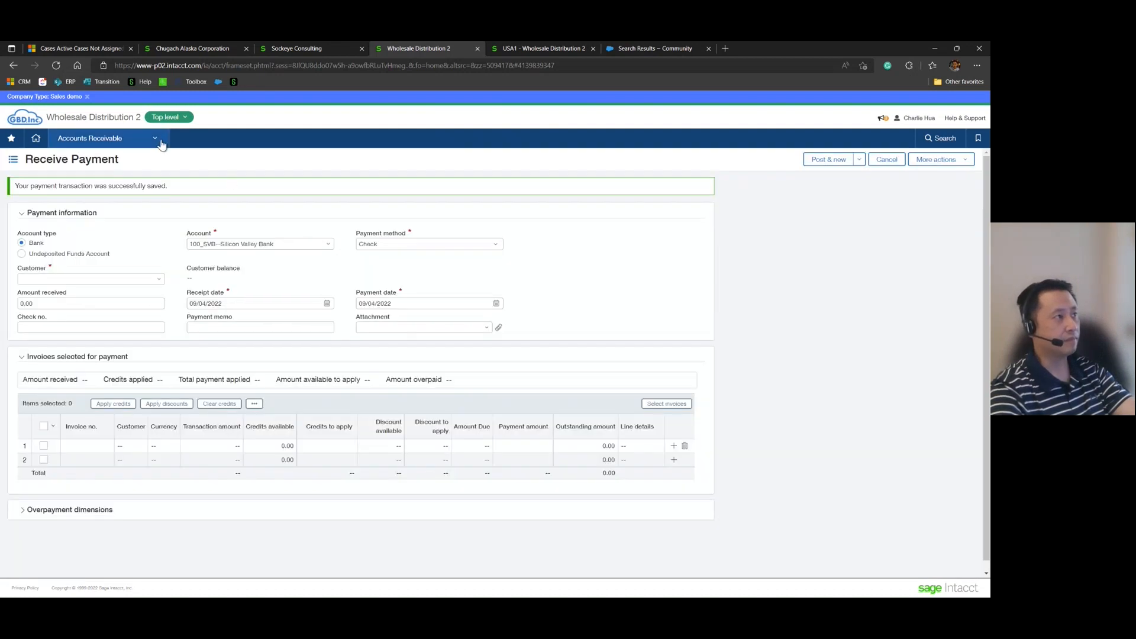
On a new Reasonable Security payment, add invoice SI0455 (76,500.00 due) with 400.00 credits available.
left_click(88, 137)
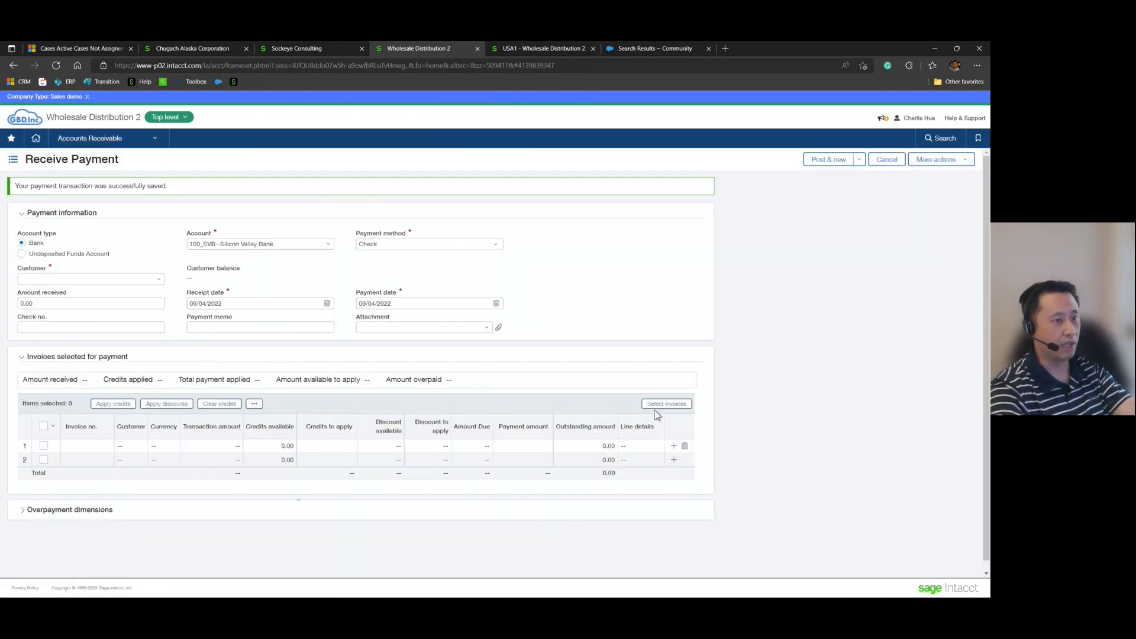
left_click(666, 403)
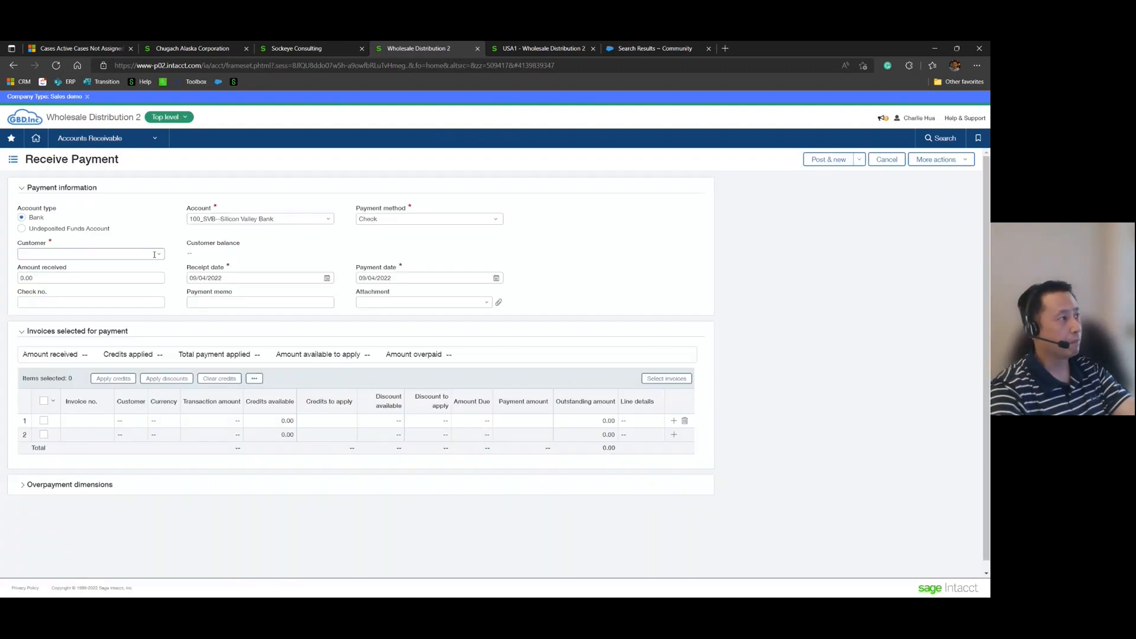
left_click(88, 254)
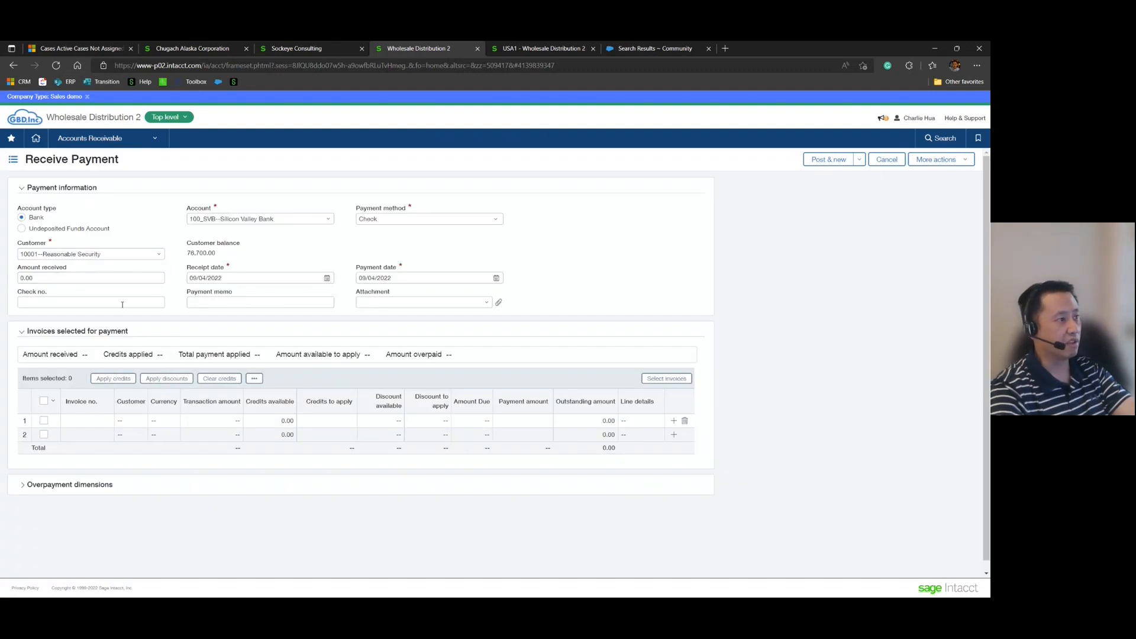
left_click(666, 378)
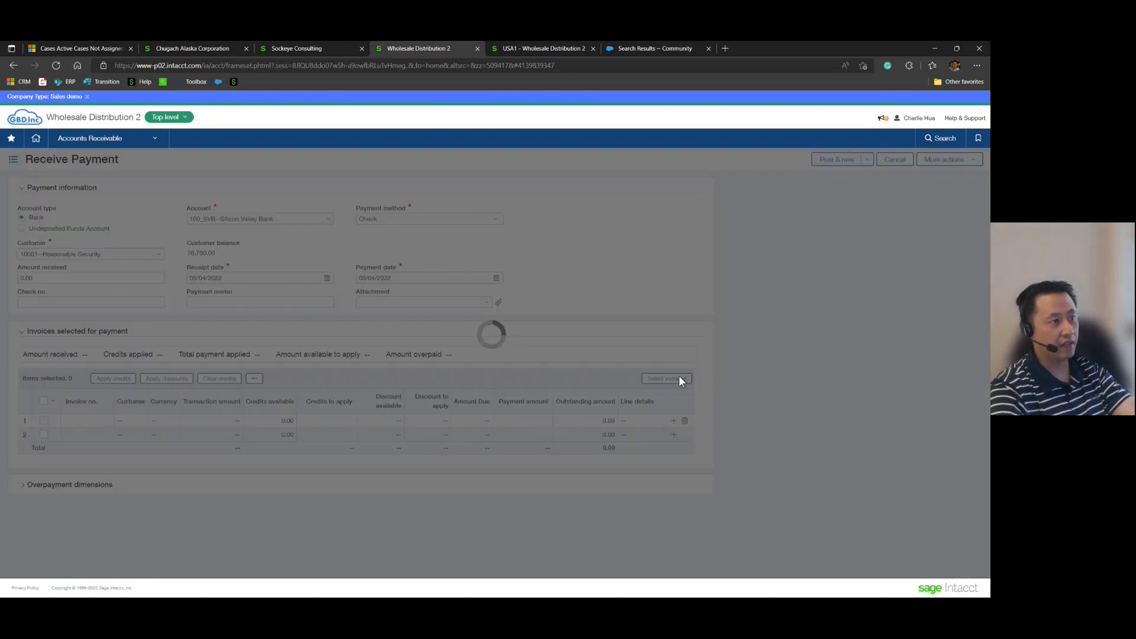
left_click(666, 378)
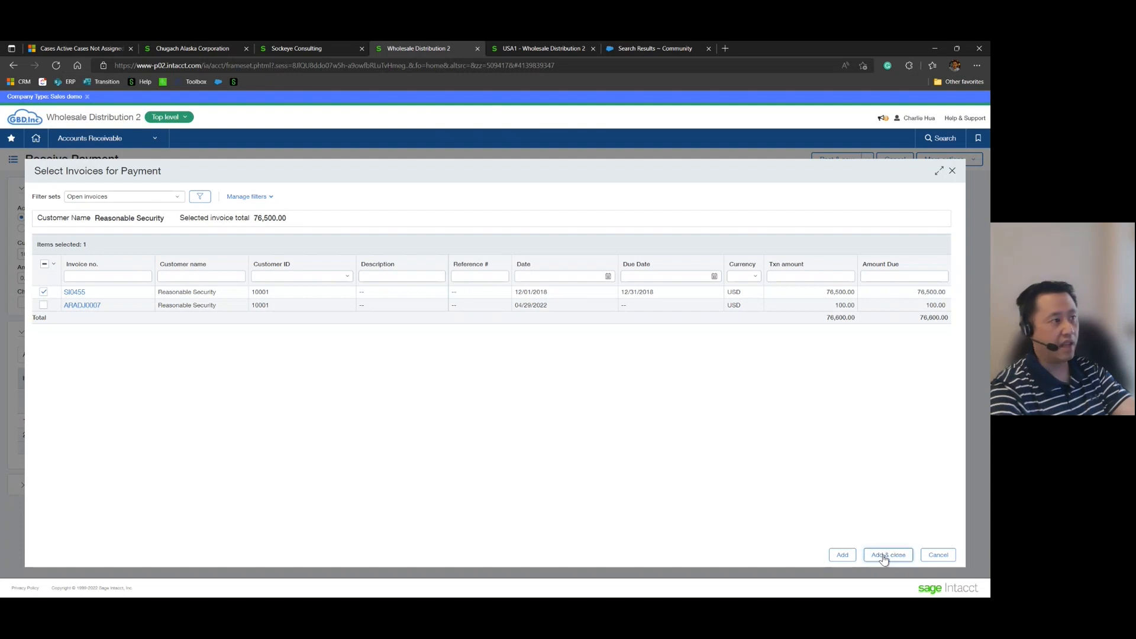
left_click(887, 554)
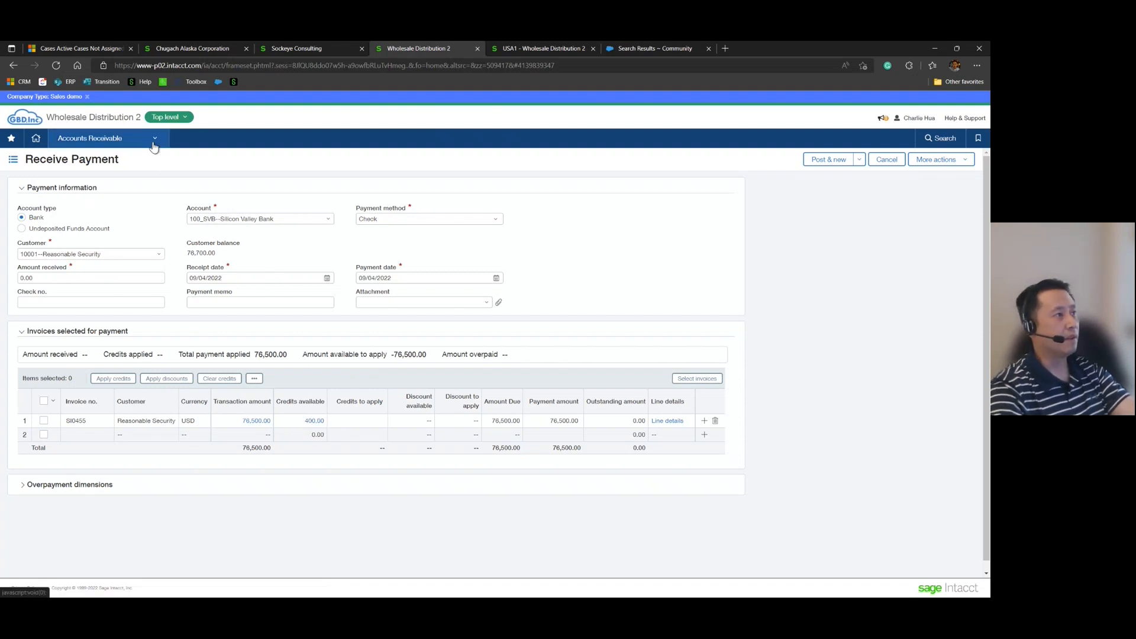
left_click(104, 138)
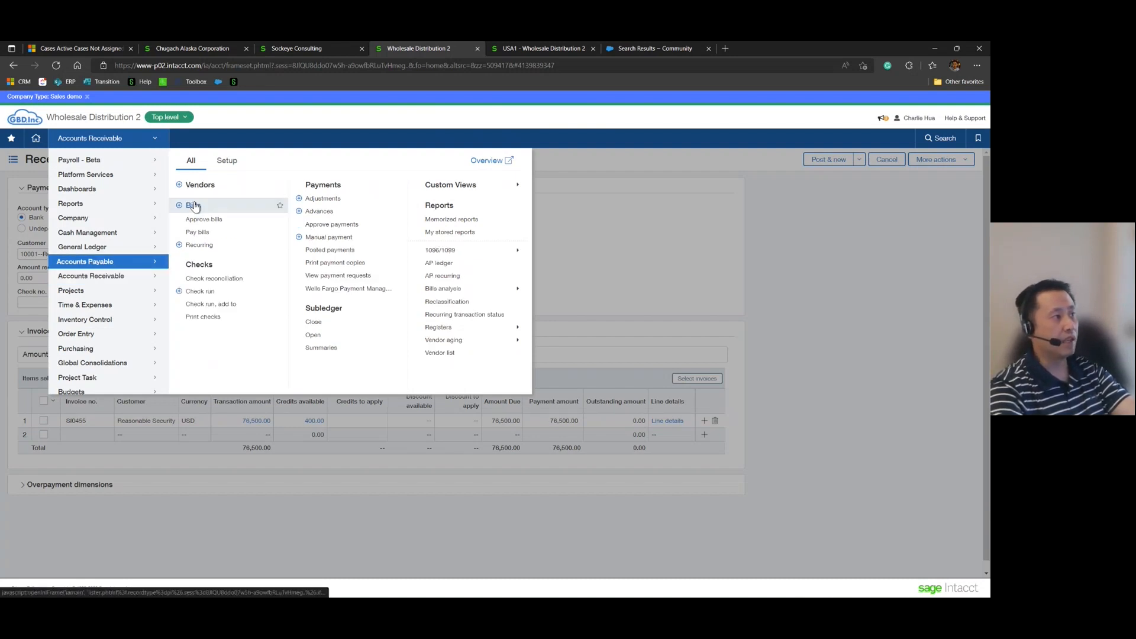
Leave the unsaved payment for Accounts Payable > Bills and date the new bill 09/05/2022.
left_click(191, 206)
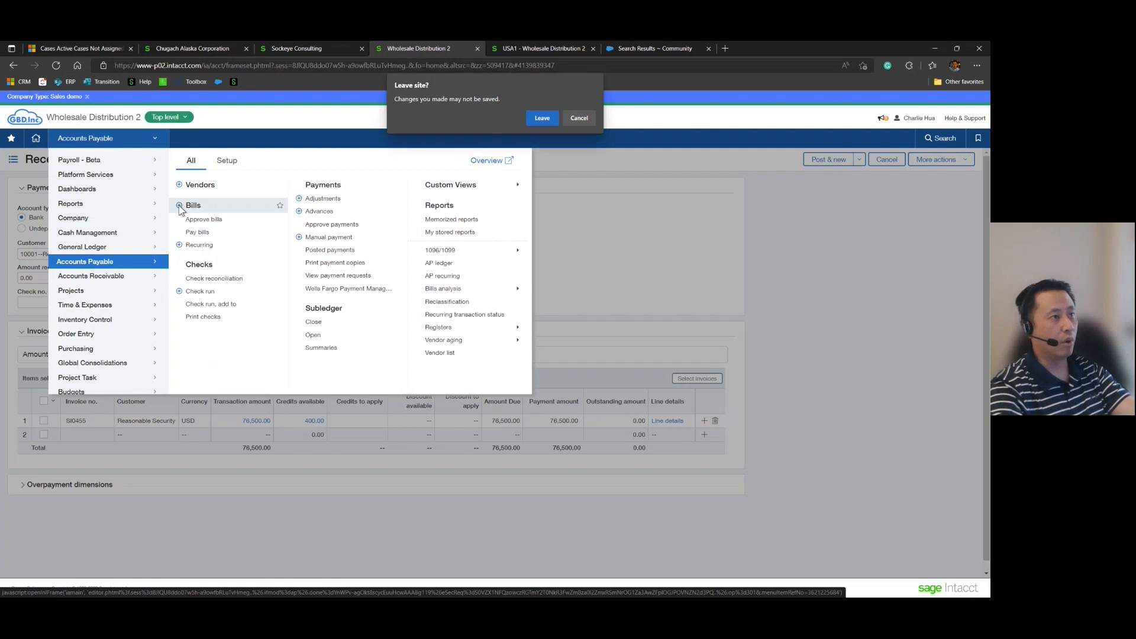
left_click(542, 117)
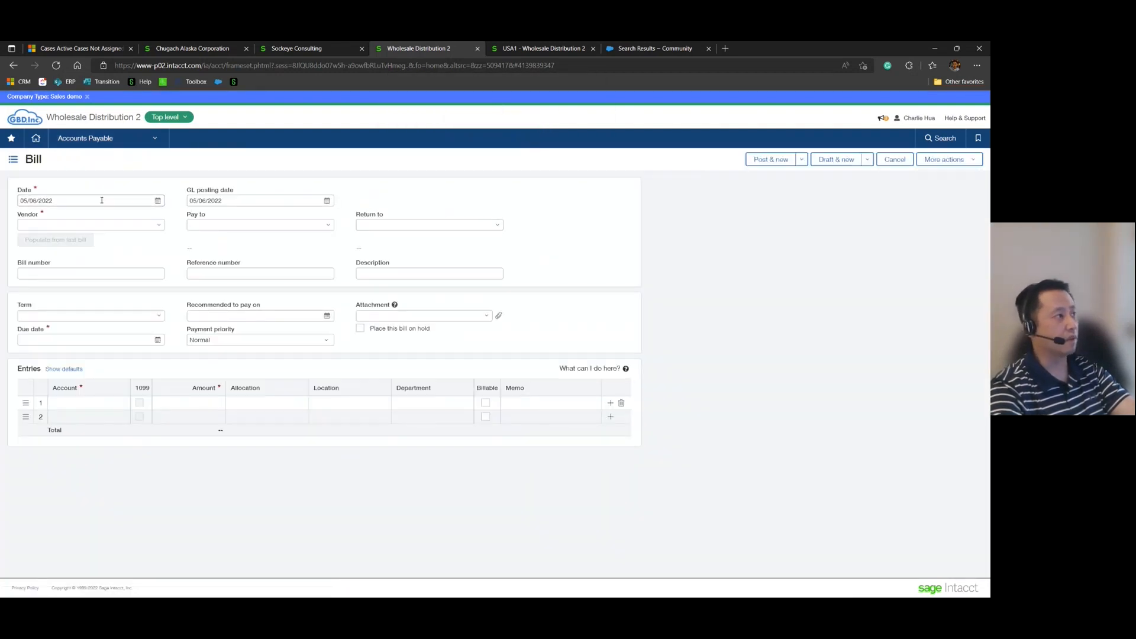
left_click(88, 200)
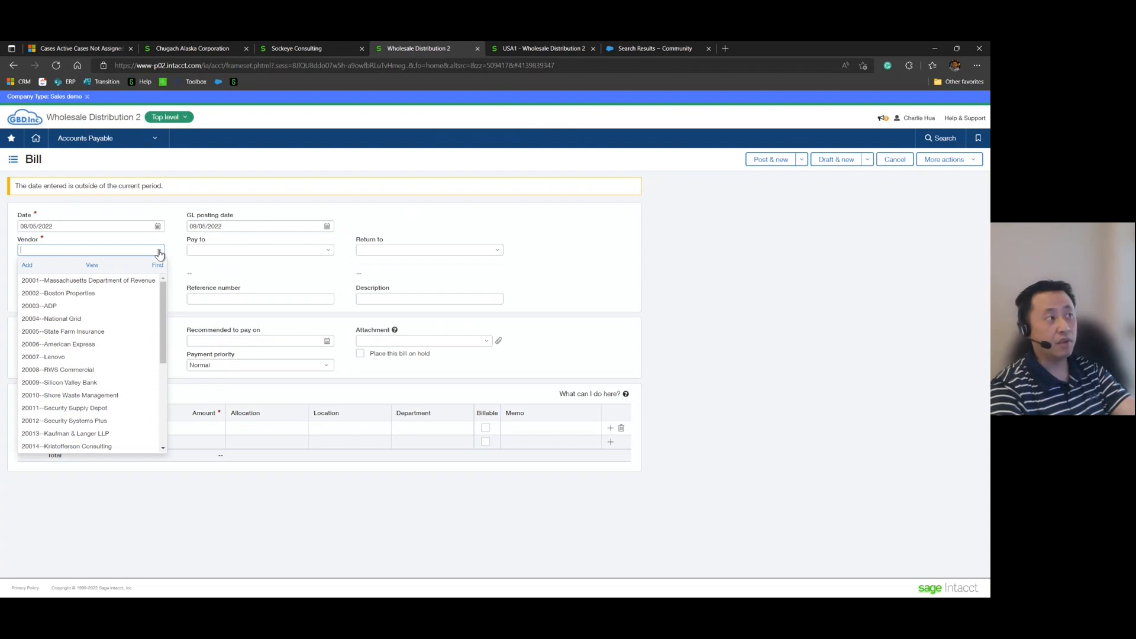
mouse_move(174, 240)
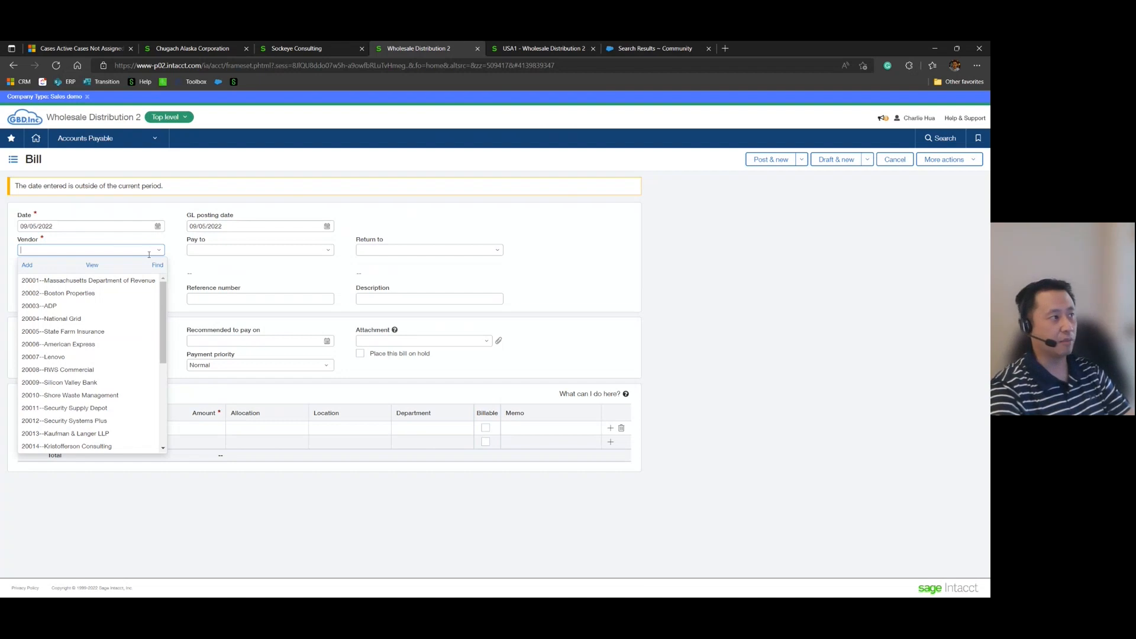
mouse_move(72, 265)
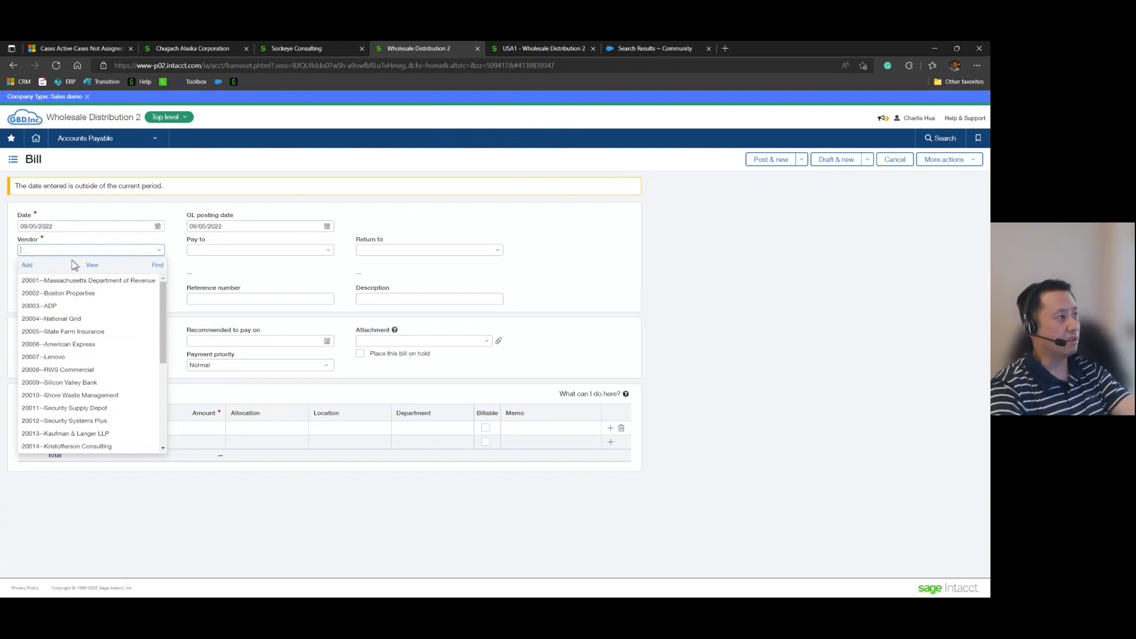
Add vendor 'Reasonable Security' marked One-time use and save it as the bill's vendor.
left_click(26, 265)
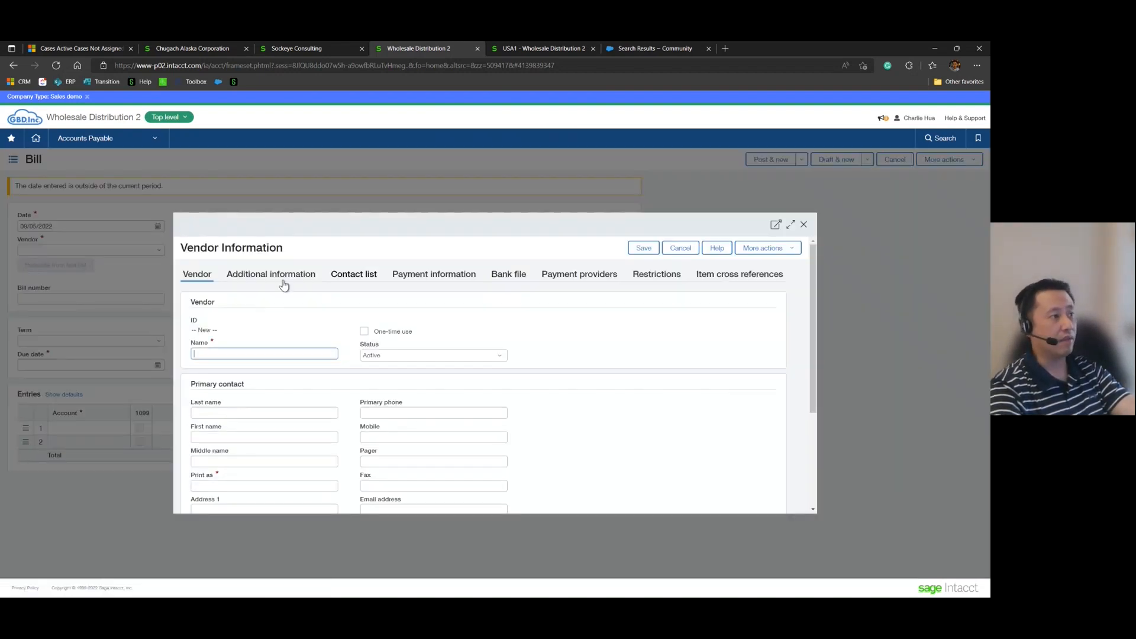
type("Reasonable")
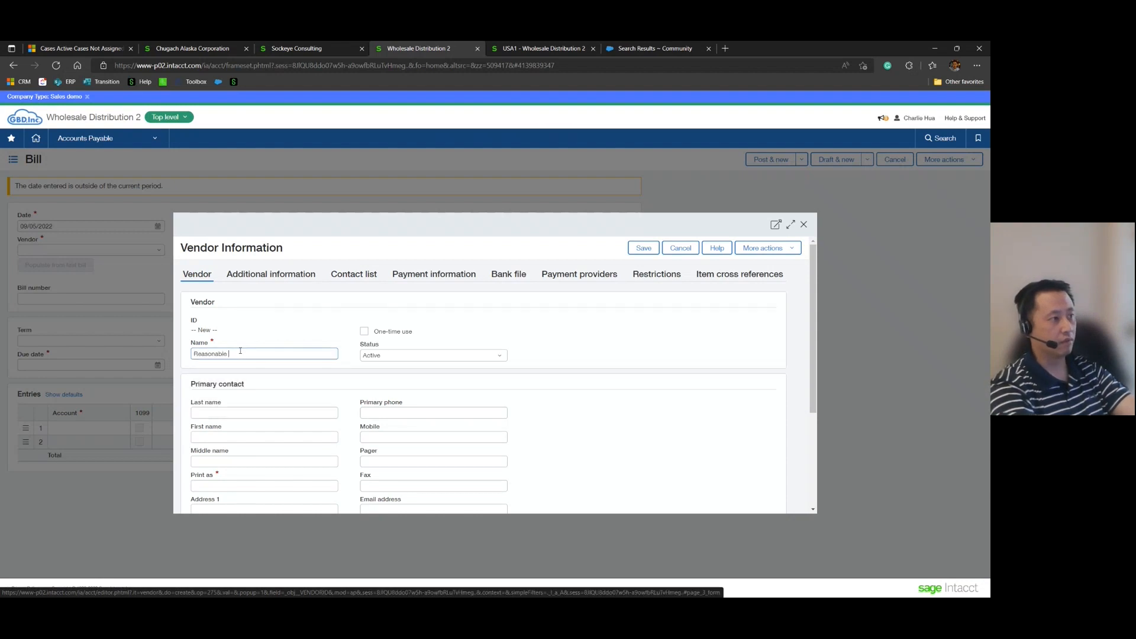
type("Security")
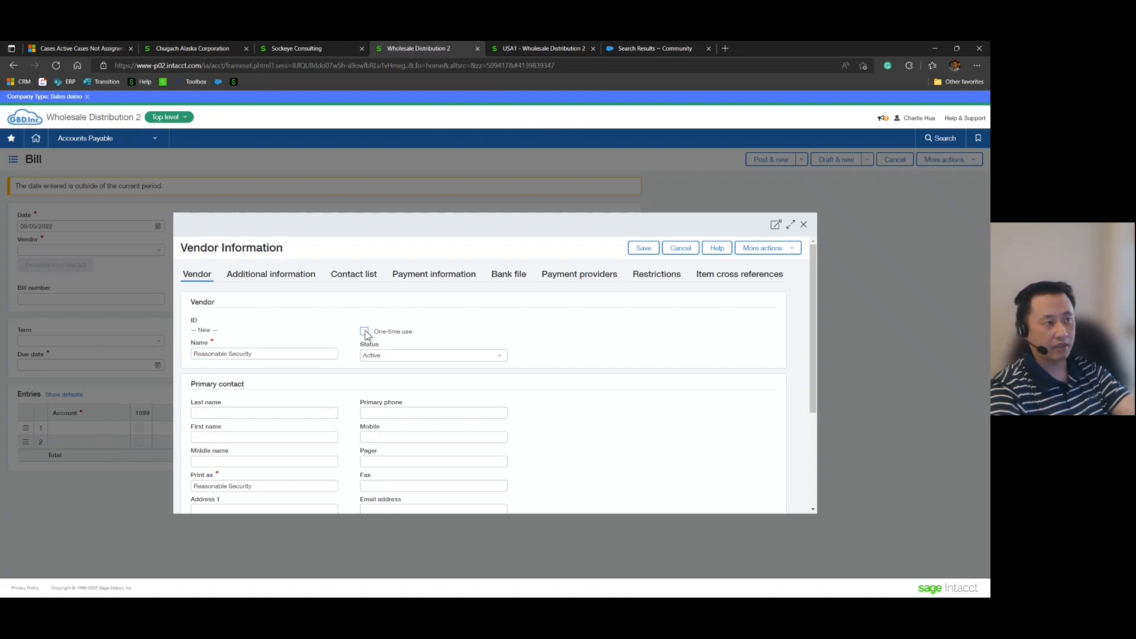
left_click(364, 331)
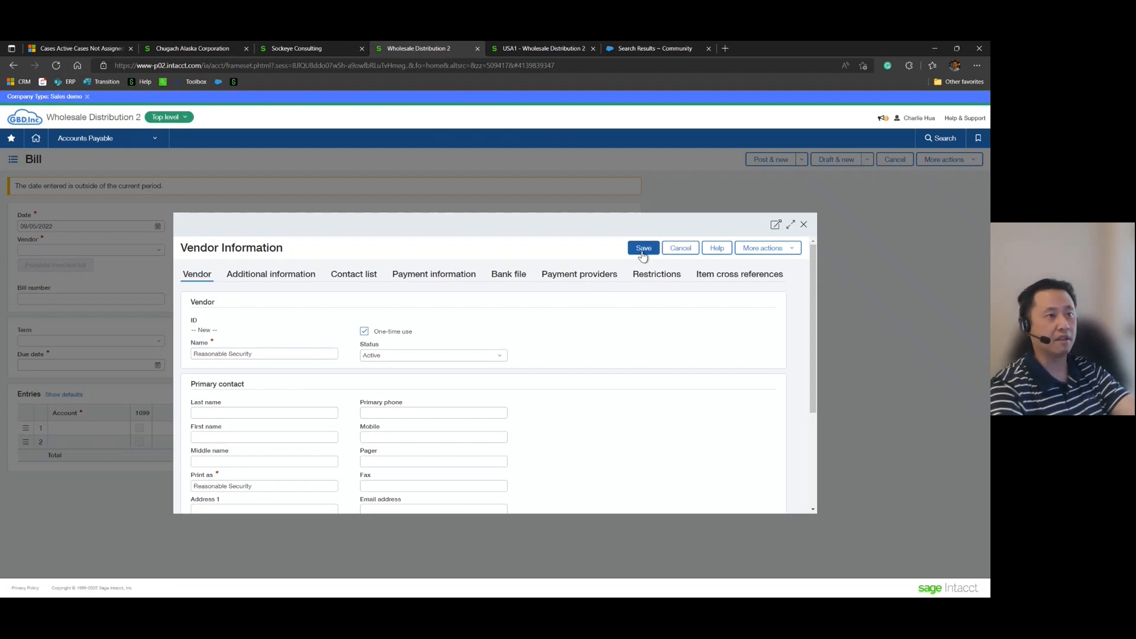
left_click(644, 248)
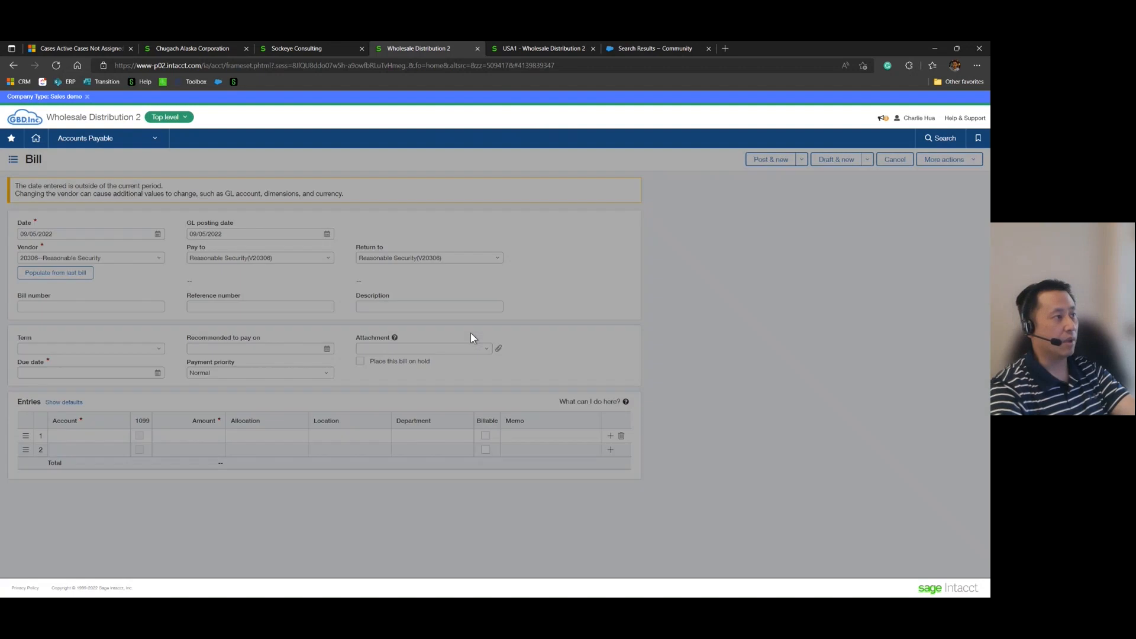
Enter bill number REF-001 with due date 9/5/22.
type("RE")
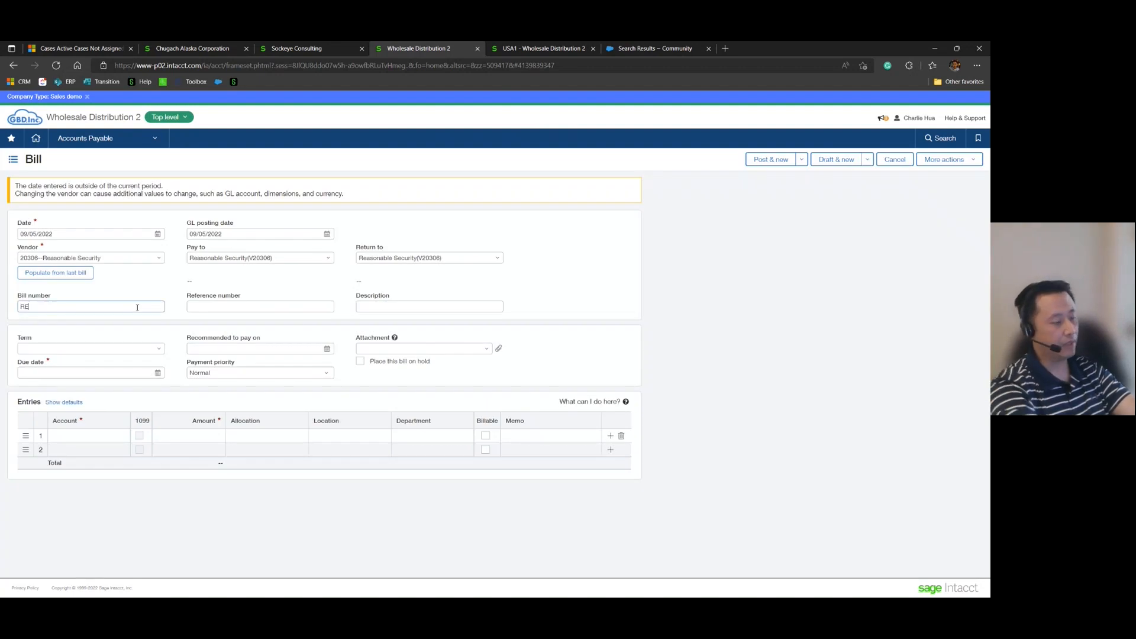
type("REF-001")
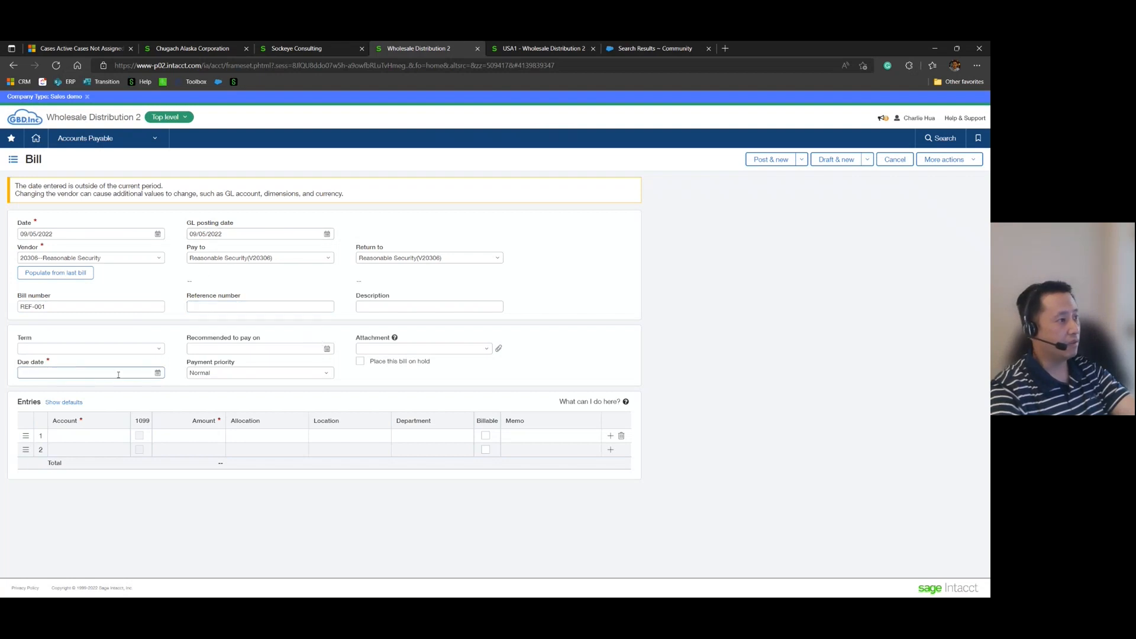
type("9/5/22")
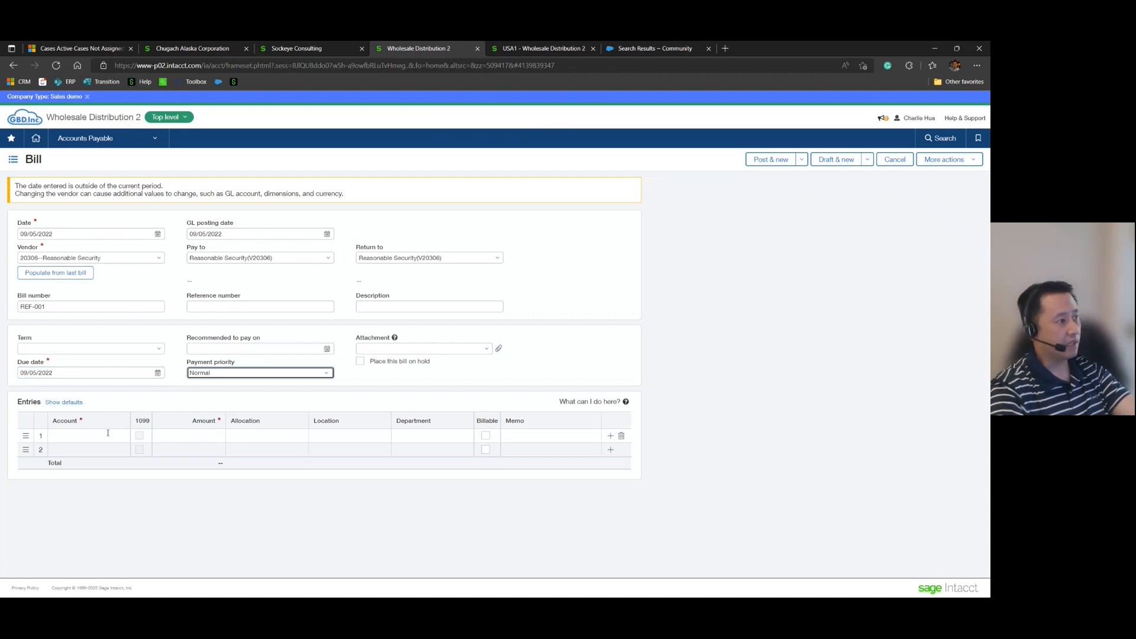
Add a 51.00 line to account 12600 Accounts Receivable - Other and post the bill.
left_click(86, 435)
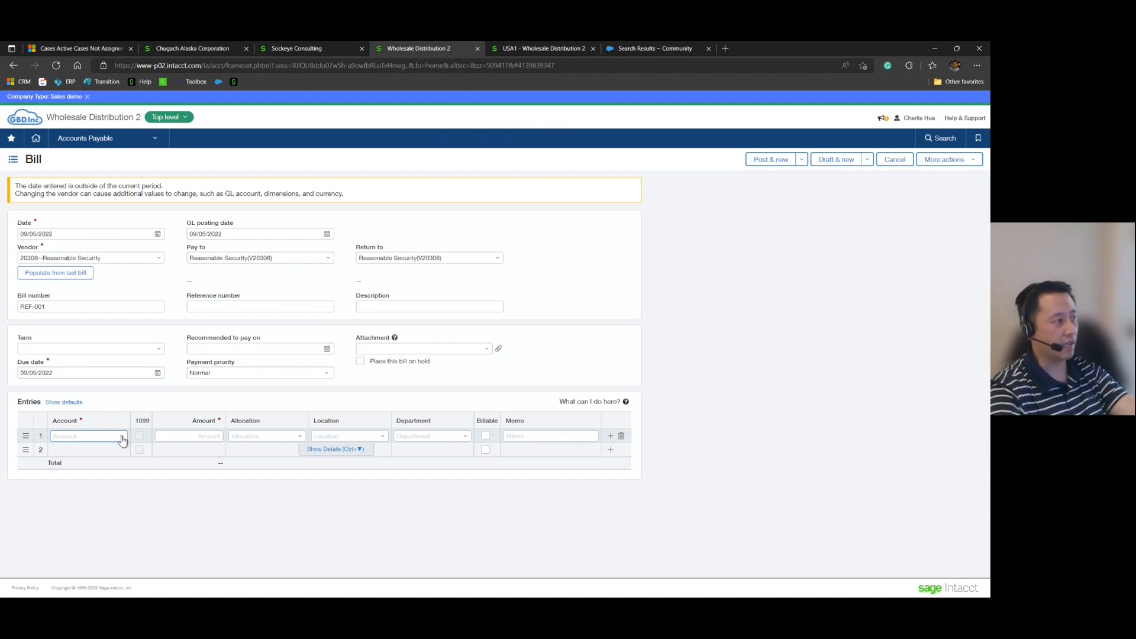
left_click(121, 436)
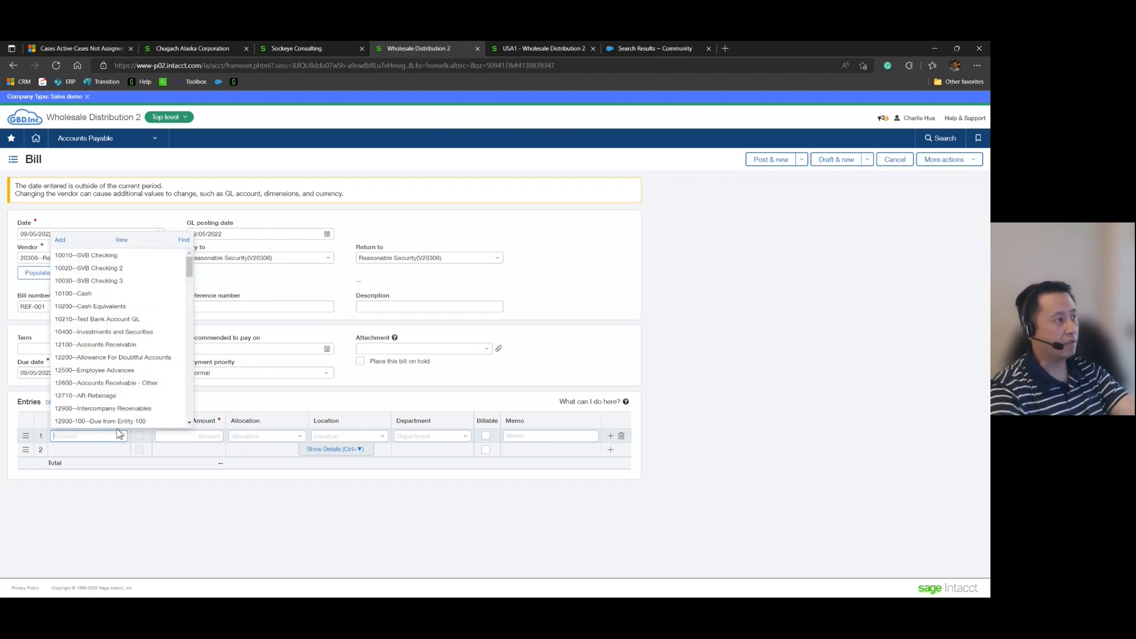
type("12")
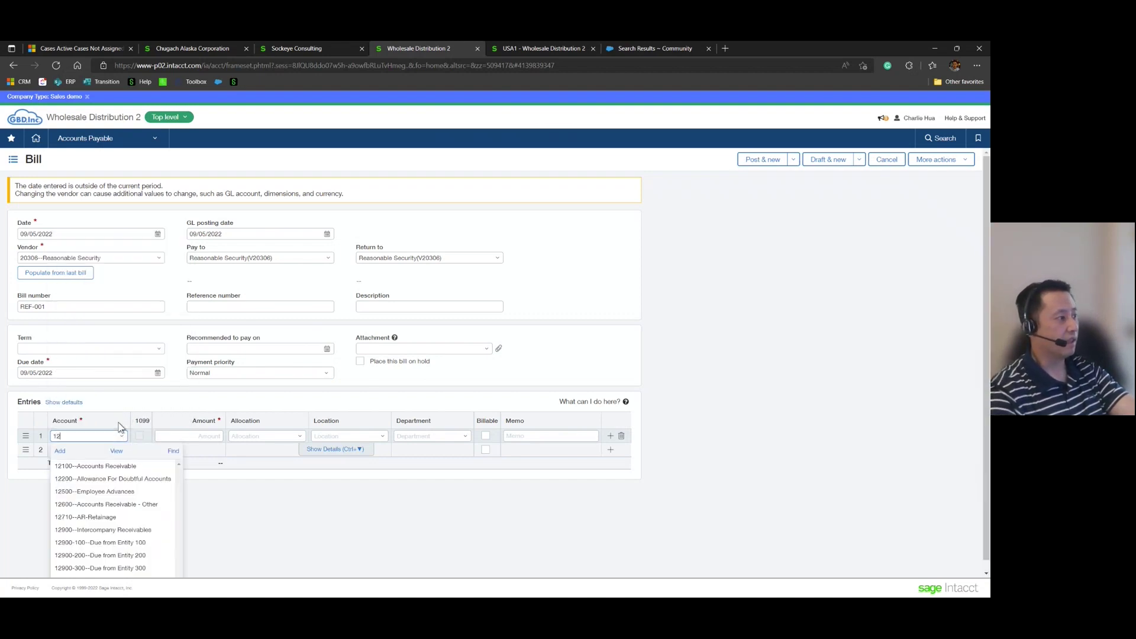
left_click(106, 504)
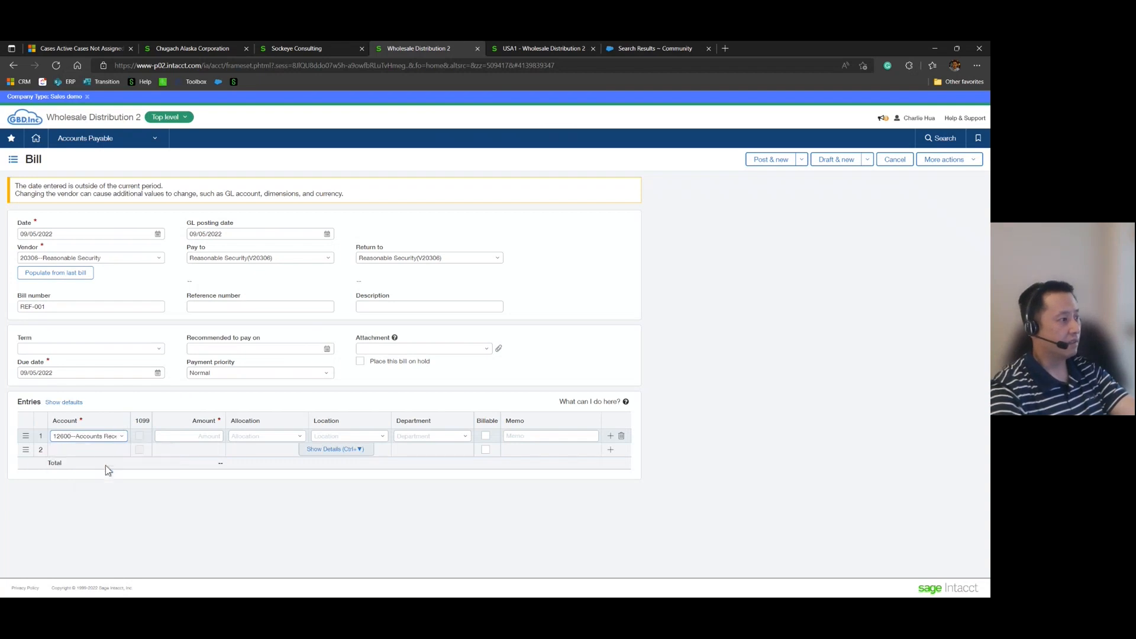
left_click(189, 435)
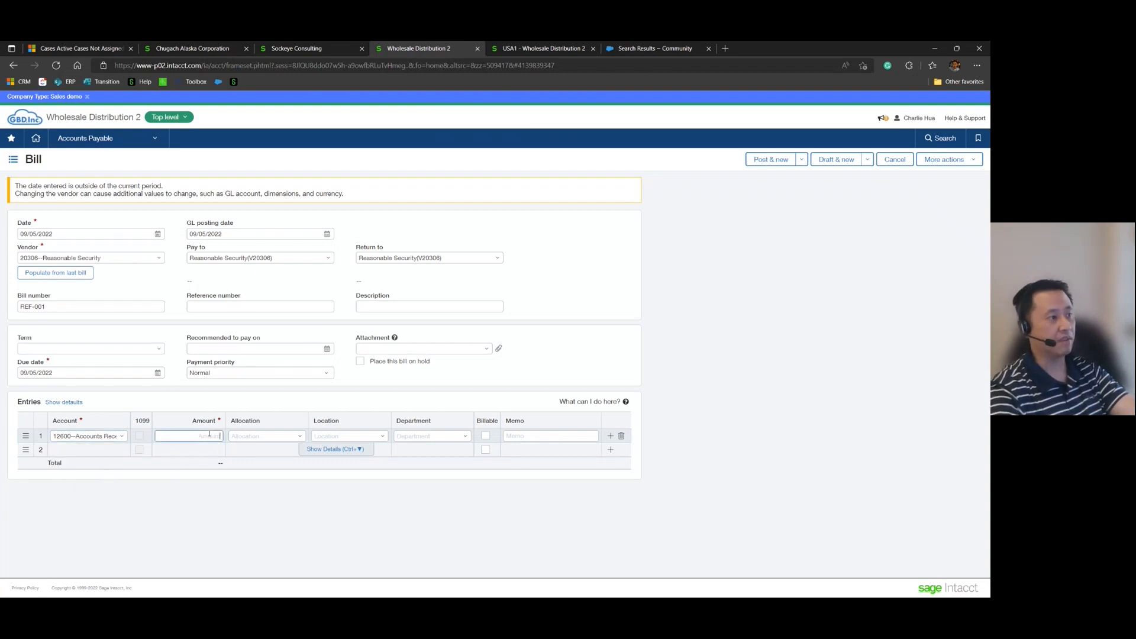
type("51.00")
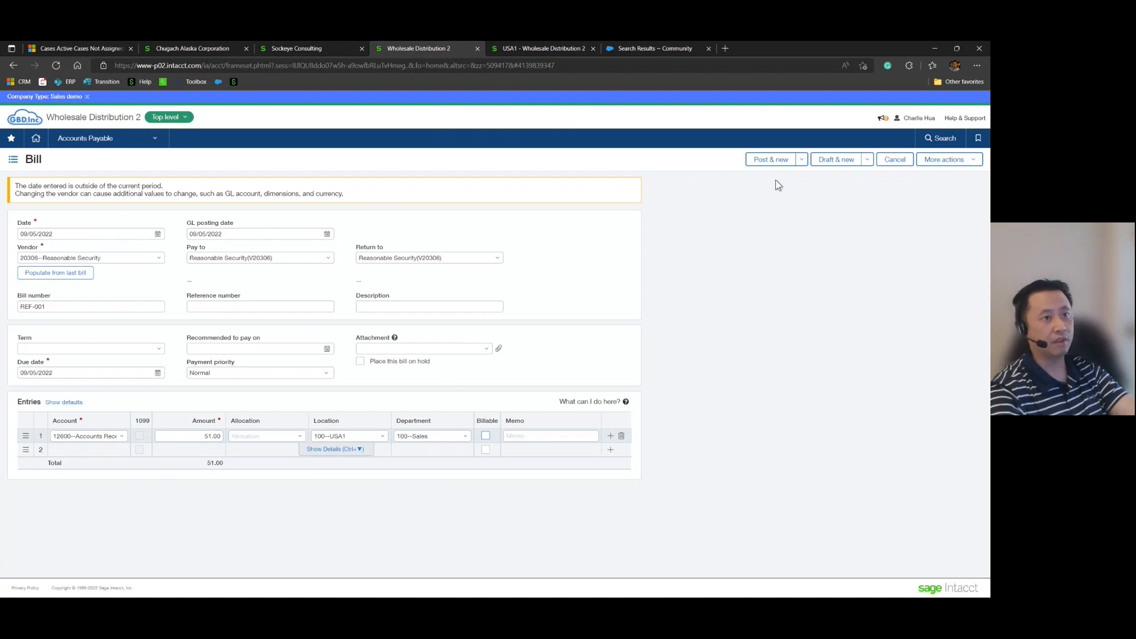
left_click(769, 158)
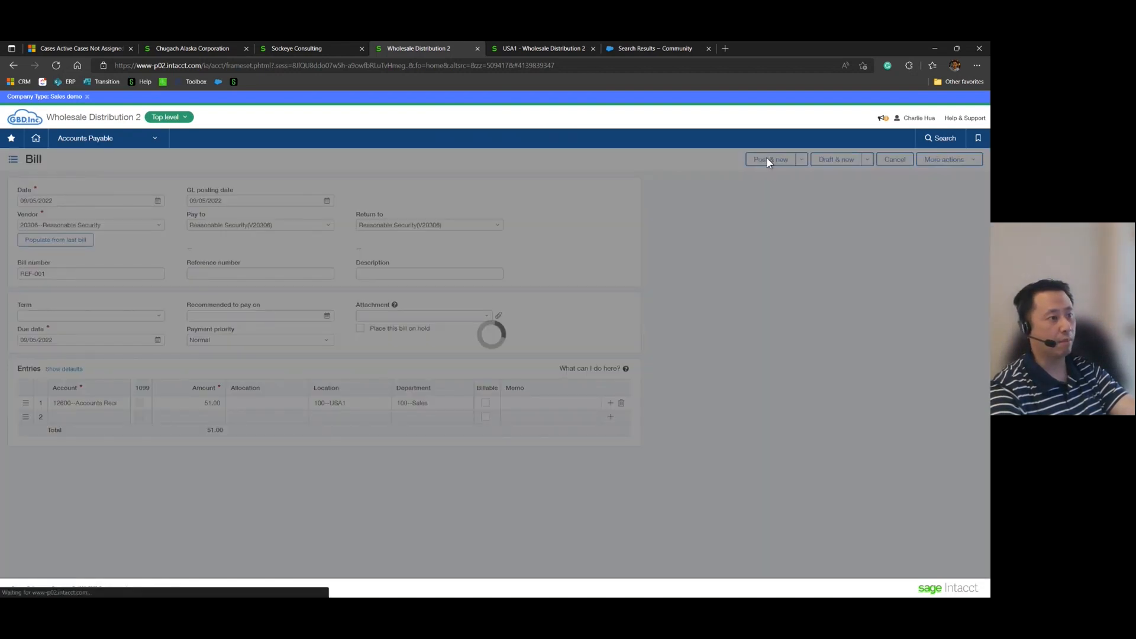
Go to Pay Bills in Accounts Payable, leaving the bill page.
left_click(770, 159)
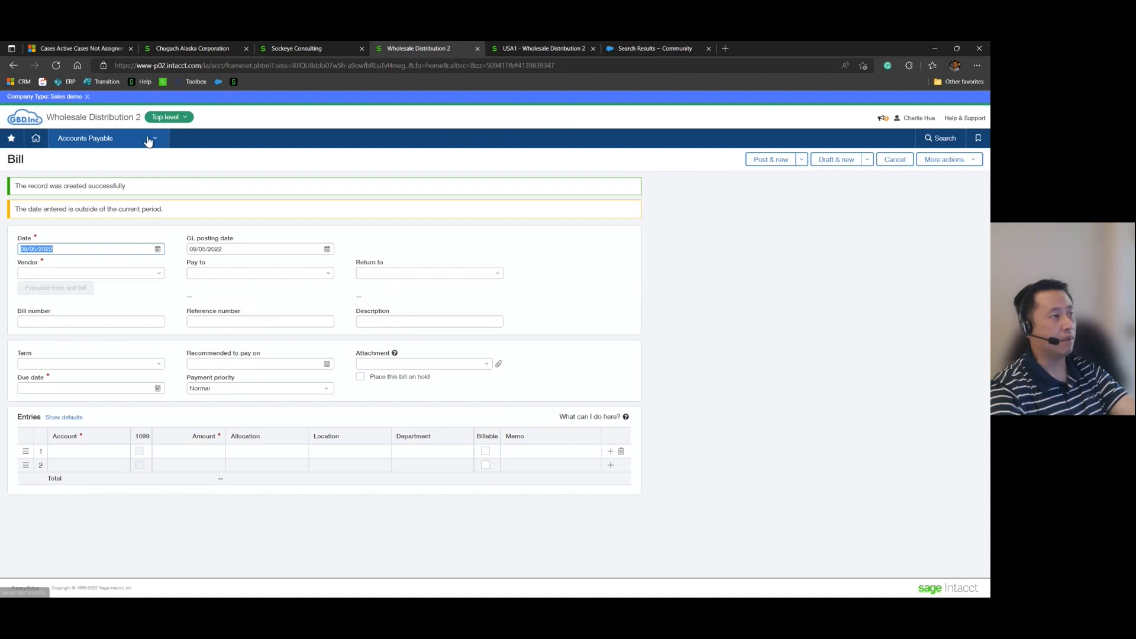
left_click(106, 139)
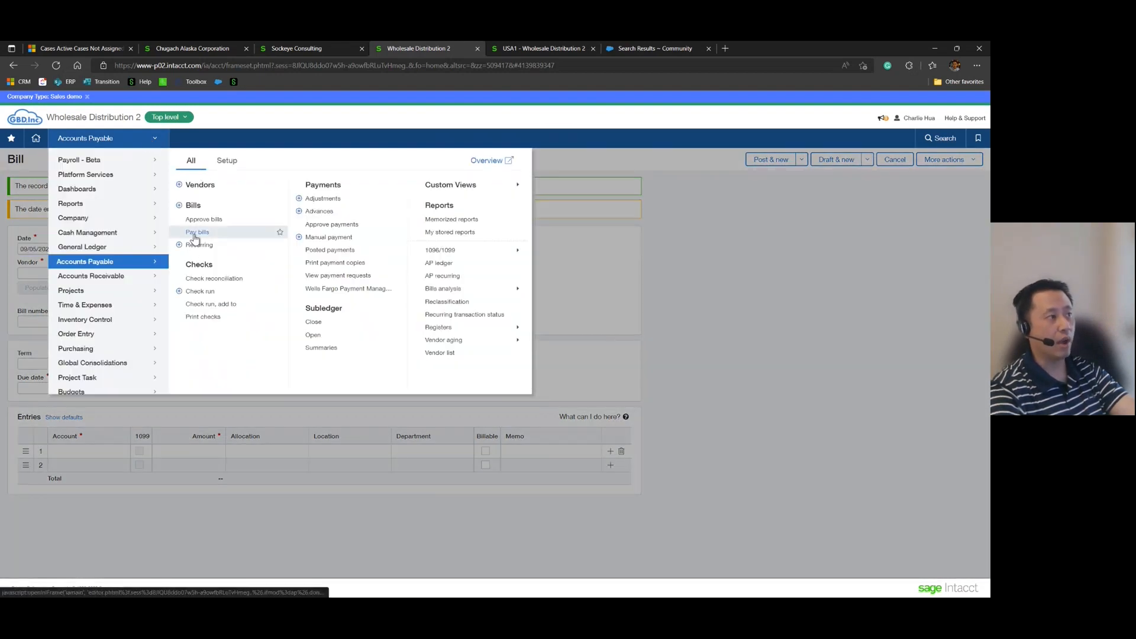
left_click(196, 232)
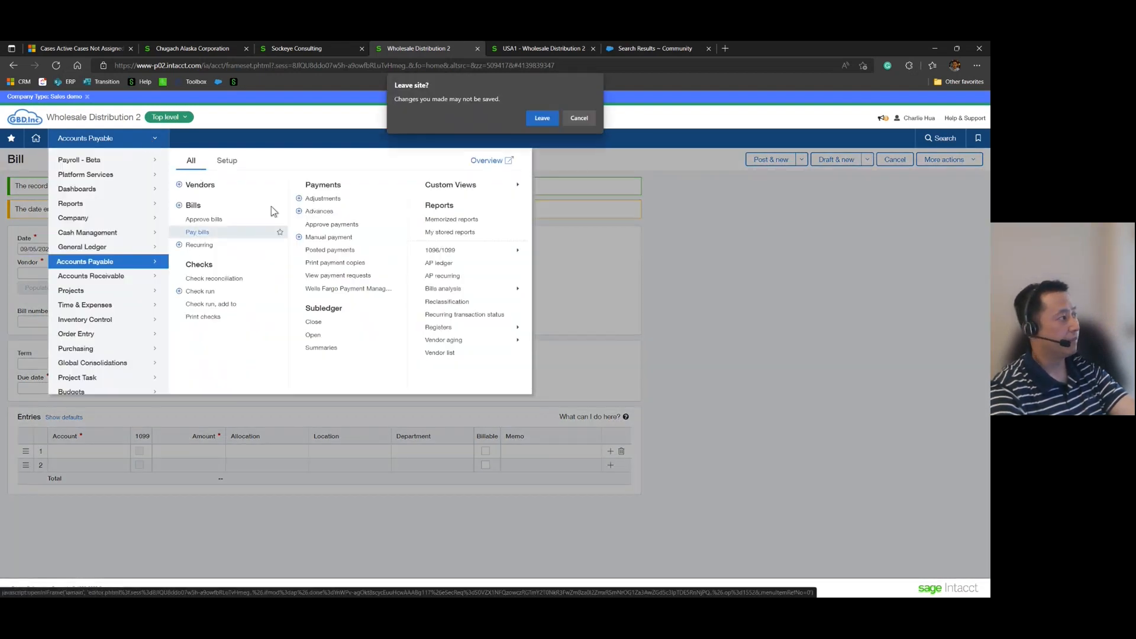
left_click(542, 117)
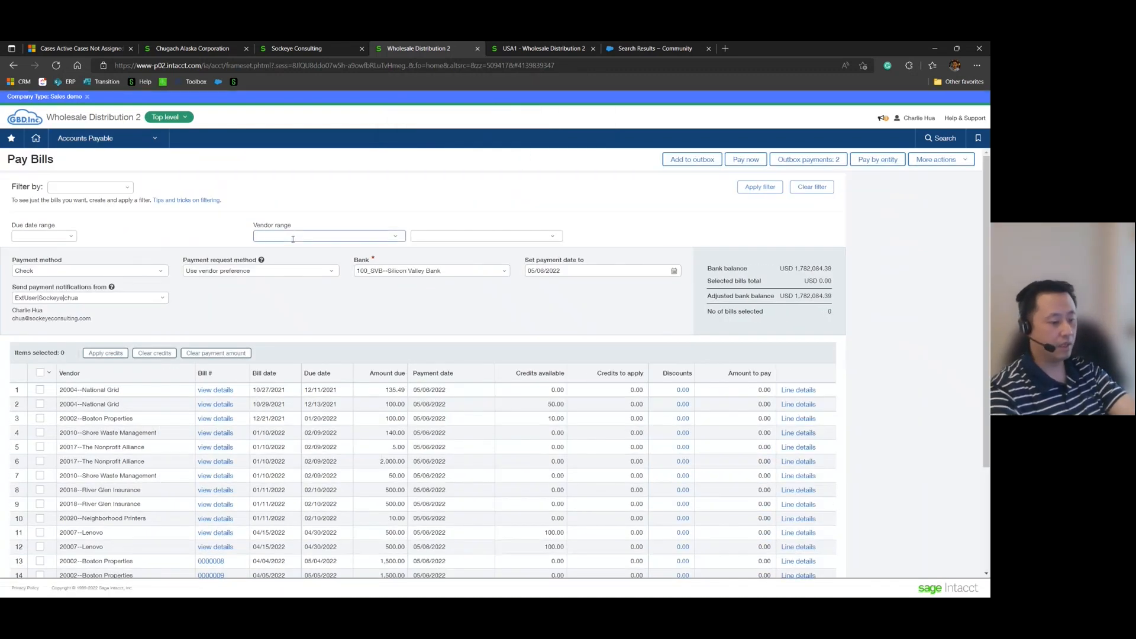
Filter to vendor 20306 Reasonable Security, payment method Record Transfer, payment date 09/06/2022.
type("20306--Reasonable Security")
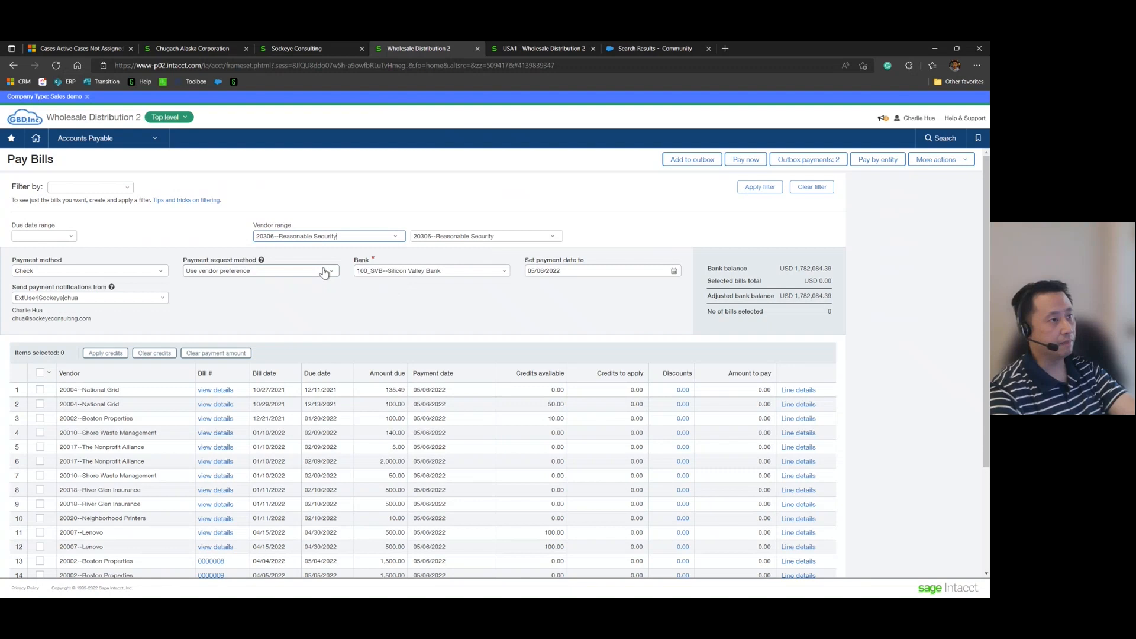
left_click(89, 270)
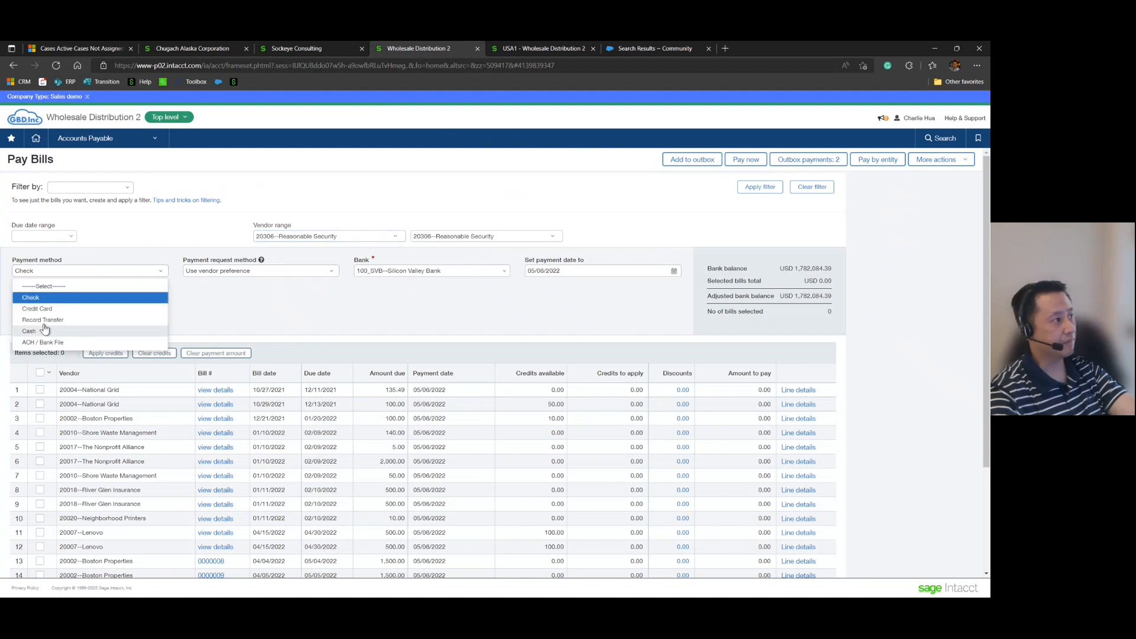
left_click(43, 319)
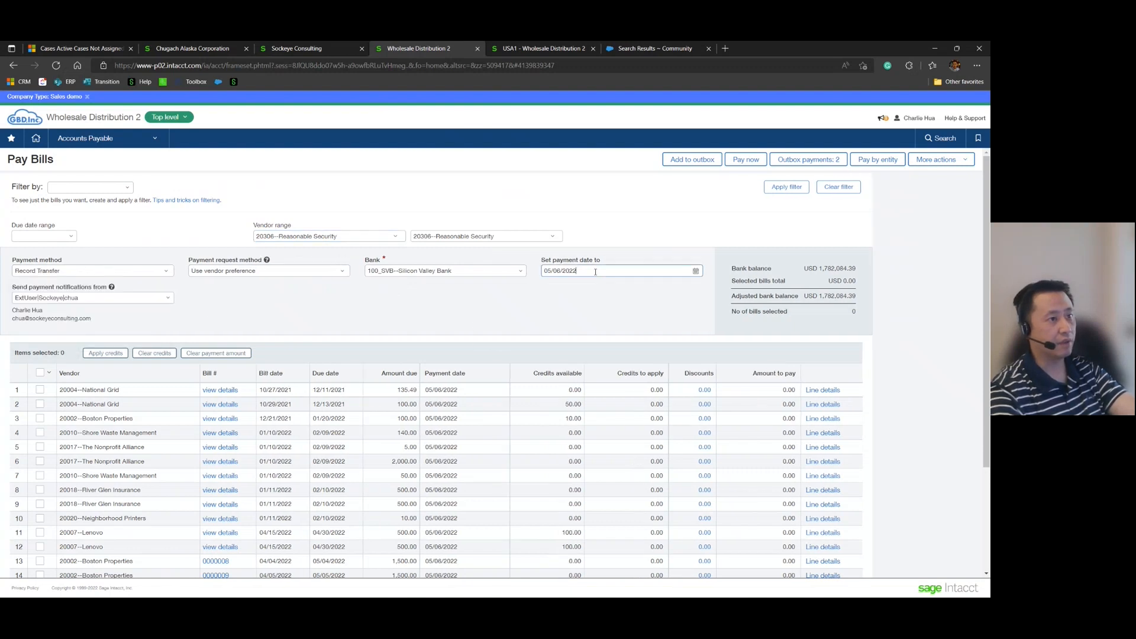
type("09/06/2022")
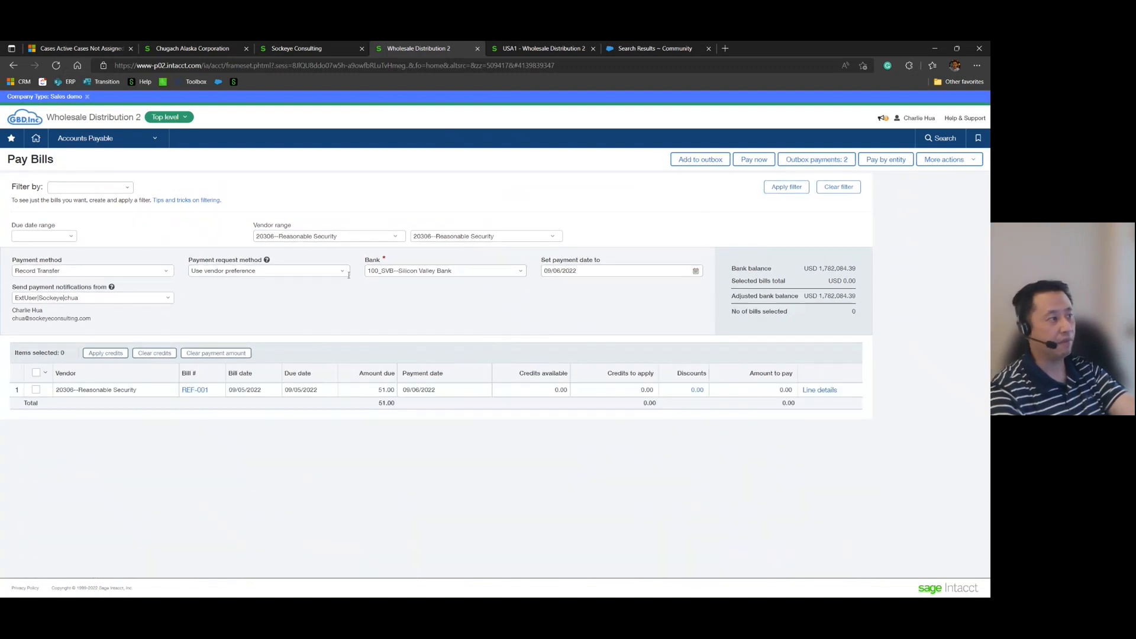
Pay the REF-001 bill with memo 'refunding customer over' payment and save.
left_click(35, 389)
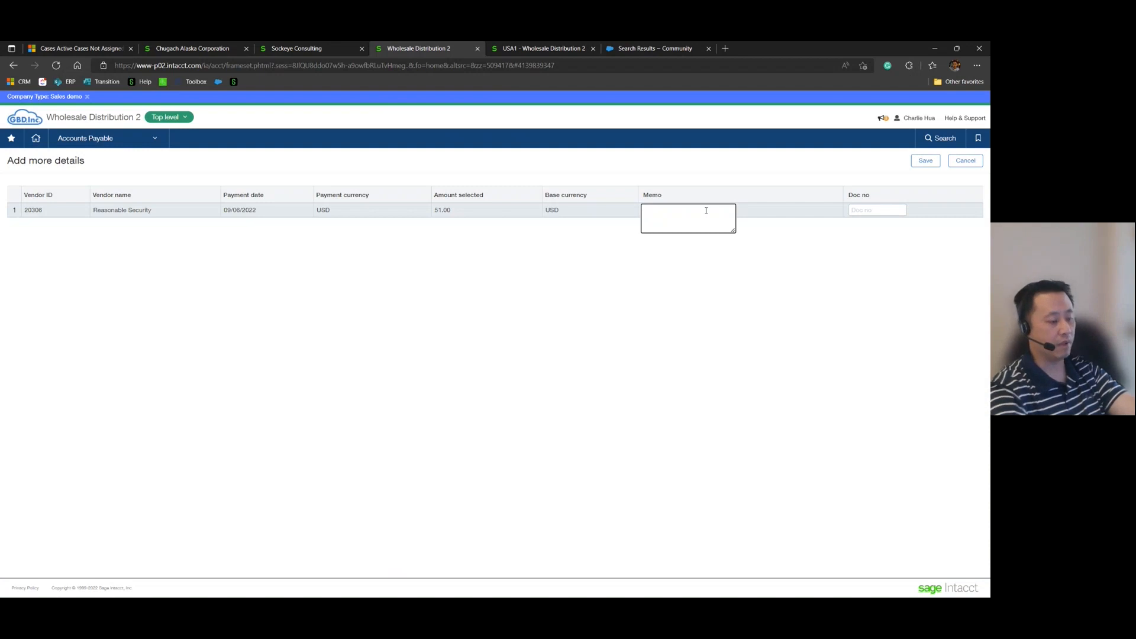
type("refunding customer overpayment")
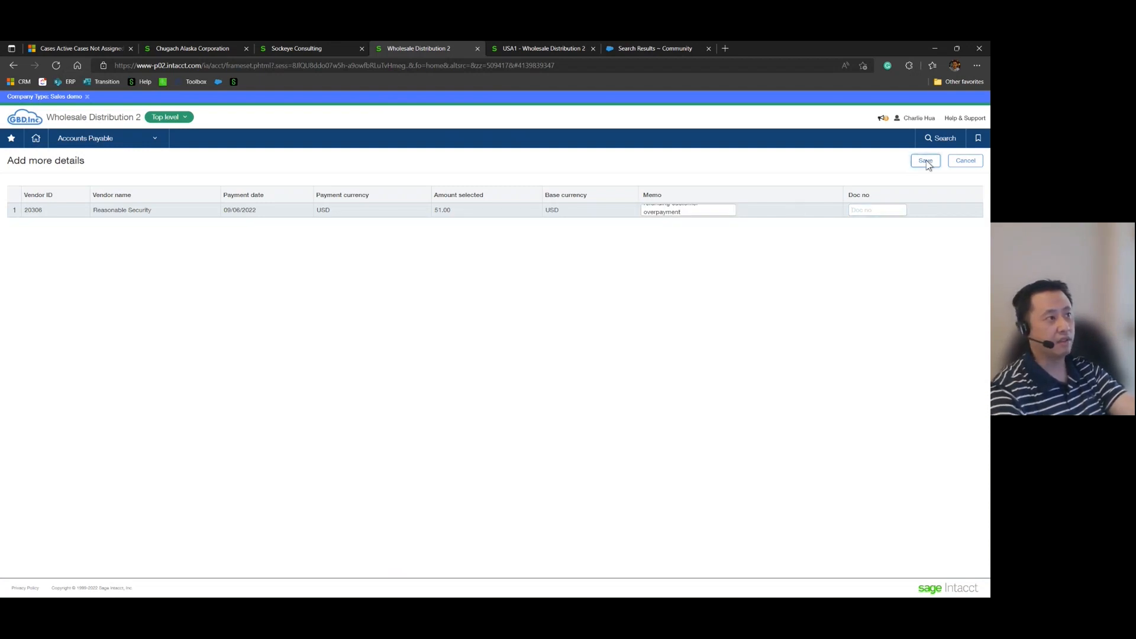
left_click(925, 160)
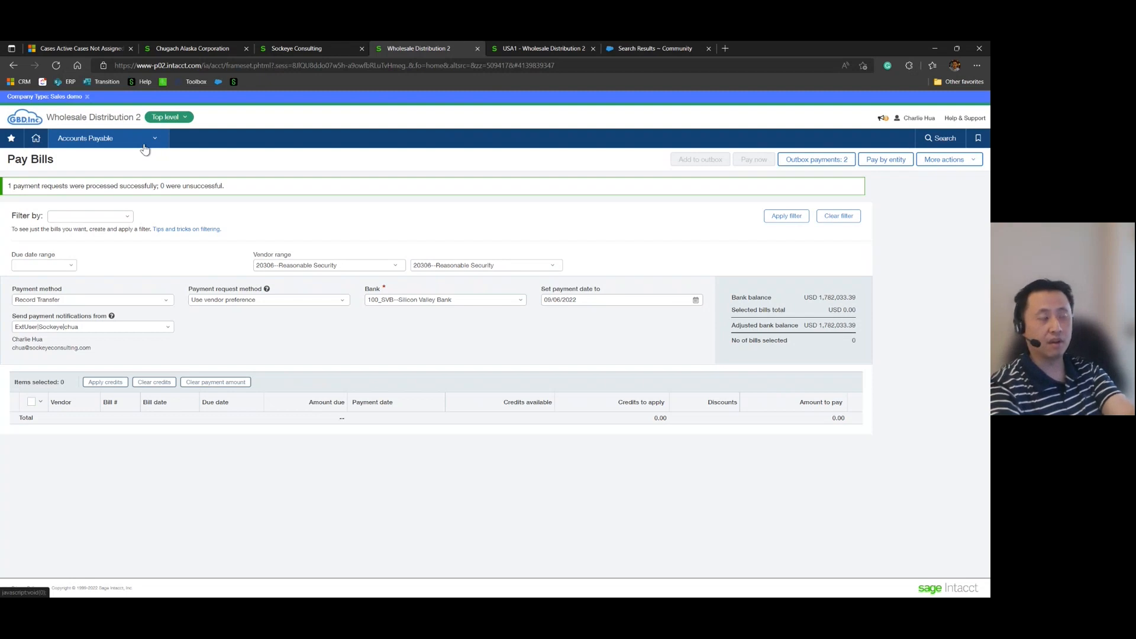
Go to General Ledger > Reports > General ledger, leaving the payment page.
left_click(106, 137)
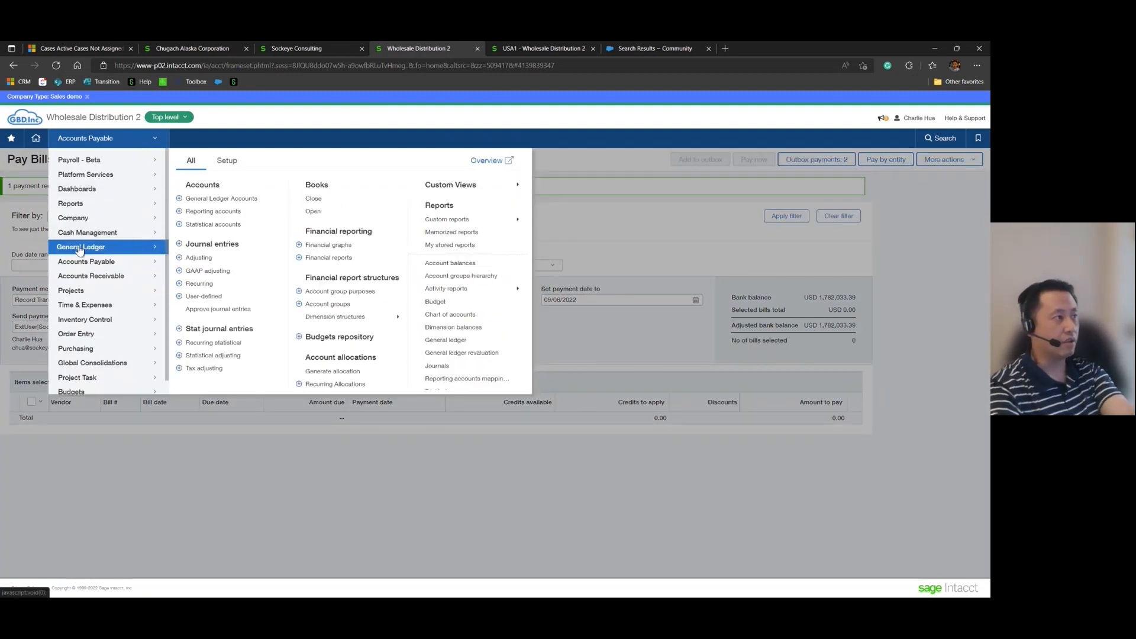
left_click(444, 339)
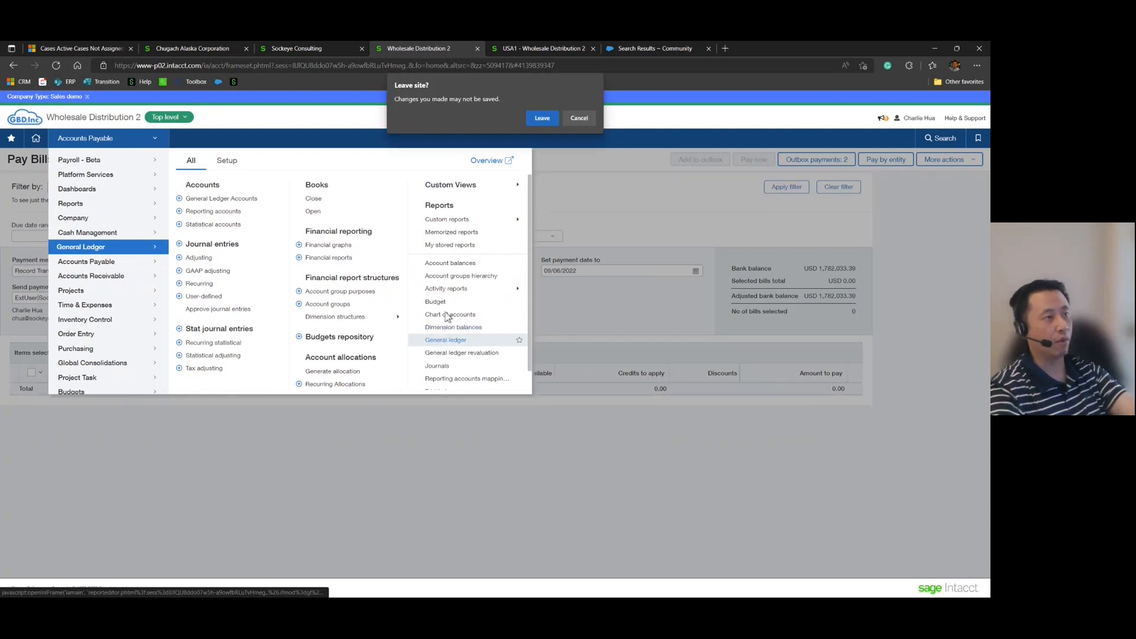
left_click(542, 117)
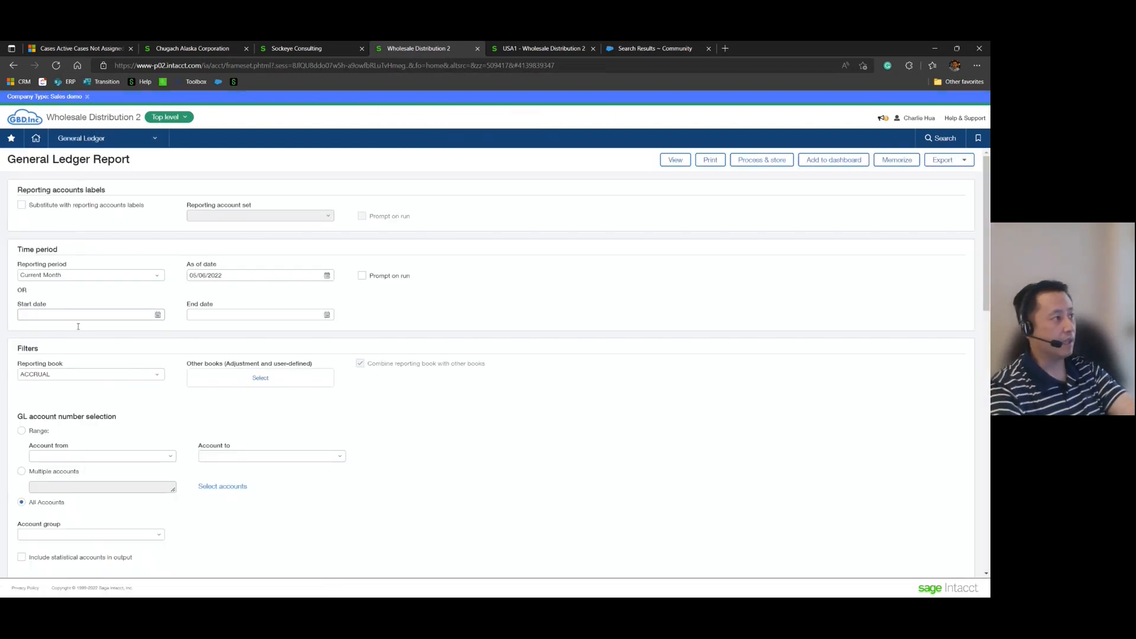
Run the report for 09/01/2022 through 09/06/2022.
left_click(83, 314)
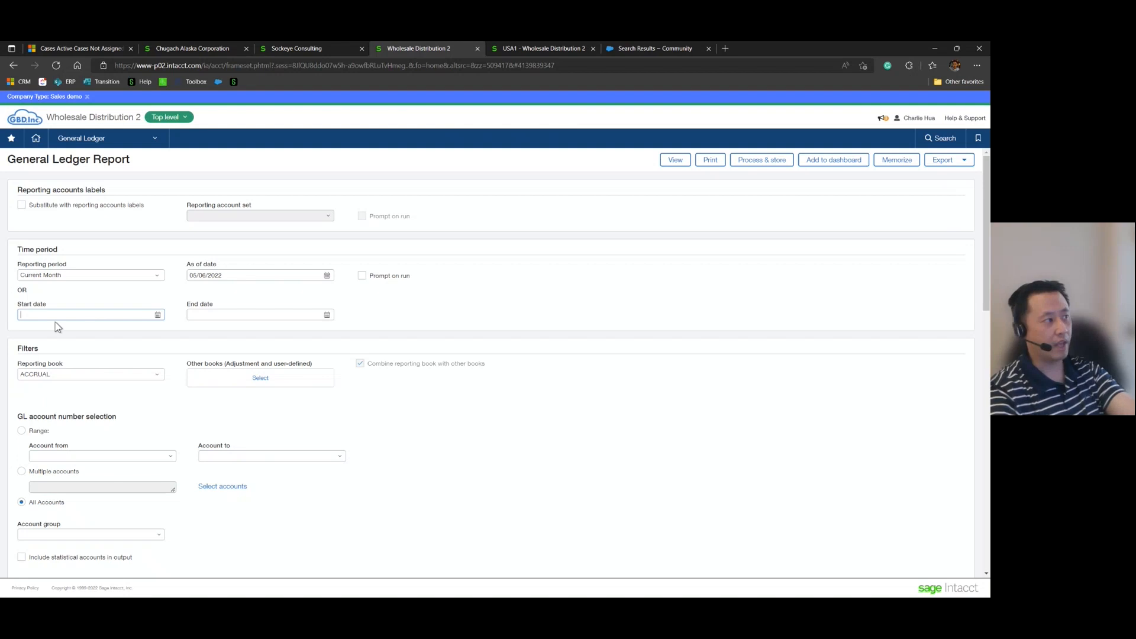
type("9/01/2022")
left_click(260, 315)
type("05/06/2022")
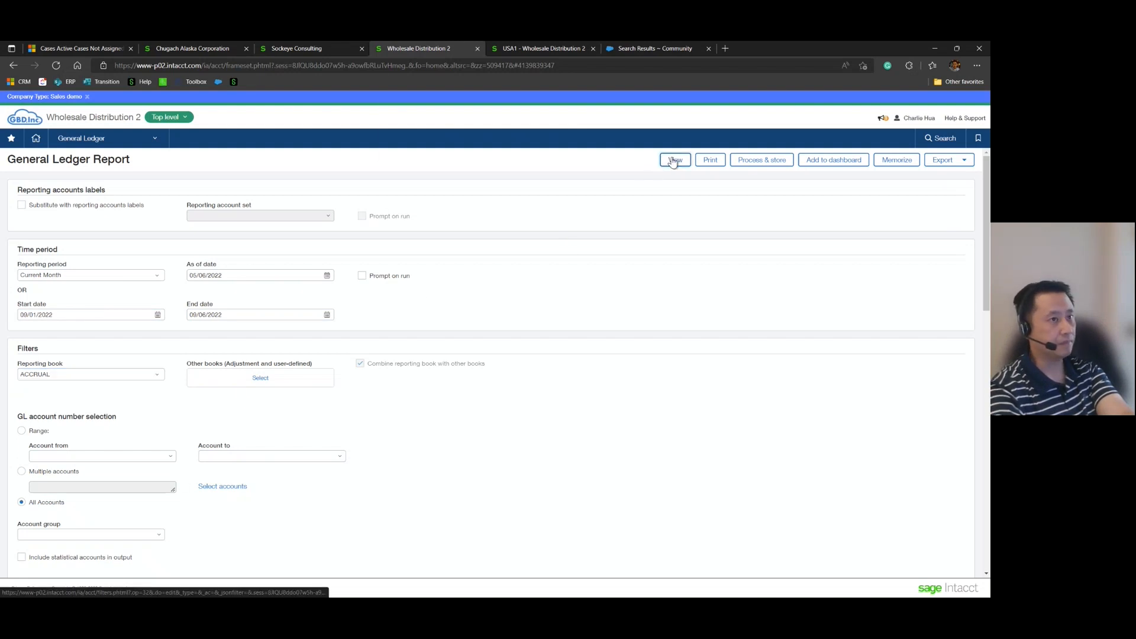
left_click(674, 160)
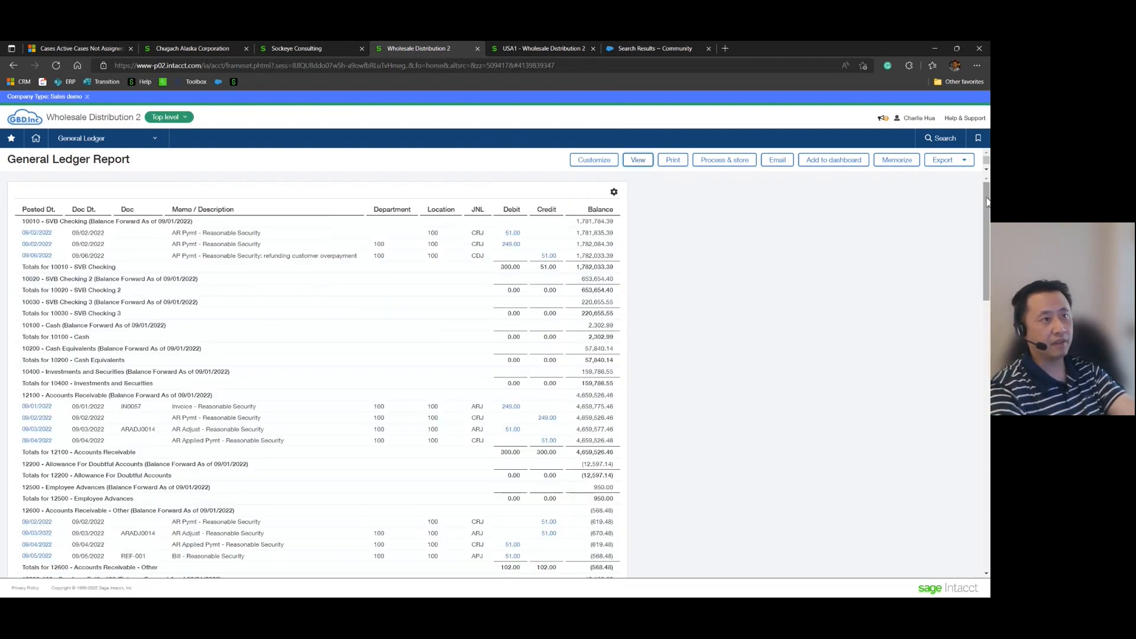
scroll("down", 3)
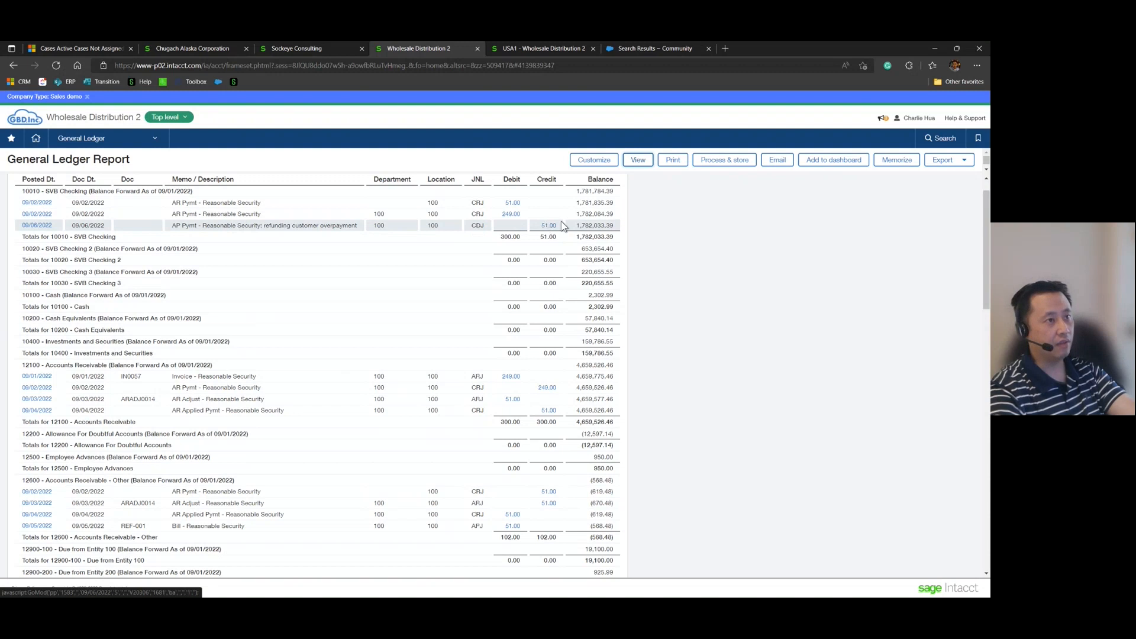
mouse_move(553, 229)
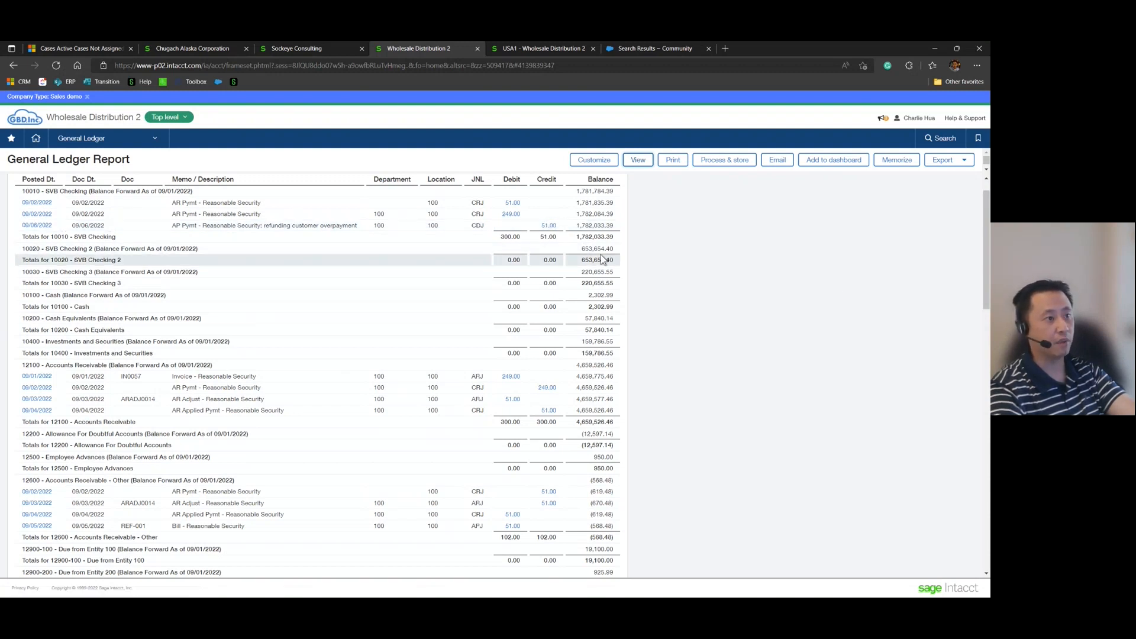
scroll("down", 3)
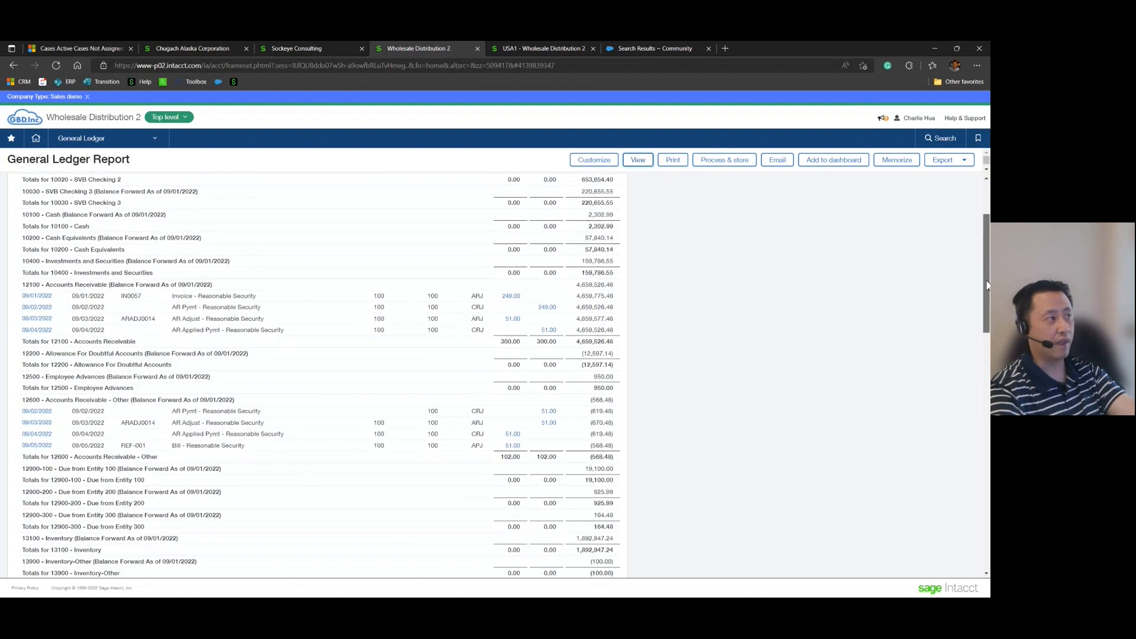
scroll("down", 3)
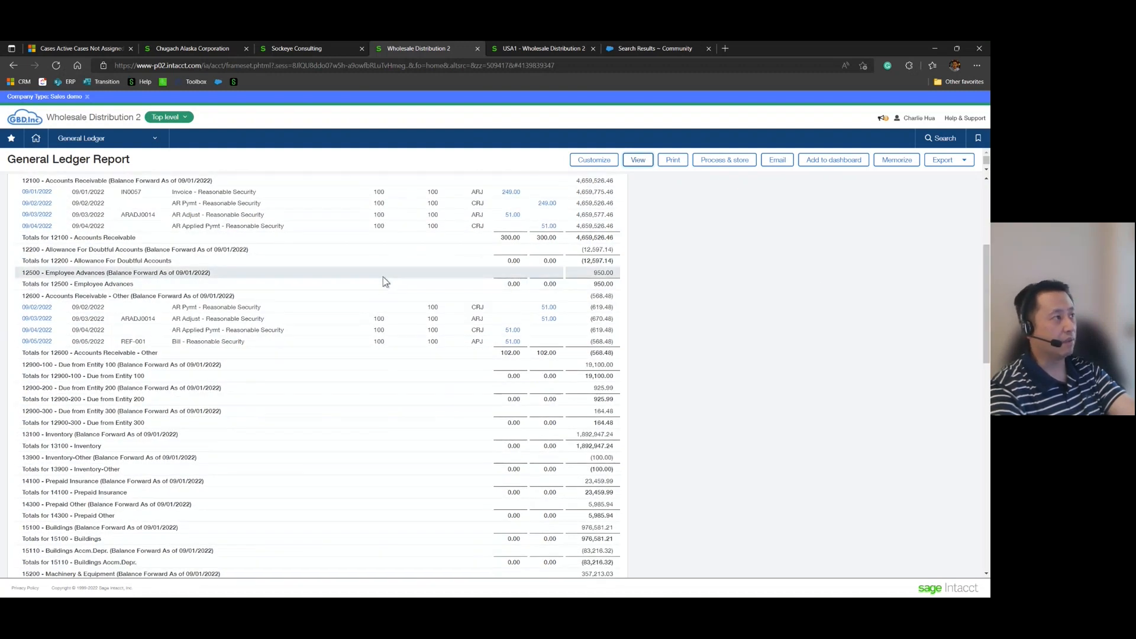
mouse_move(535, 254)
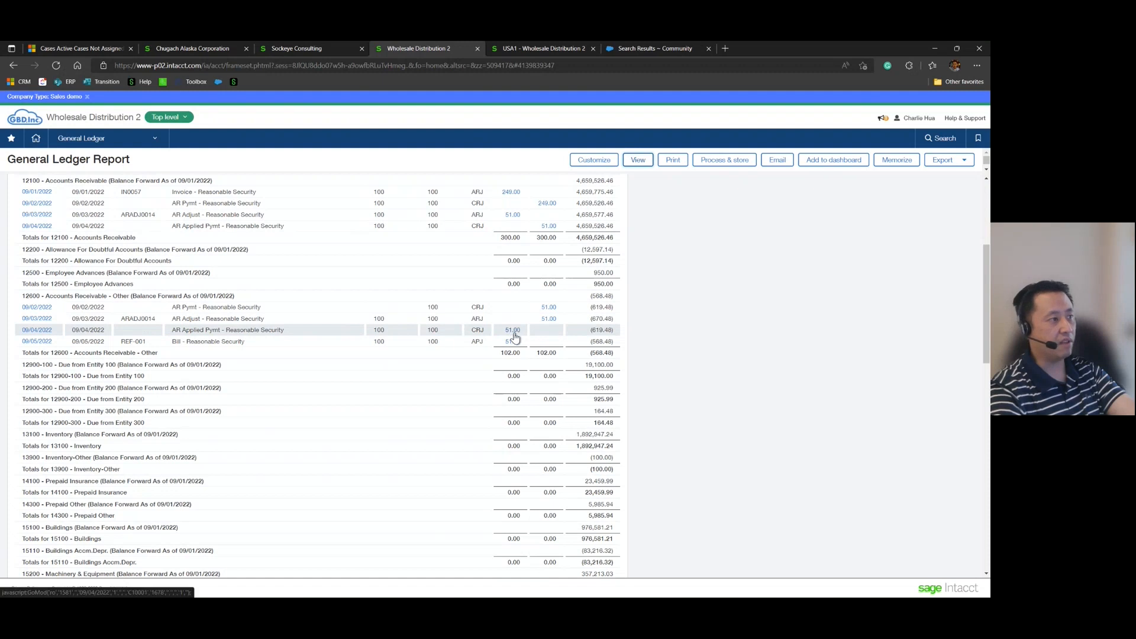
mouse_move(523, 340)
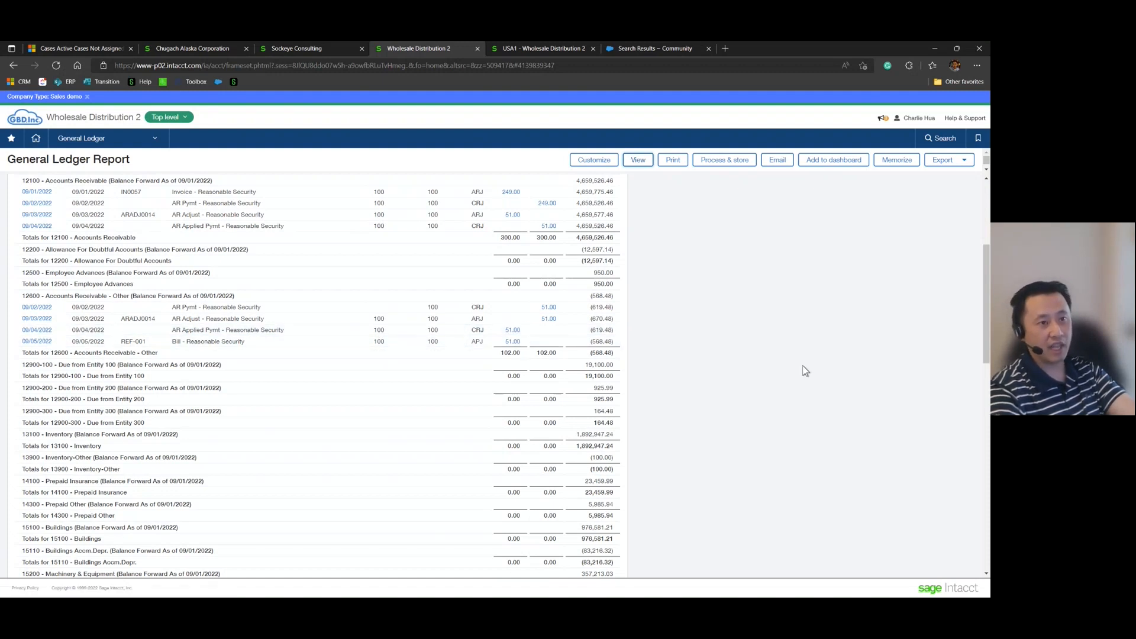
scroll("down", 3)
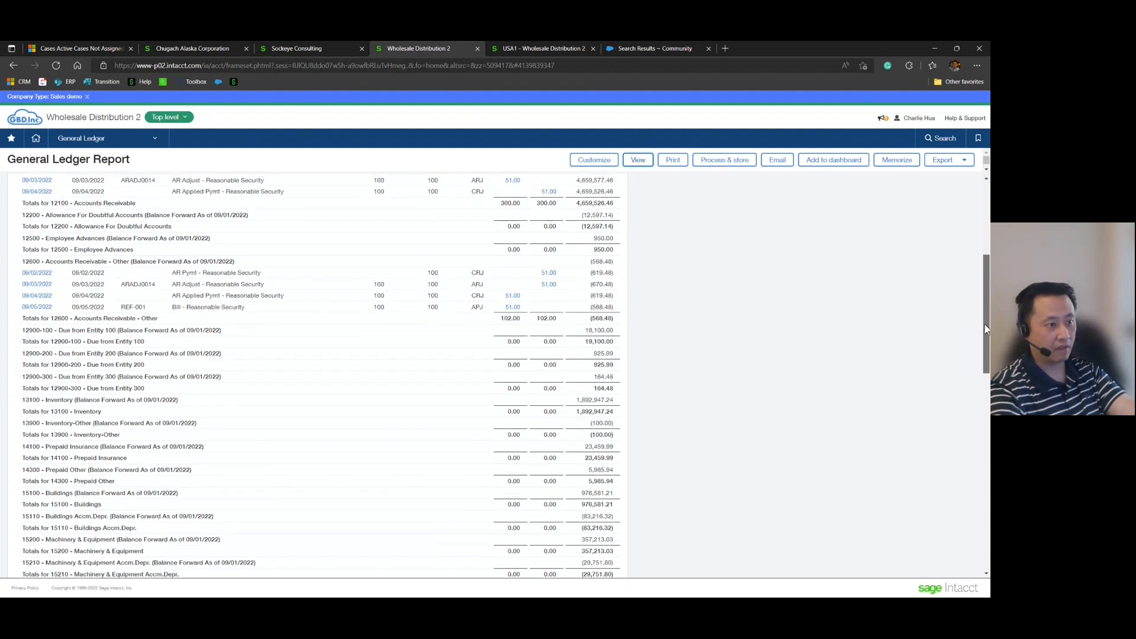
scroll("down", 3)
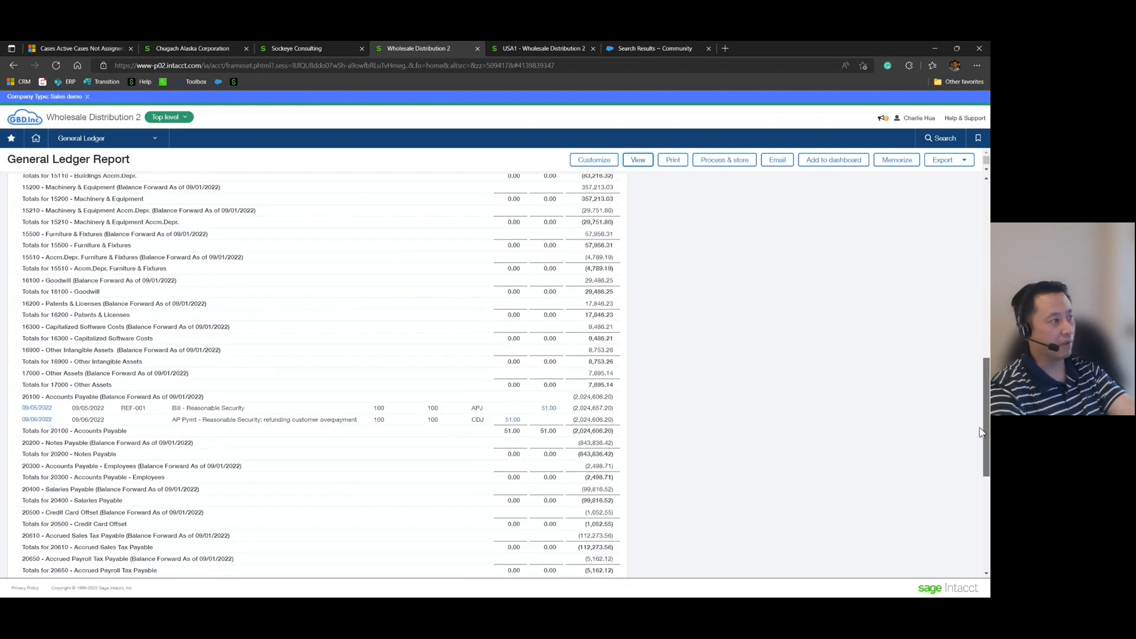
scroll("down", 3)
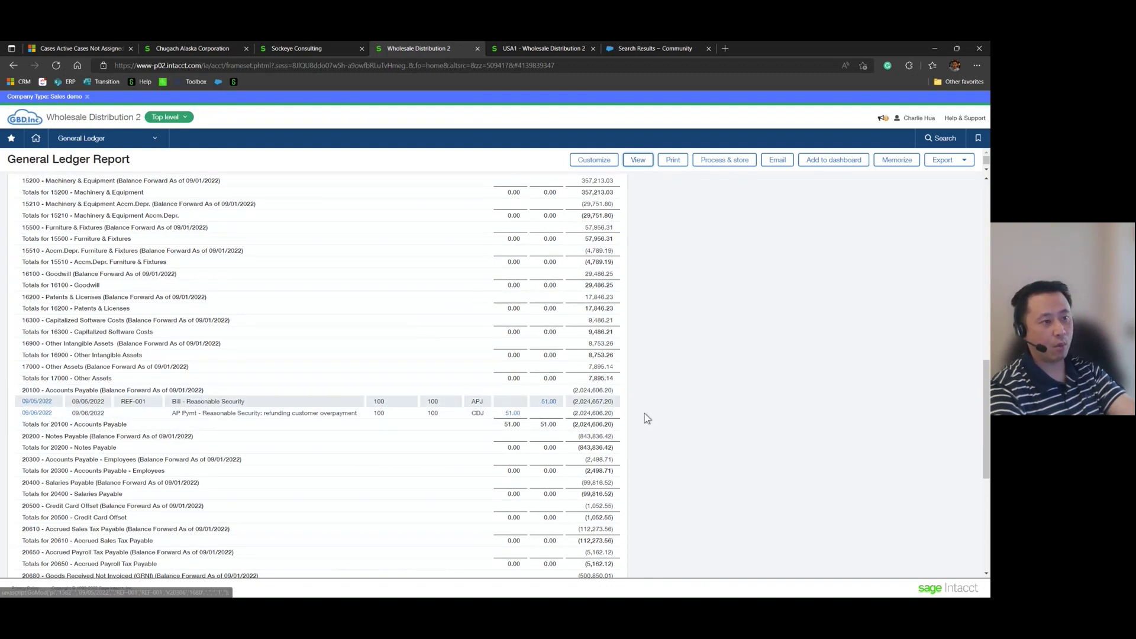
scroll("down", 3)
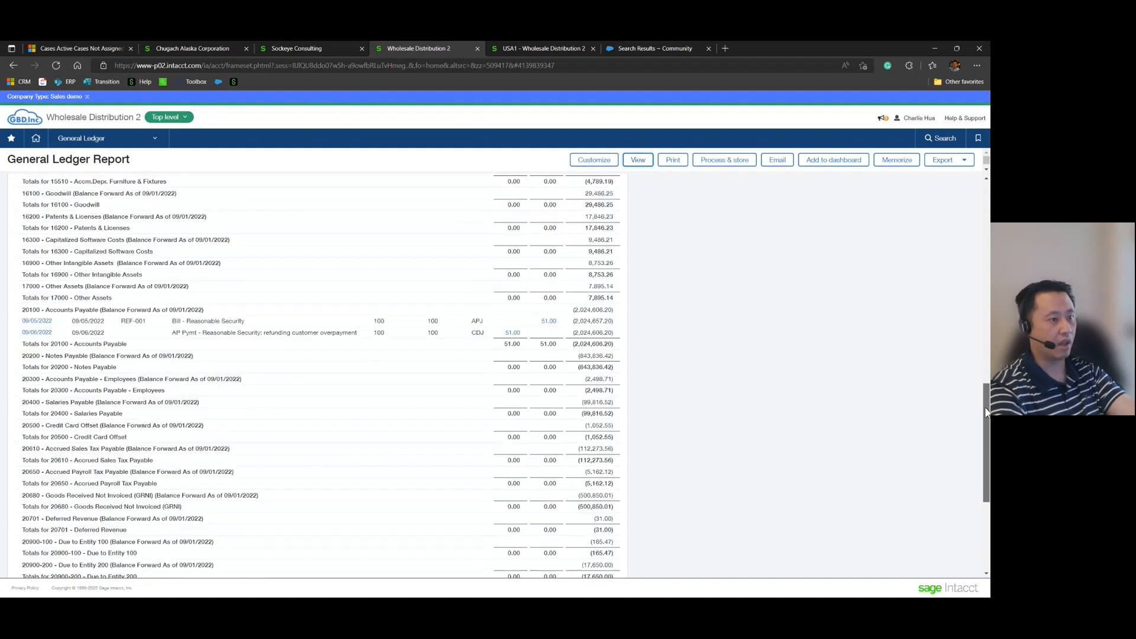
scroll("down", 3)
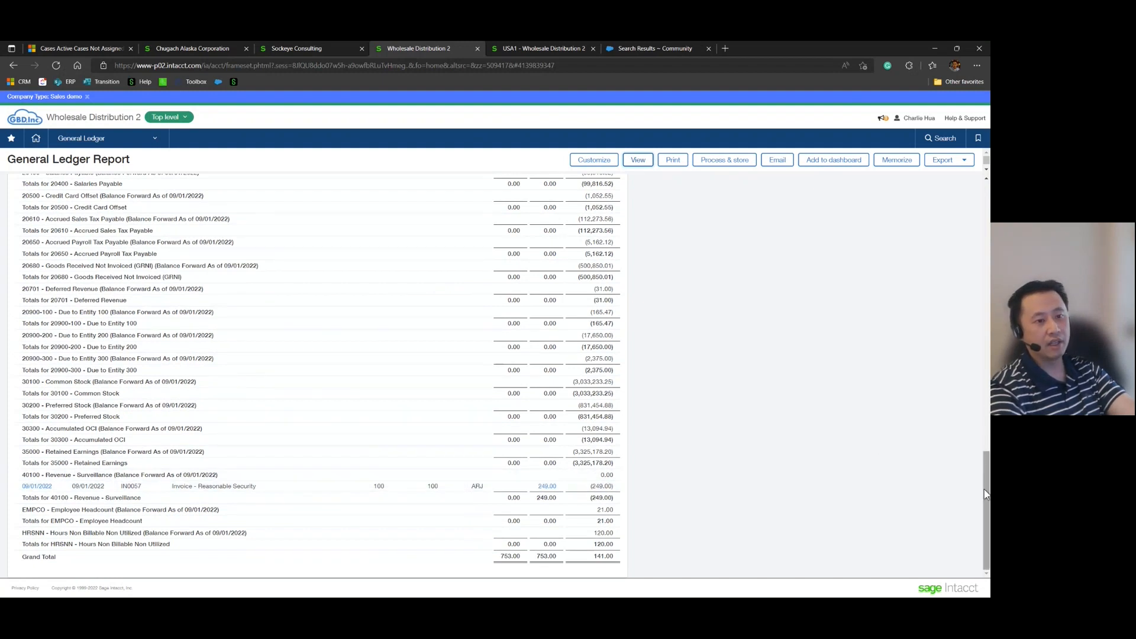
scroll("up", 3)
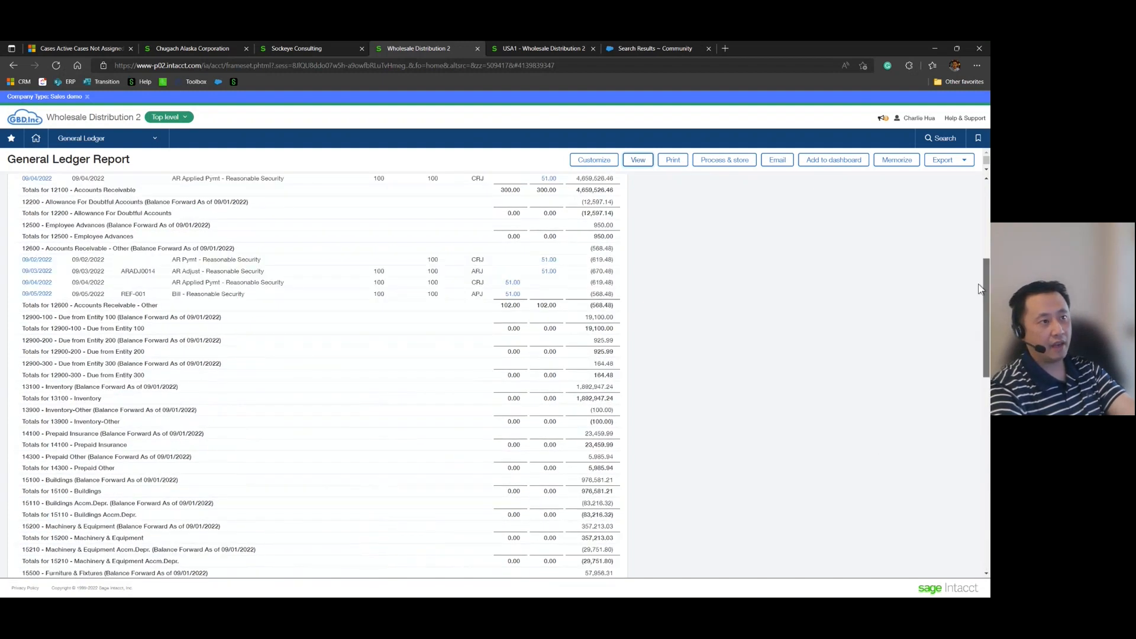
scroll("up", 3)
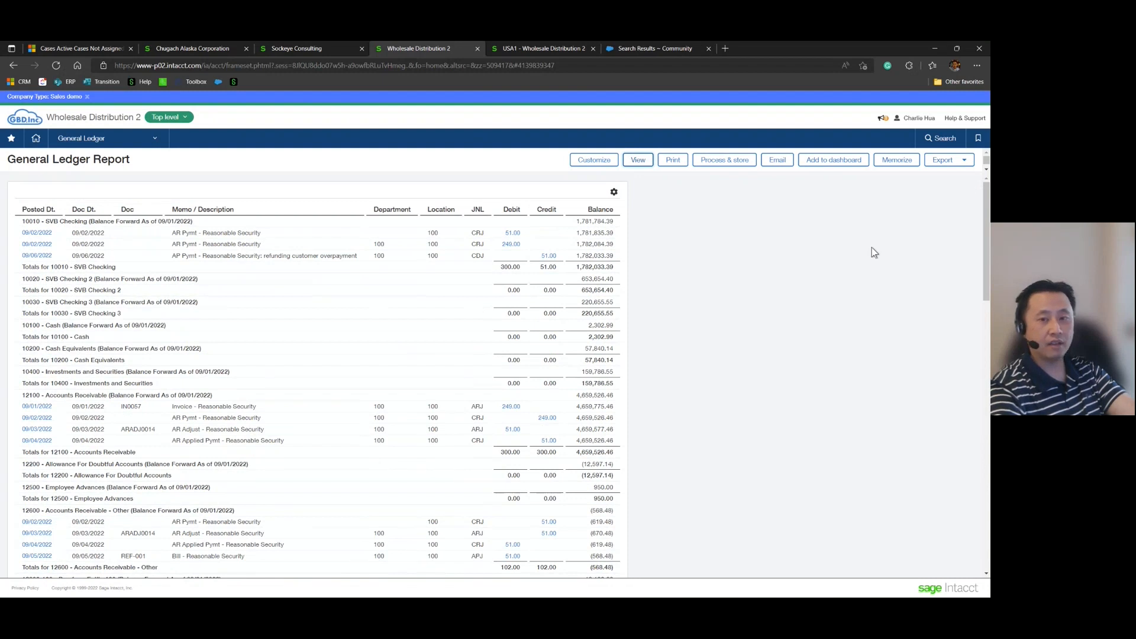
mouse_move(850, 261)
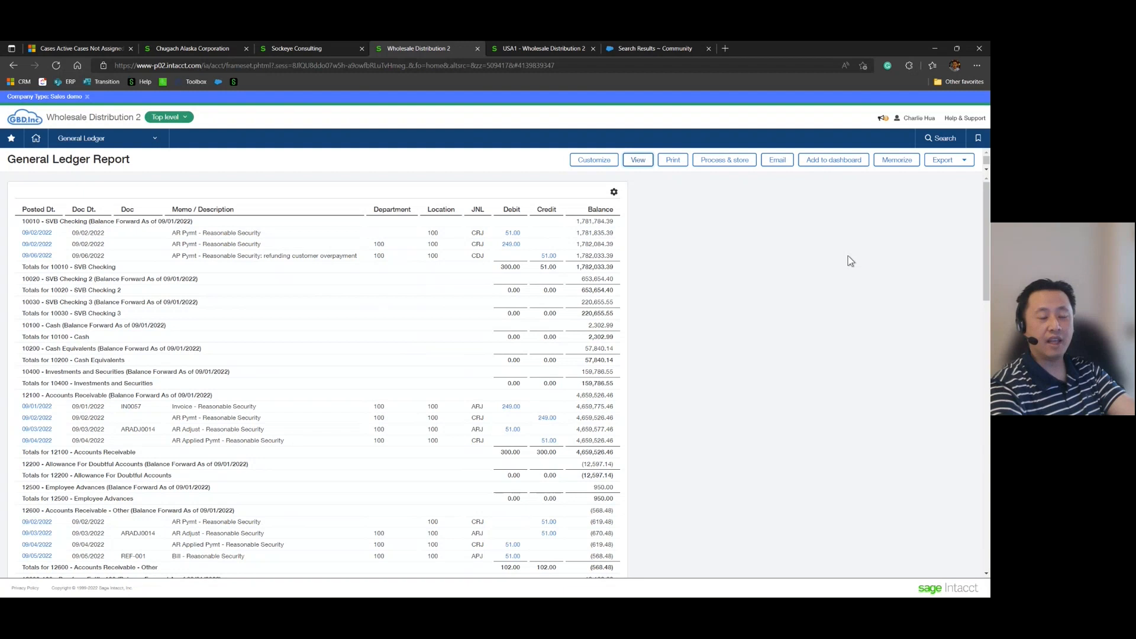
mouse_move(947, 217)
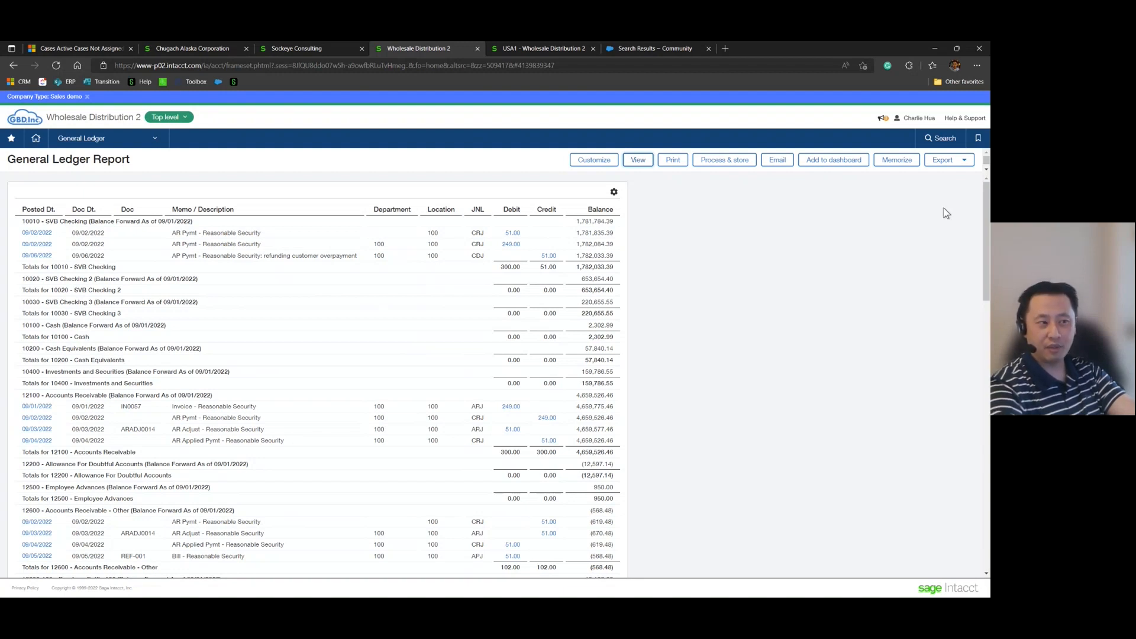
mouse_move(939, 231)
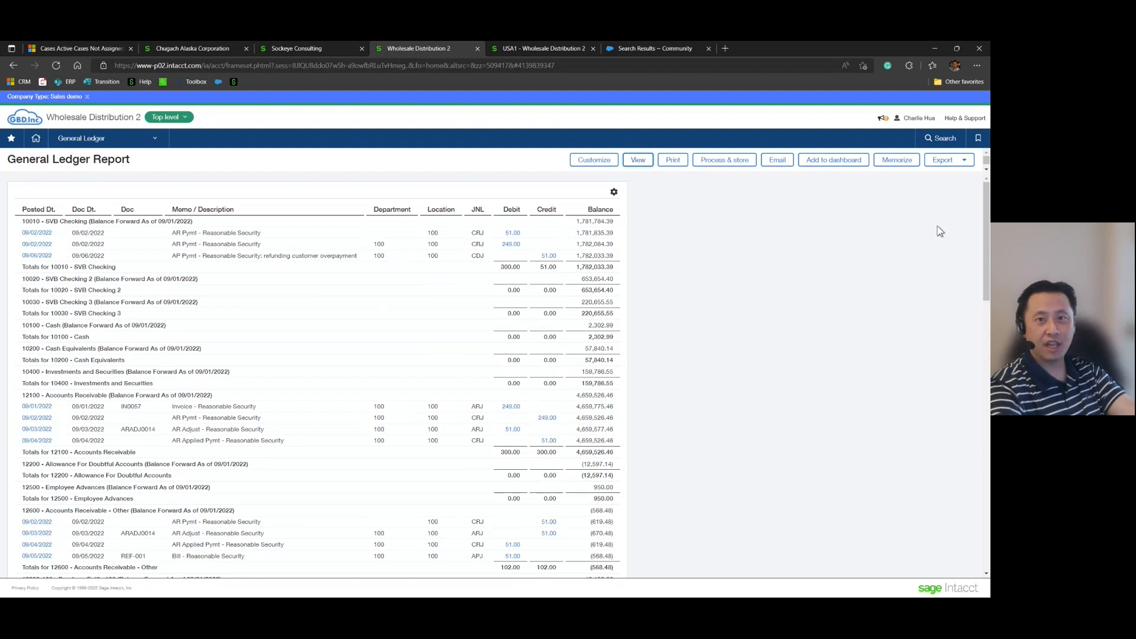